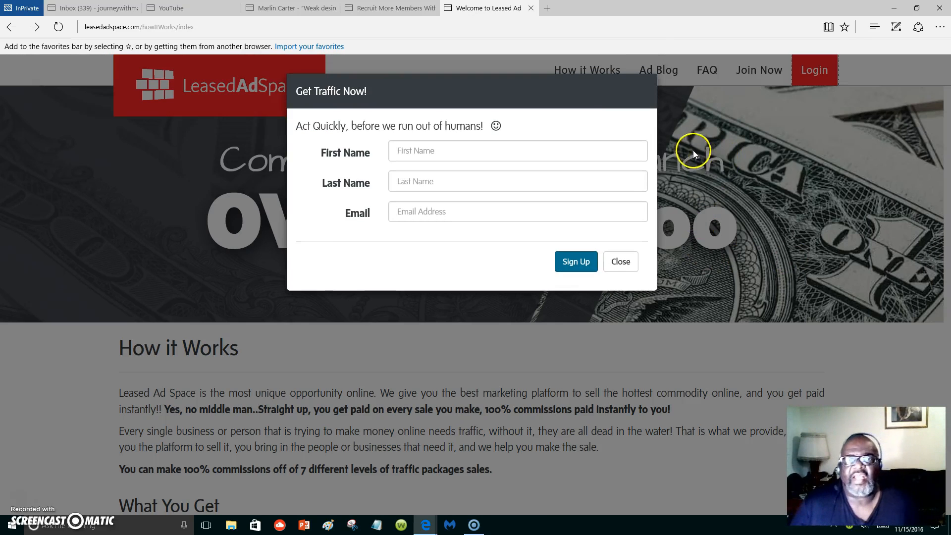
Step: Dismiss the Get Traffic Now sign-up popup to reveal the How it Works homepage
click(620, 262)
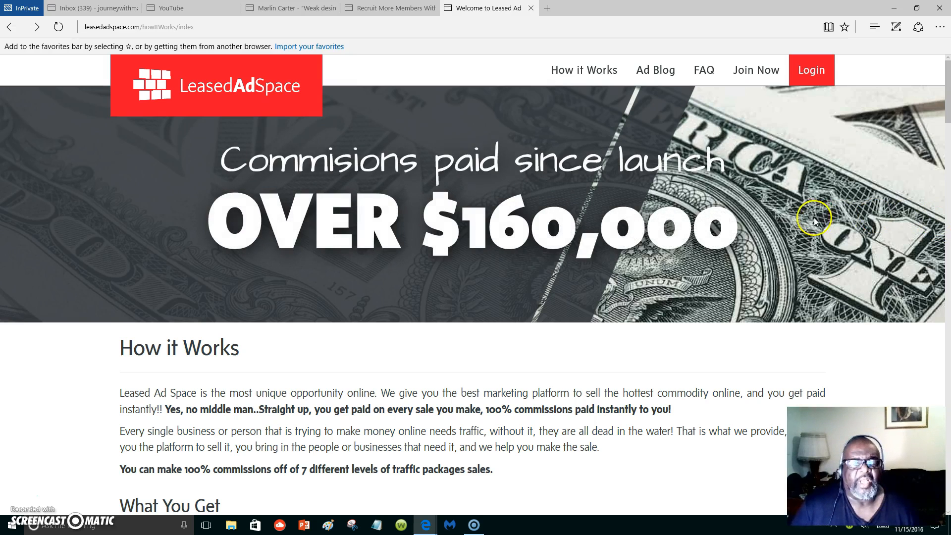
mouse_move(809, 223)
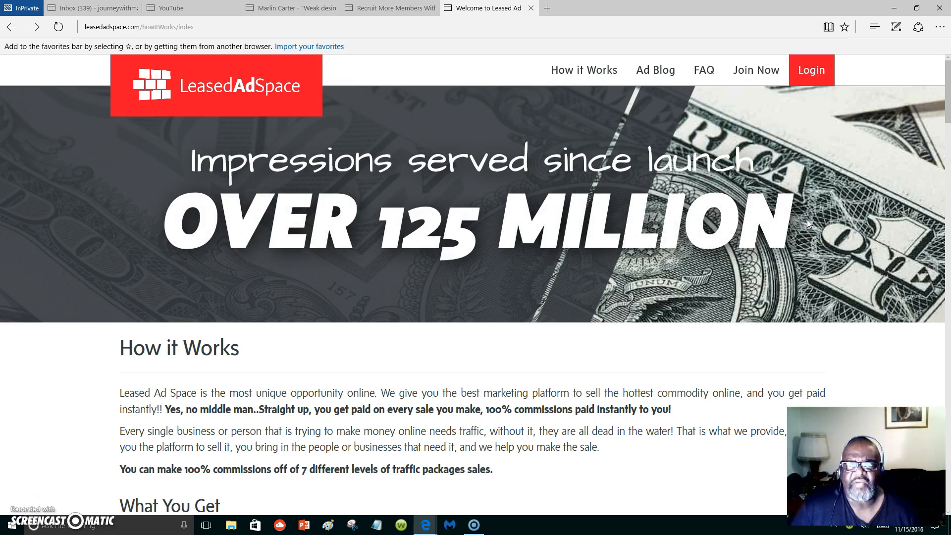
mouse_move(571, 203)
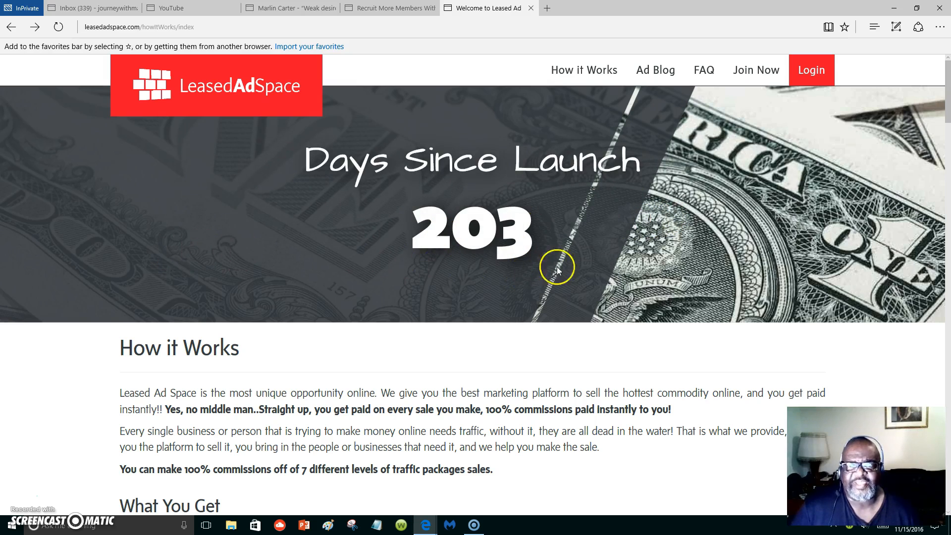
mouse_move(676, 264)
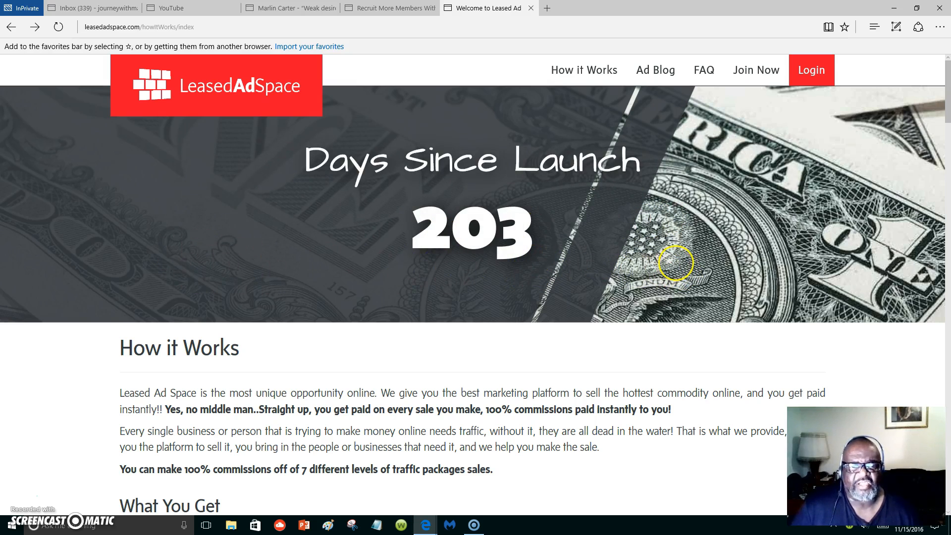
mouse_move(667, 243)
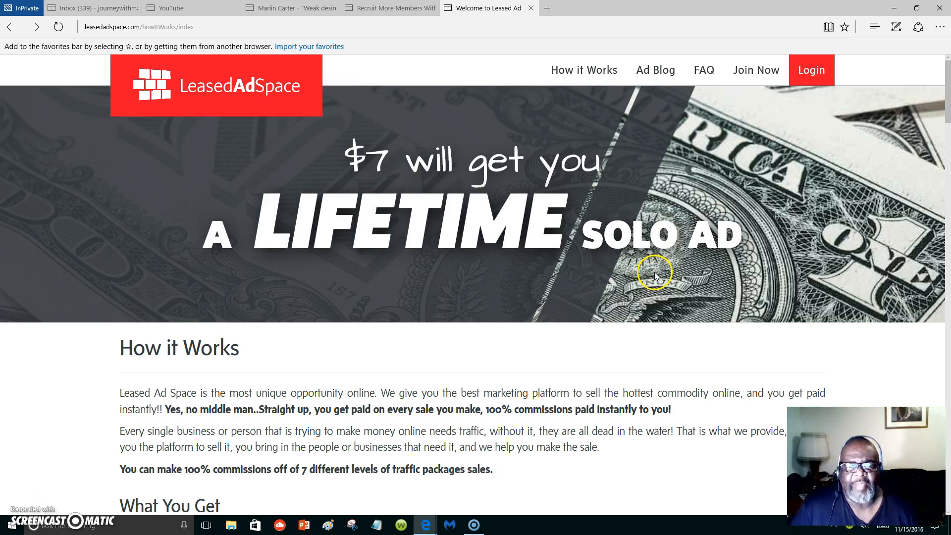
mouse_move(658, 282)
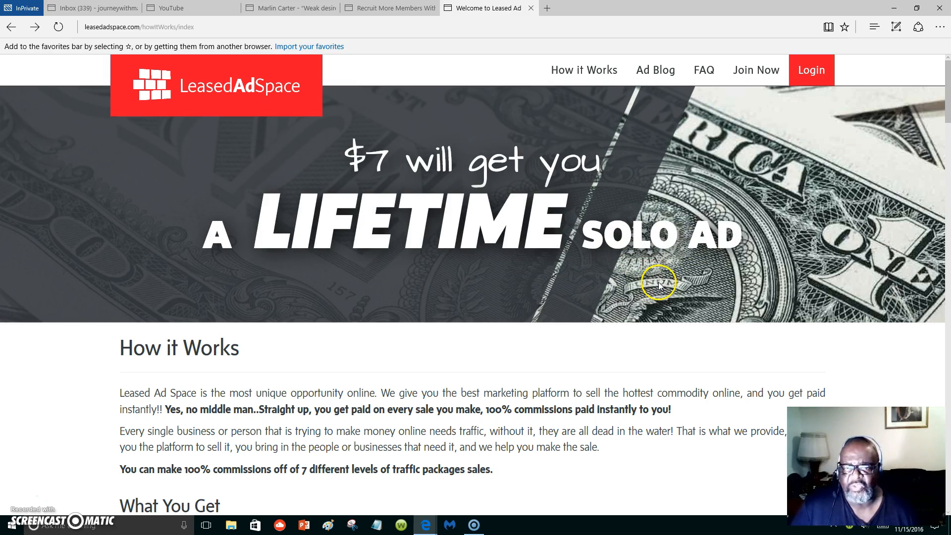
mouse_move(811, 69)
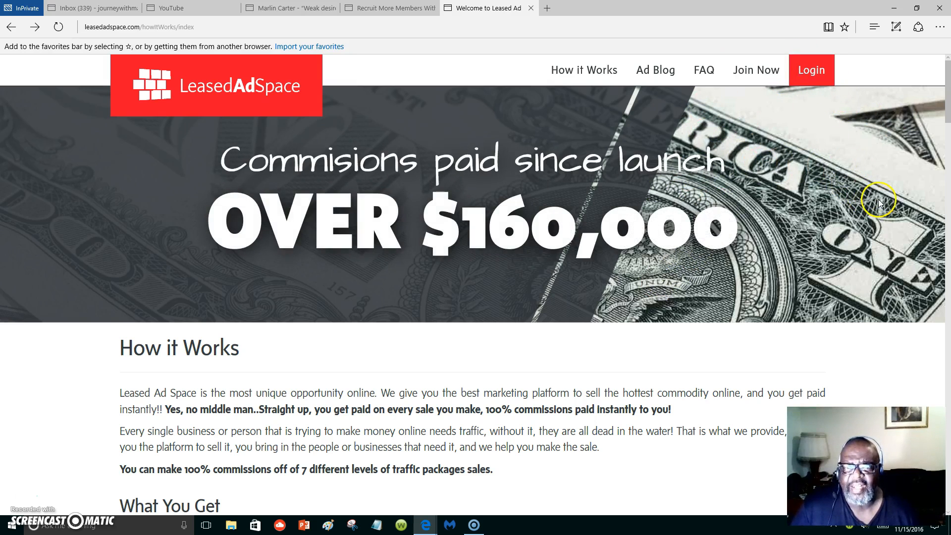
mouse_move(861, 228)
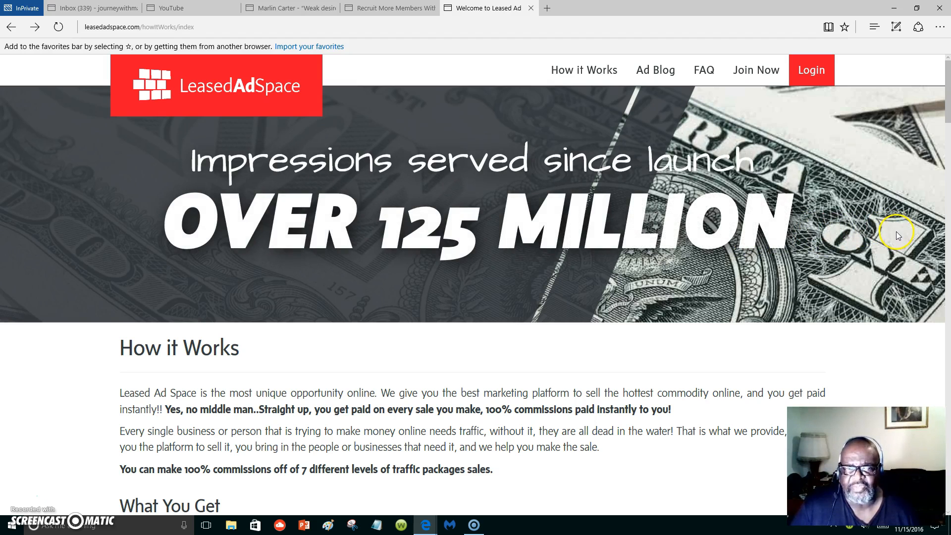
mouse_move(852, 218)
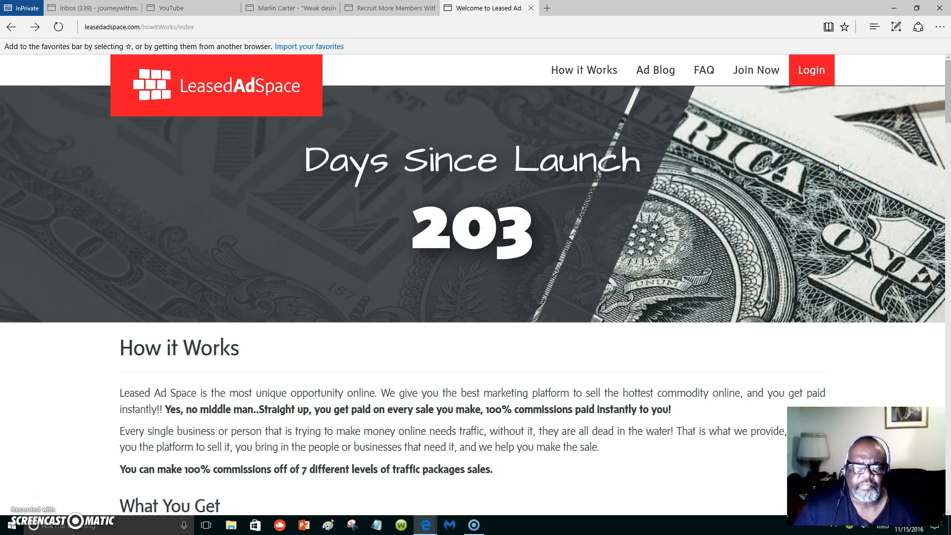
mouse_move(811, 69)
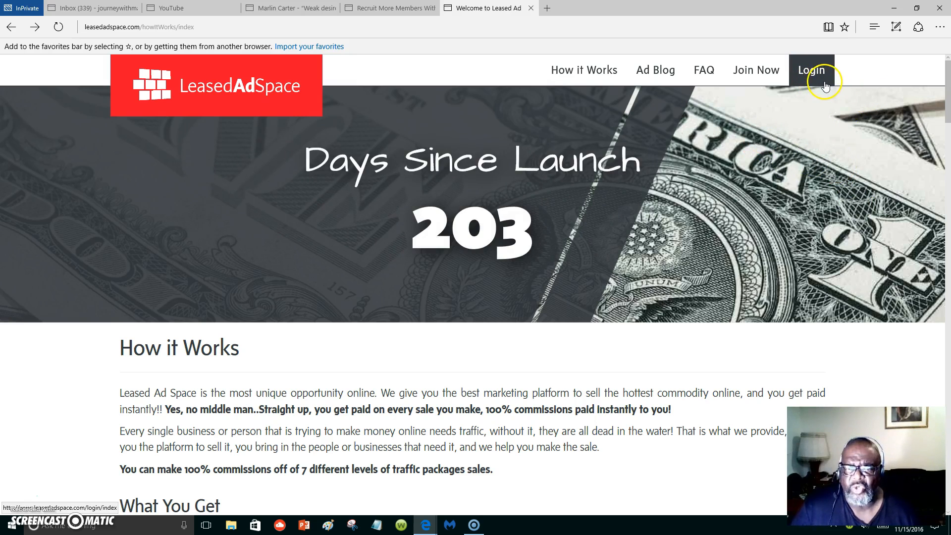
mouse_move(928, 232)
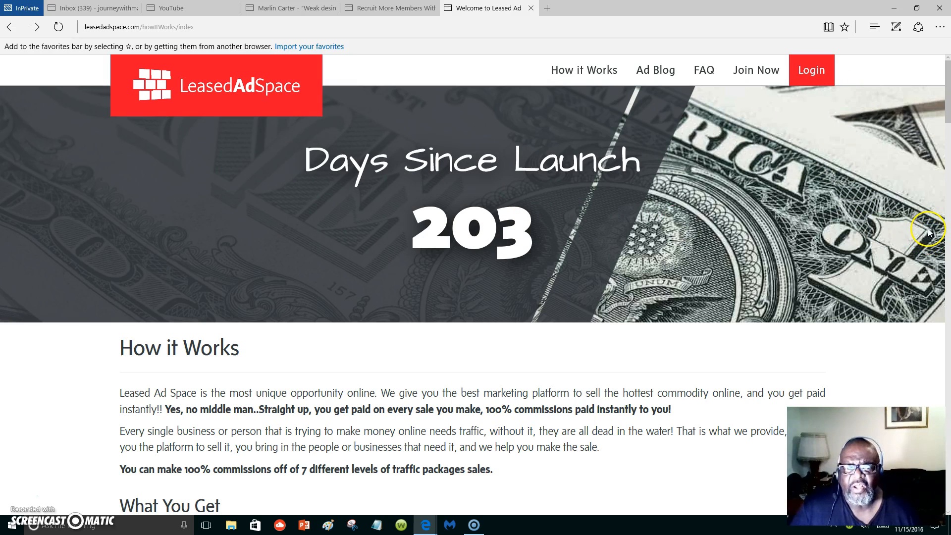
mouse_move(827, 135)
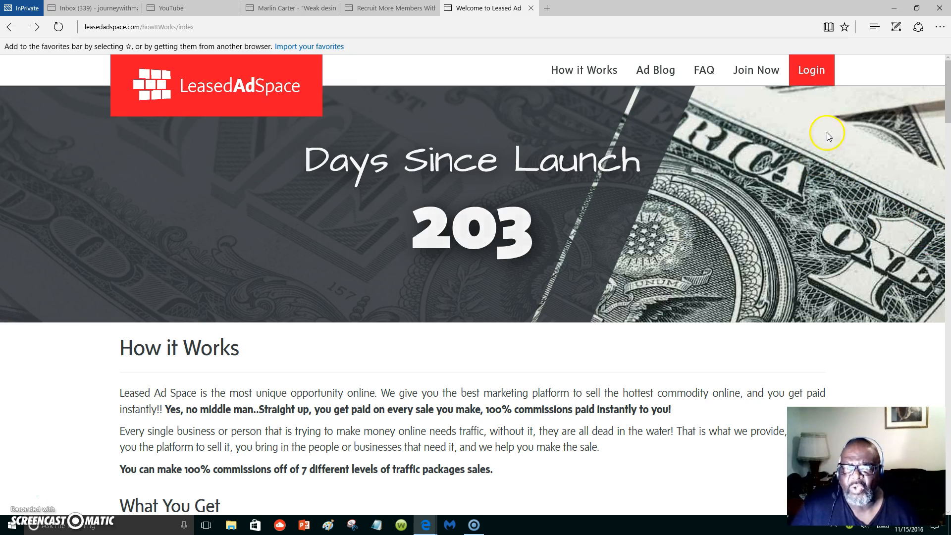
Step: Log in as user 'marlin' with the password and the I'm not a robot check passed
click(811, 70)
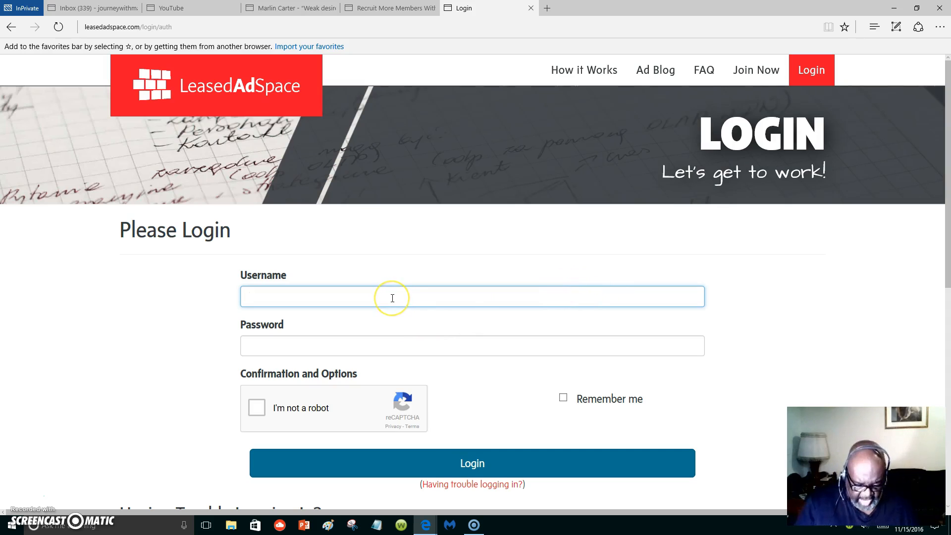
text(marlincarter)
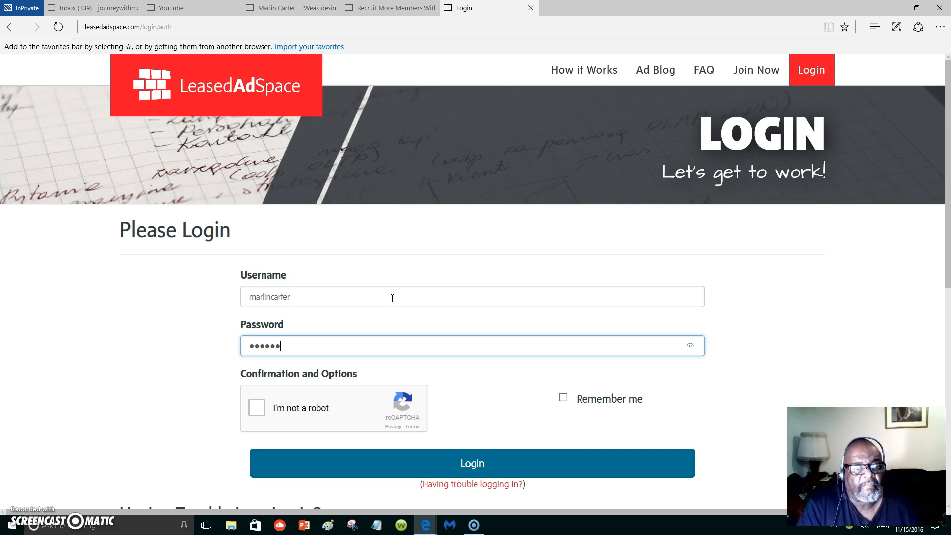
text(password)
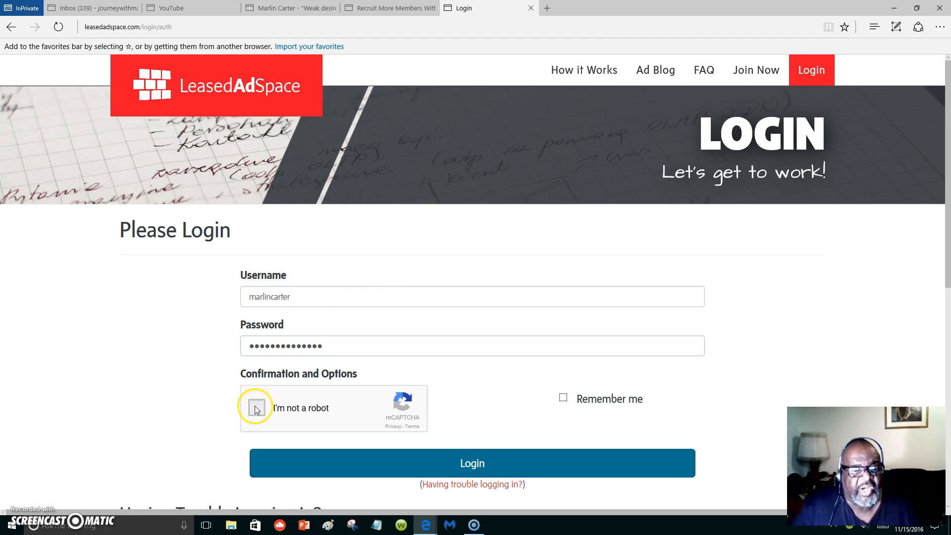
click(255, 408)
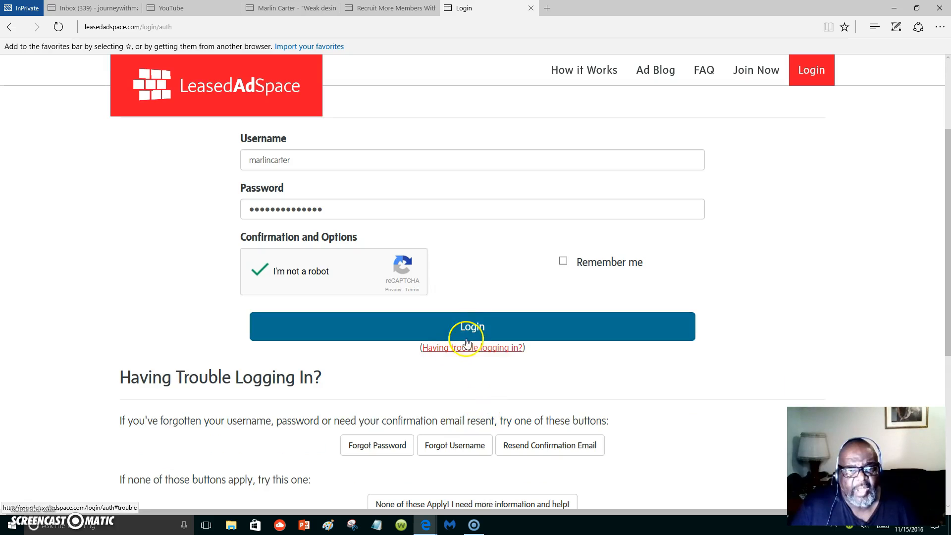
click(472, 326)
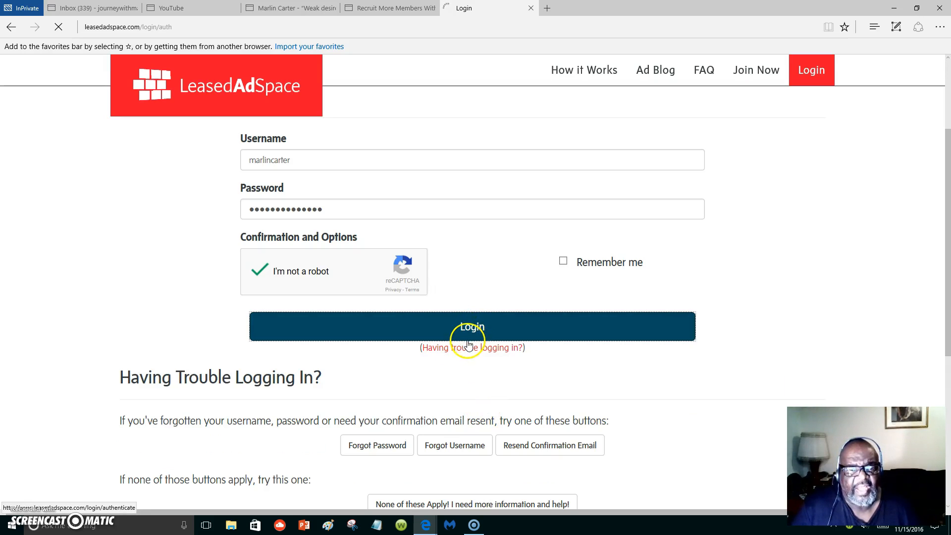
click(471, 326)
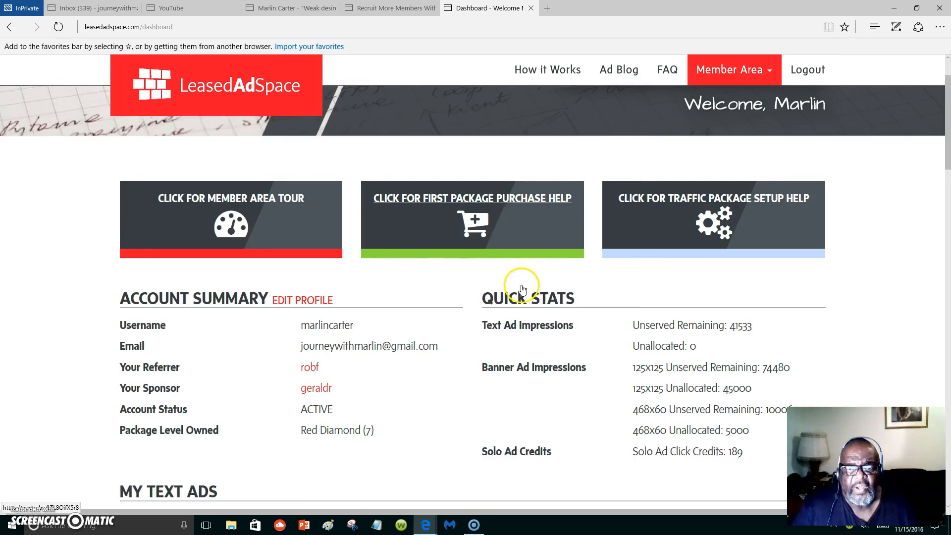
scroll(down, 3)
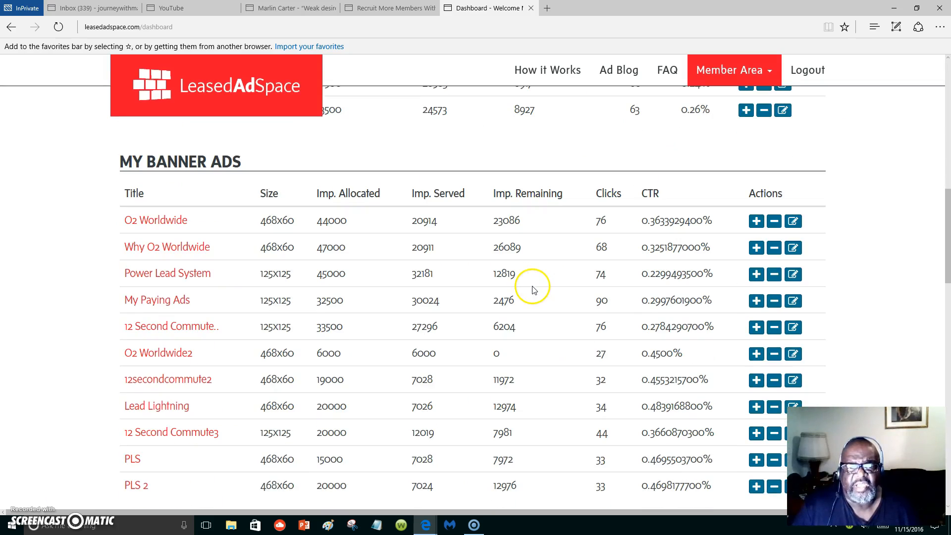
scroll(down, 3)
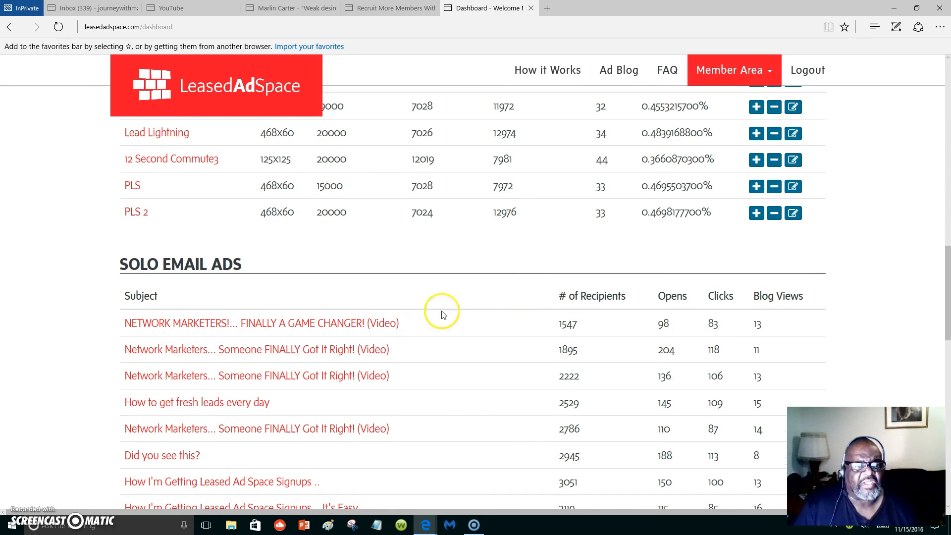
scroll(down, 3)
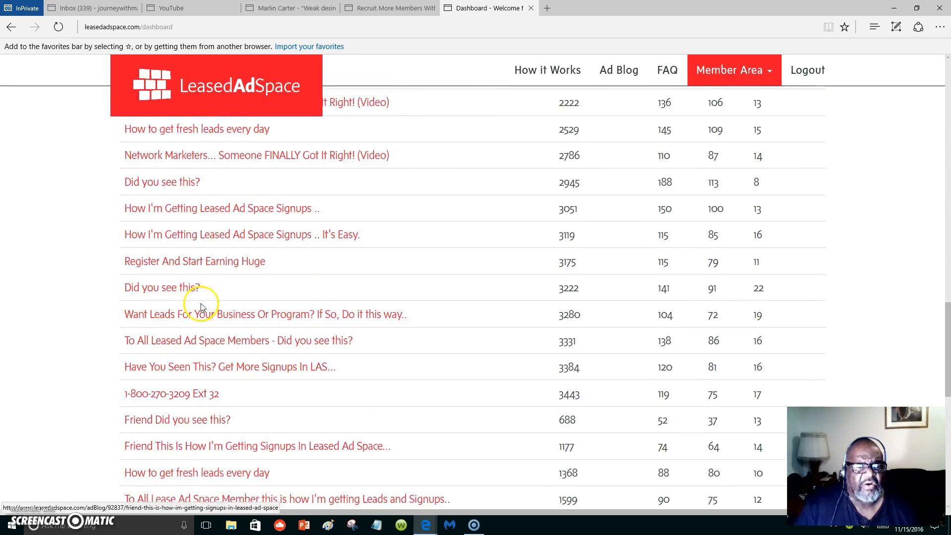
scroll(down, 3)
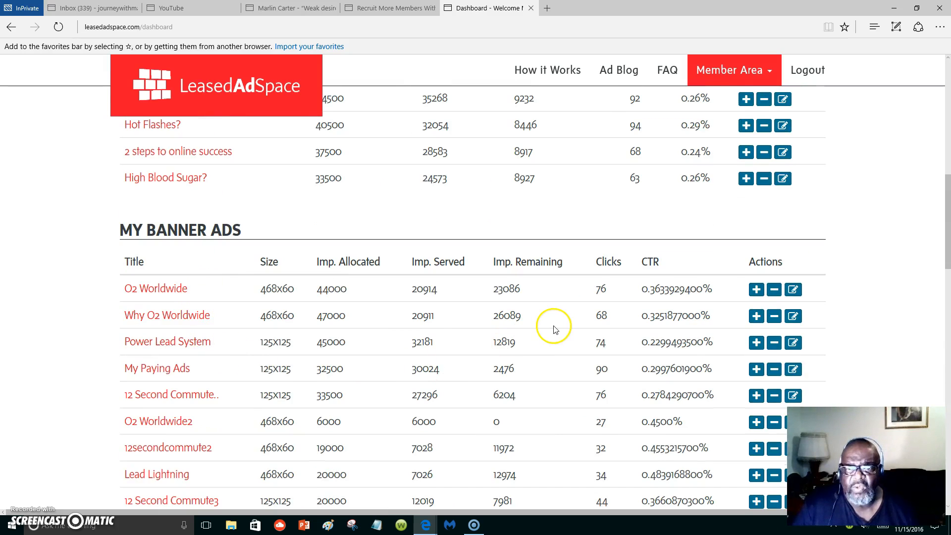
mouse_move(458, 400)
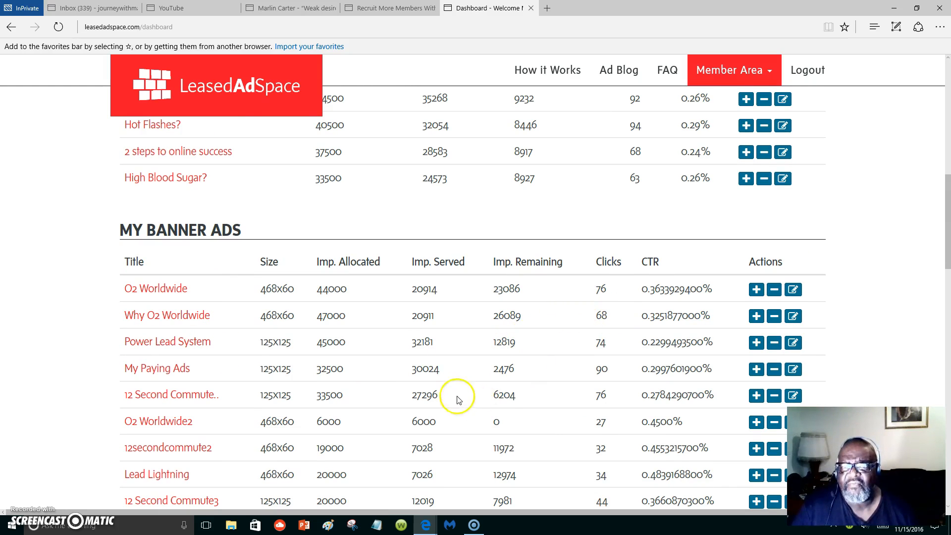
scroll(up, 3)
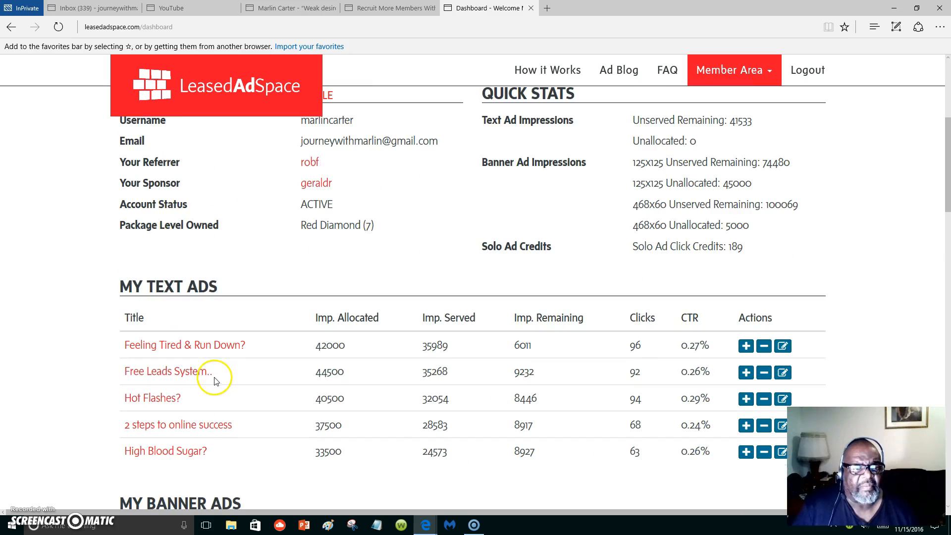
scroll(up, 3)
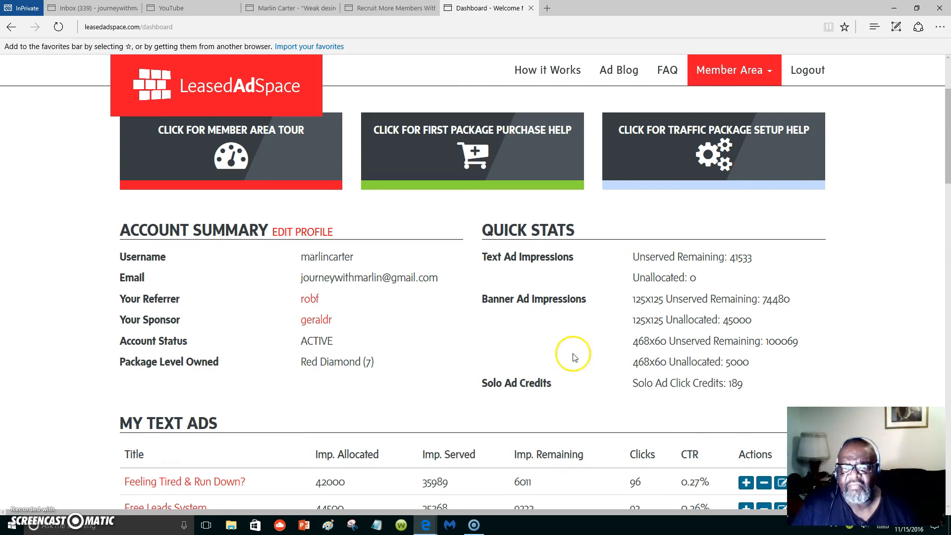
scroll(down, 3)
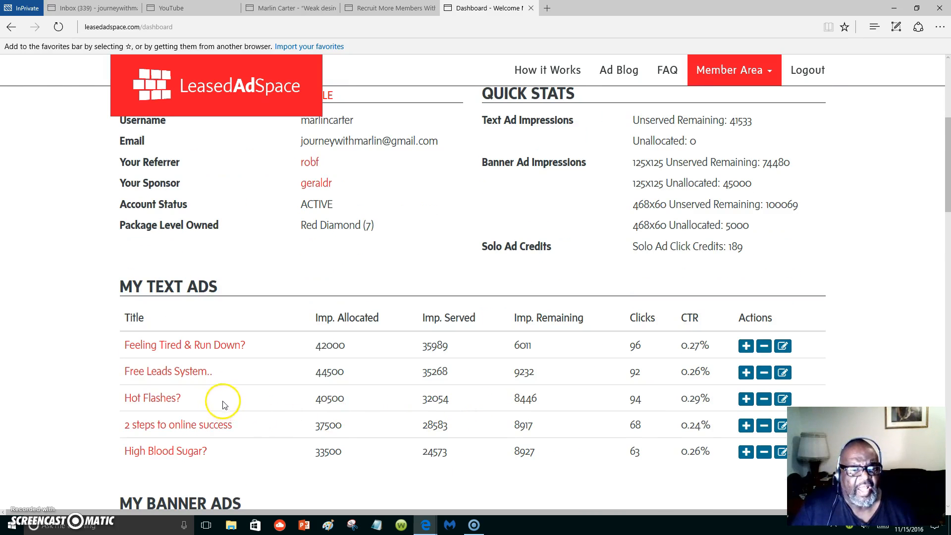
scroll(down, 3)
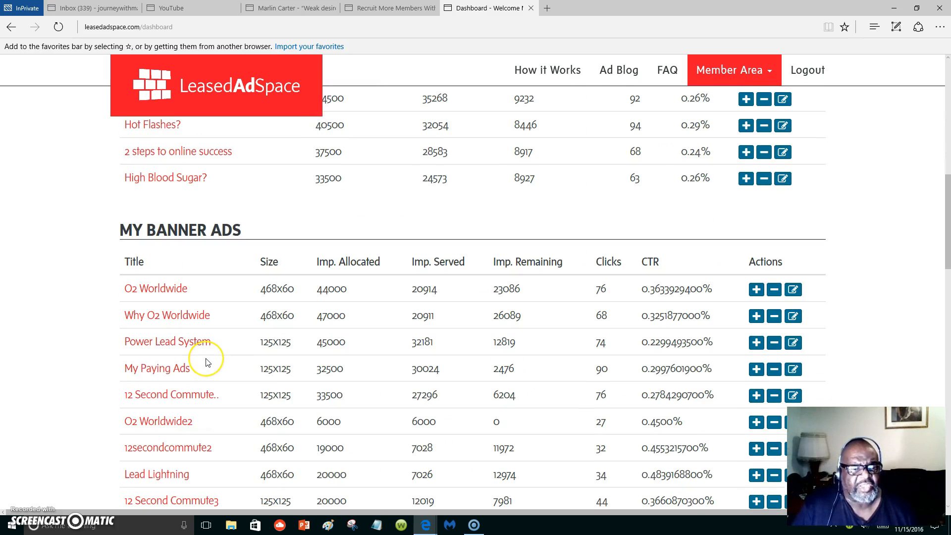
scroll(up, 3)
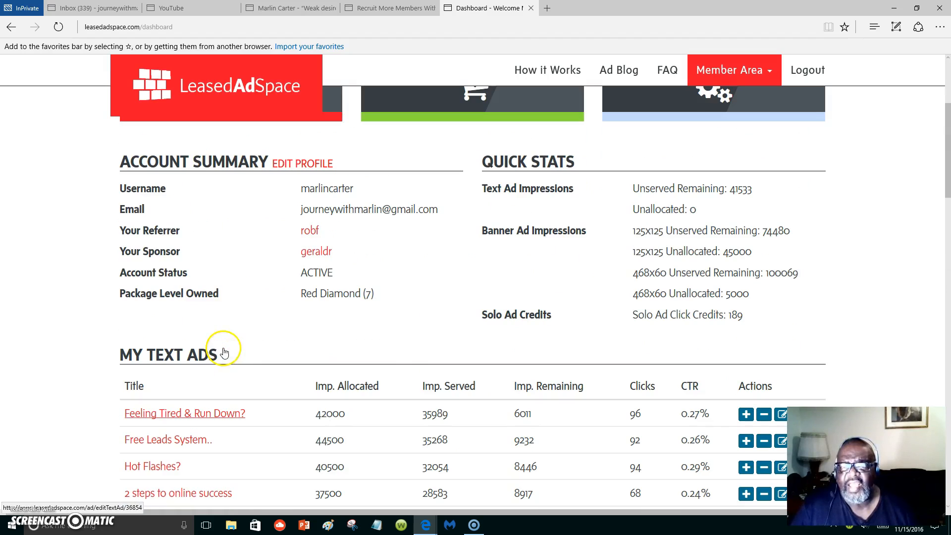
mouse_move(692, 269)
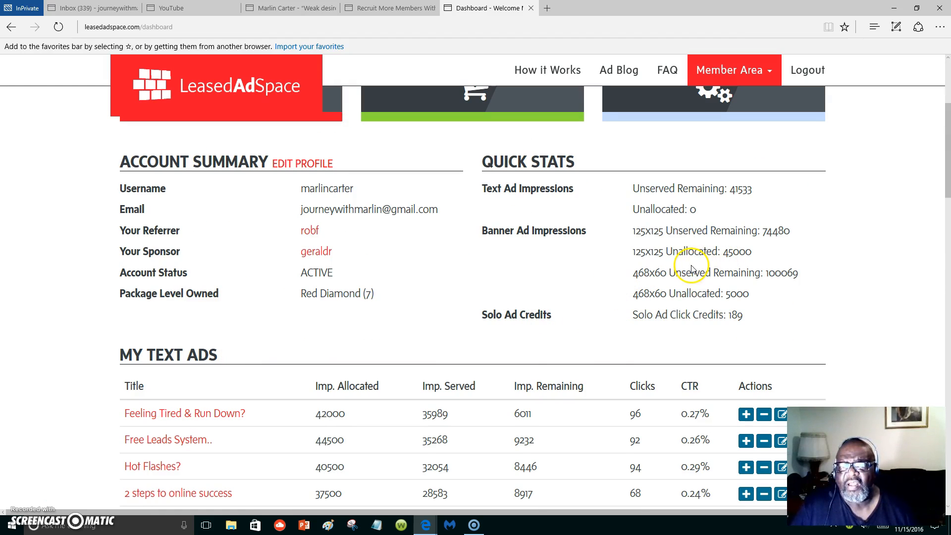
mouse_move(737, 264)
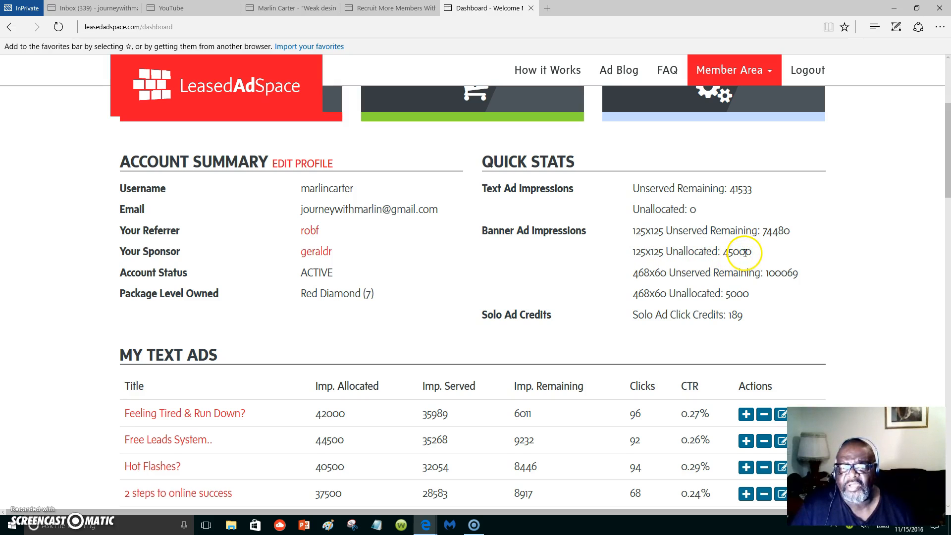
scroll(down, 3)
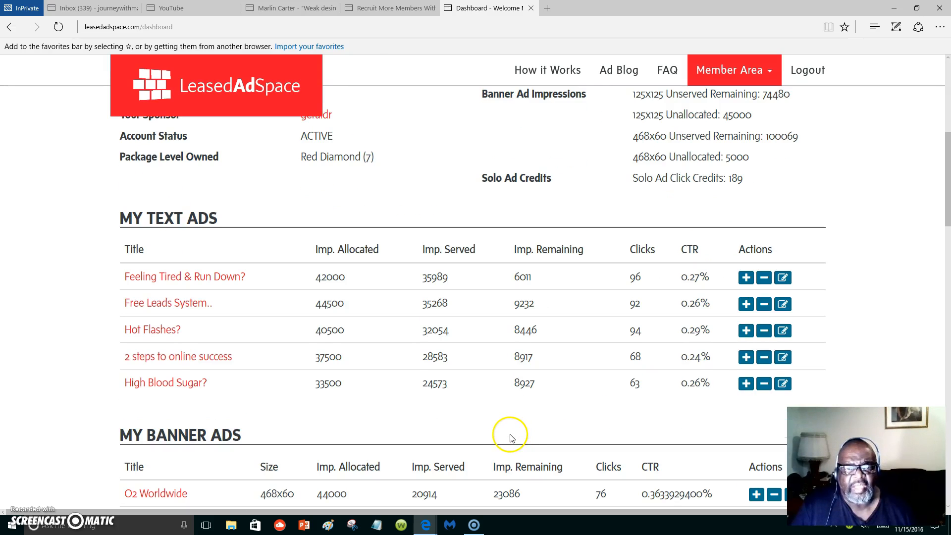
mouse_move(703, 303)
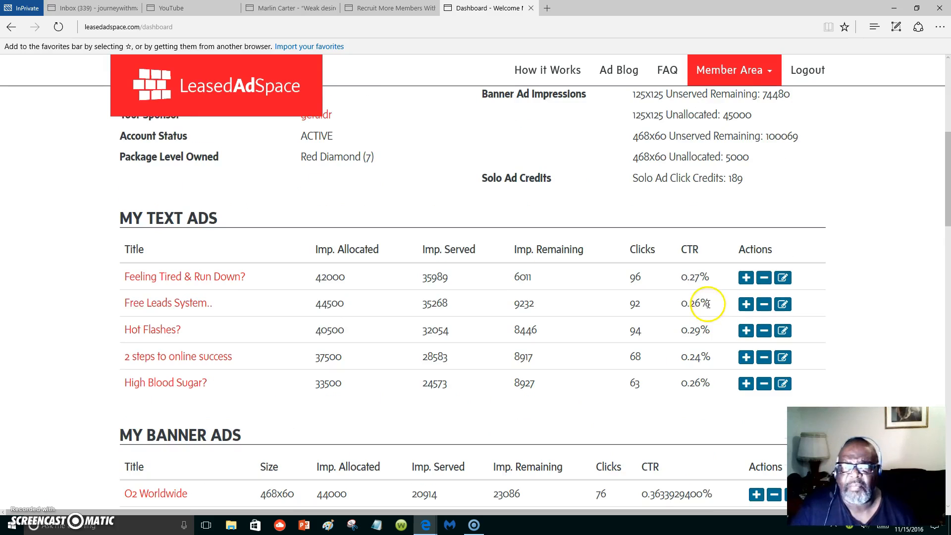
scroll(up, 3)
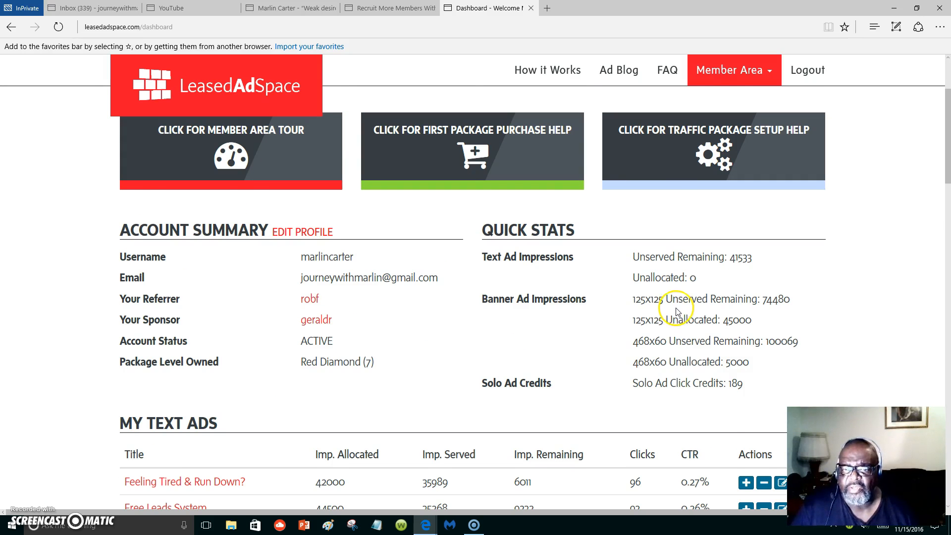
scroll(down, 3)
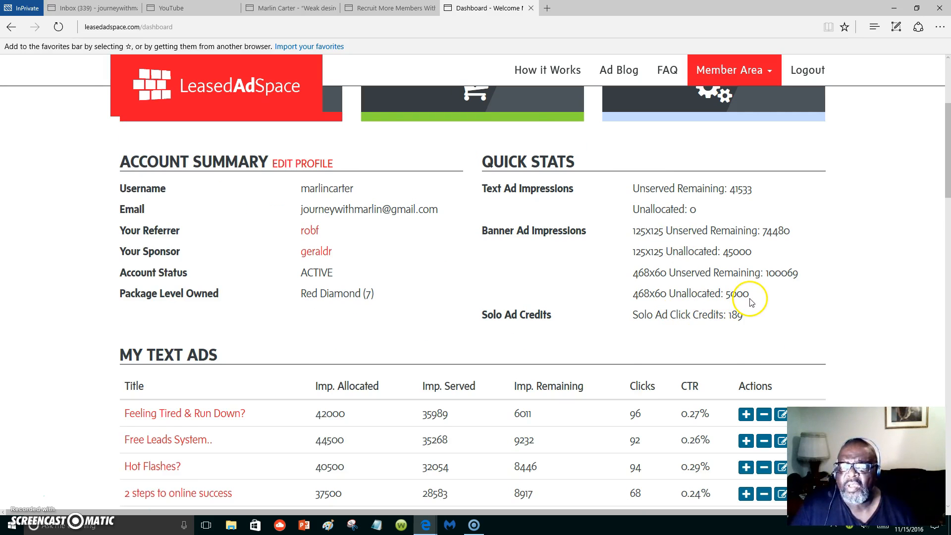
mouse_move(749, 306)
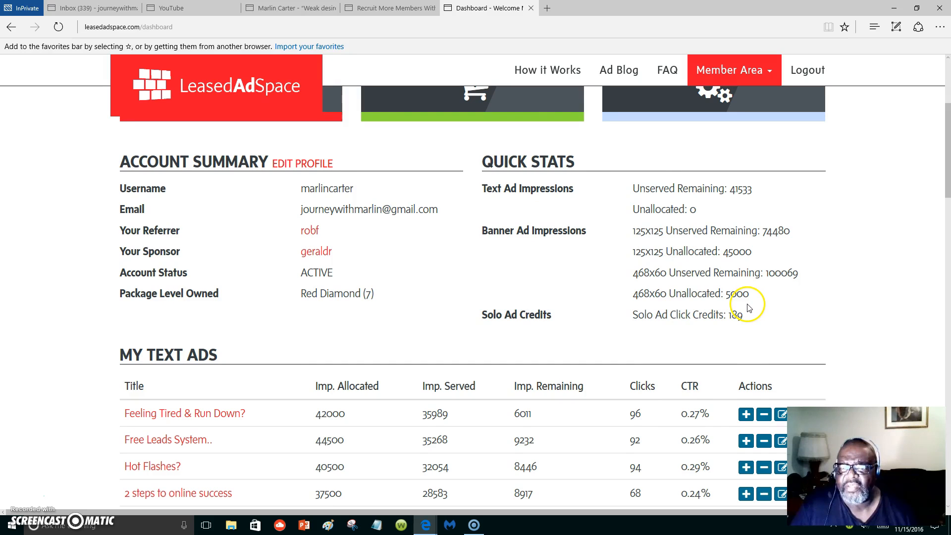
mouse_move(619, 281)
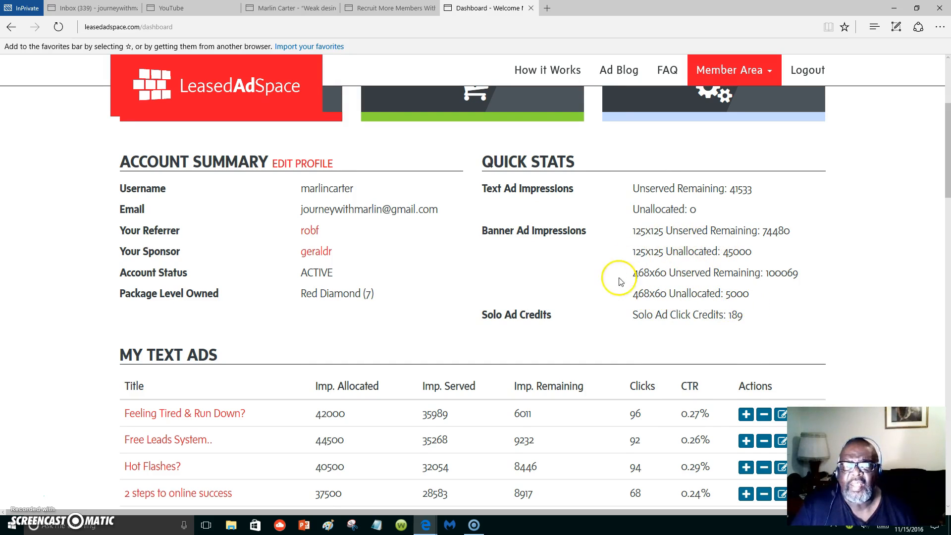
mouse_move(786, 274)
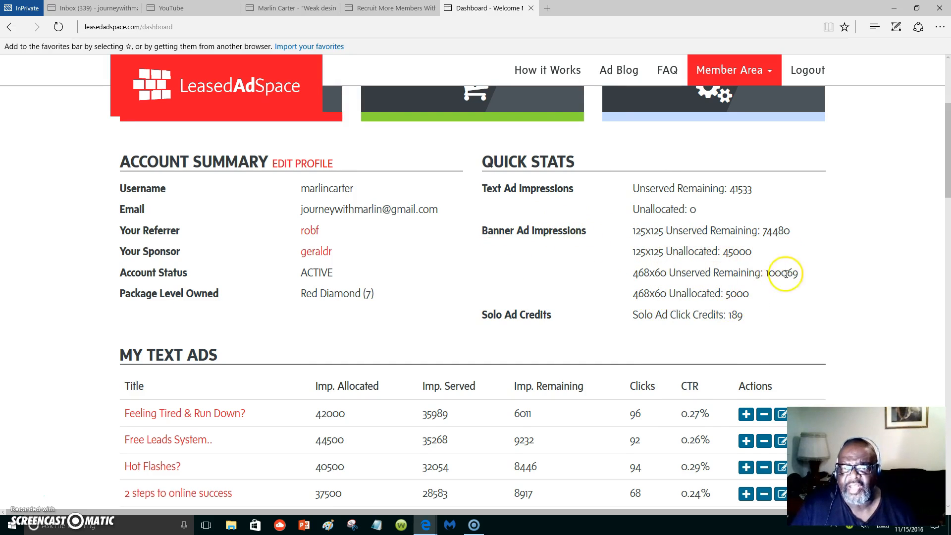
scroll(up, 3)
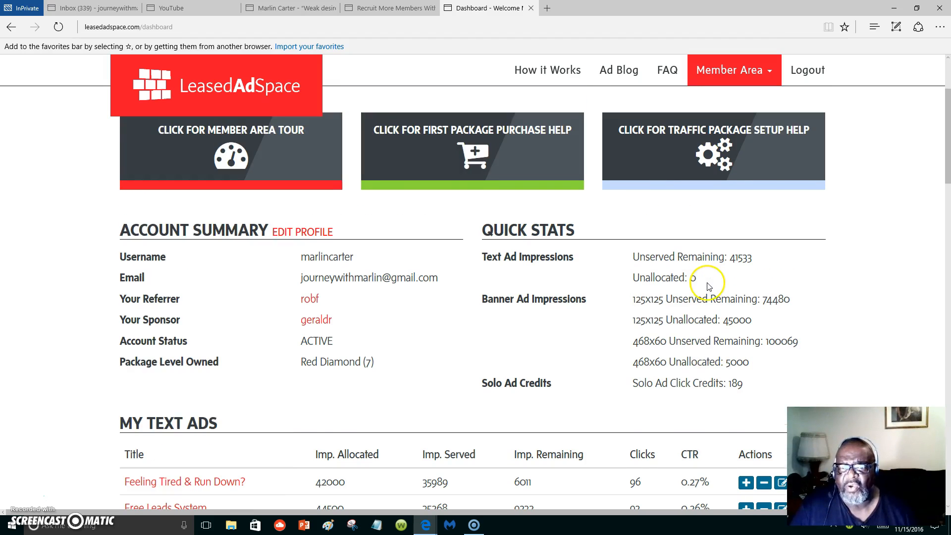
scroll(up, 3)
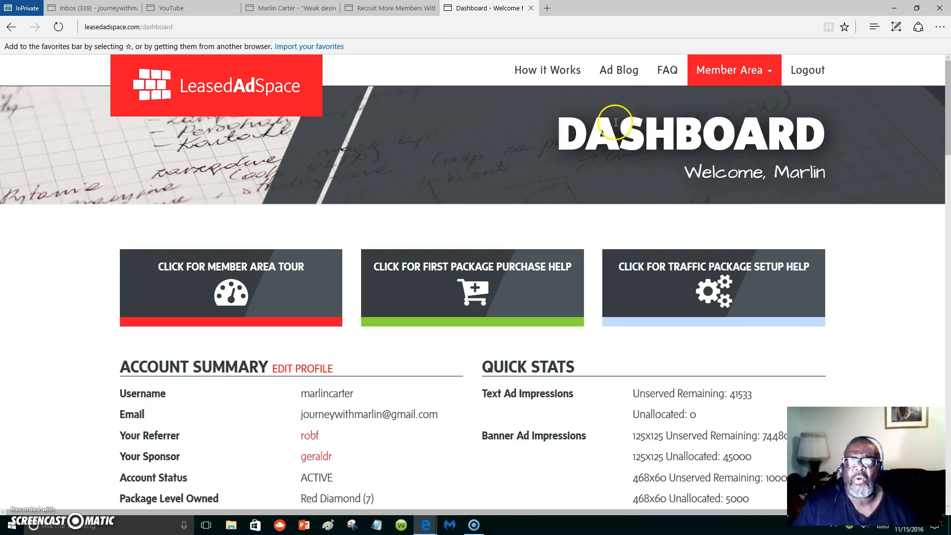
mouse_move(734, 69)
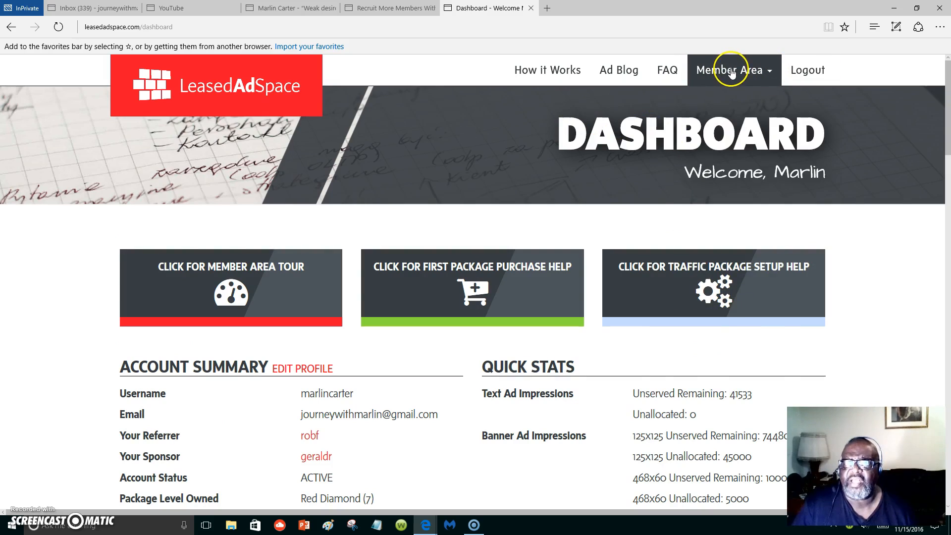
Step: View the Transaction History page and scroll through the My Sales and My Purchases tables
click(733, 70)
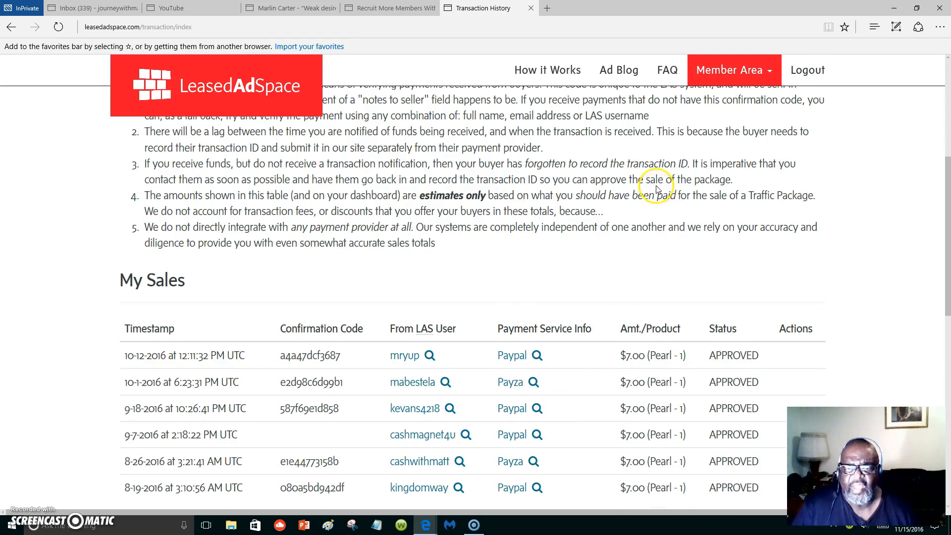
scroll(down, 3)
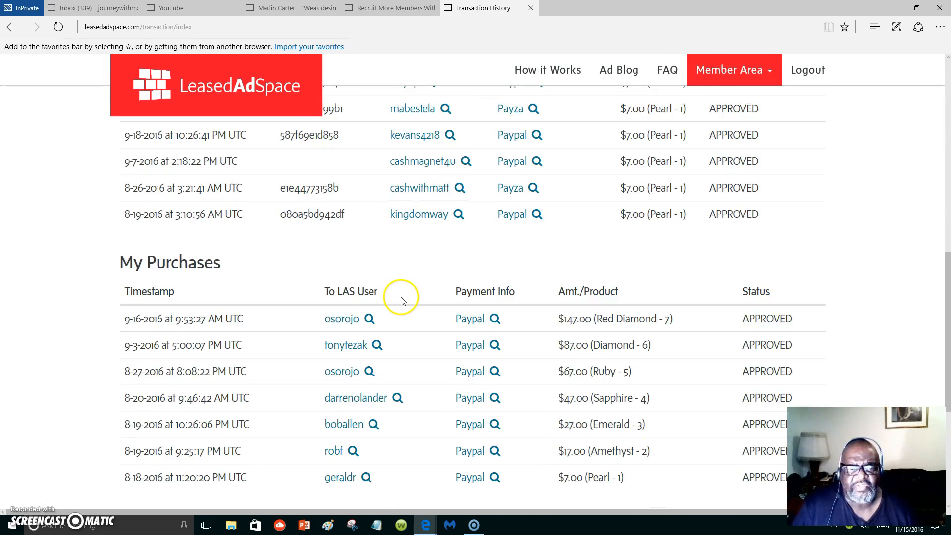
scroll(up, 3)
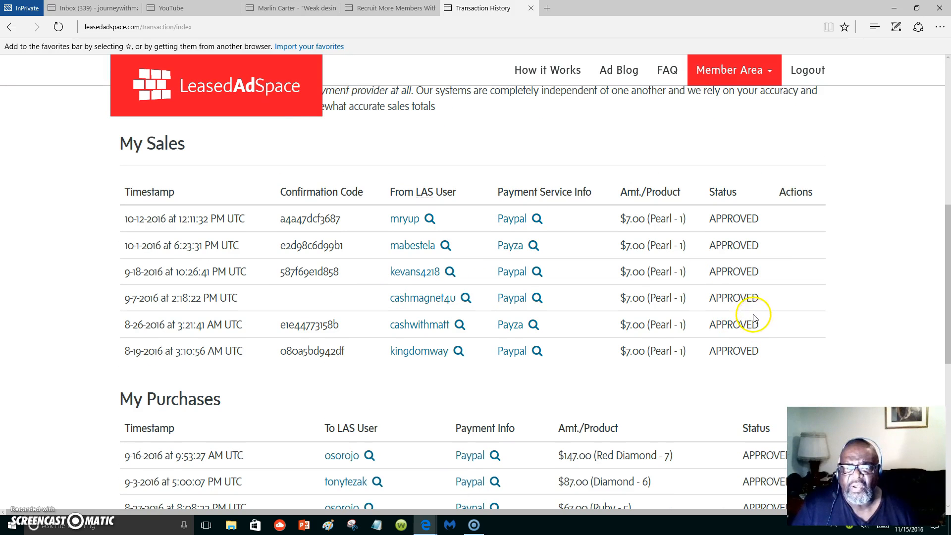
scroll(up, 3)
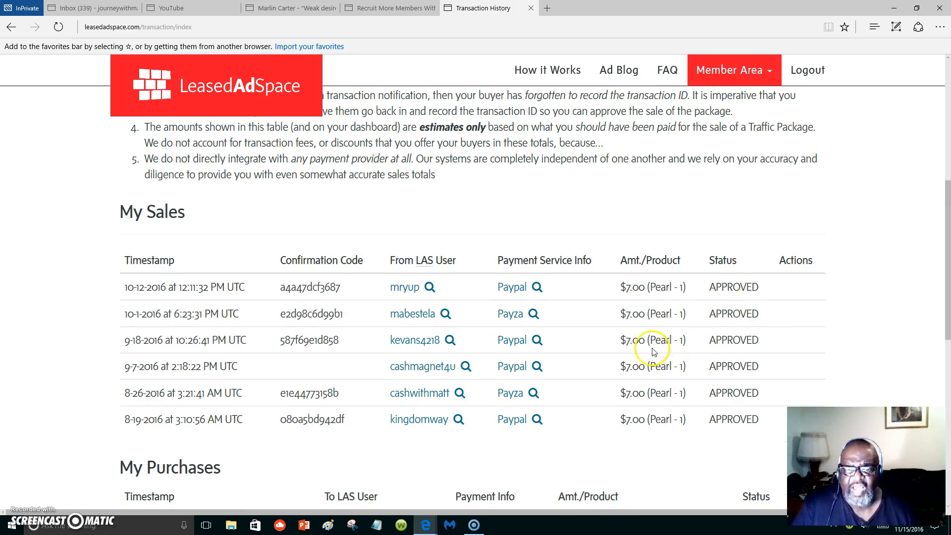
mouse_move(715, 348)
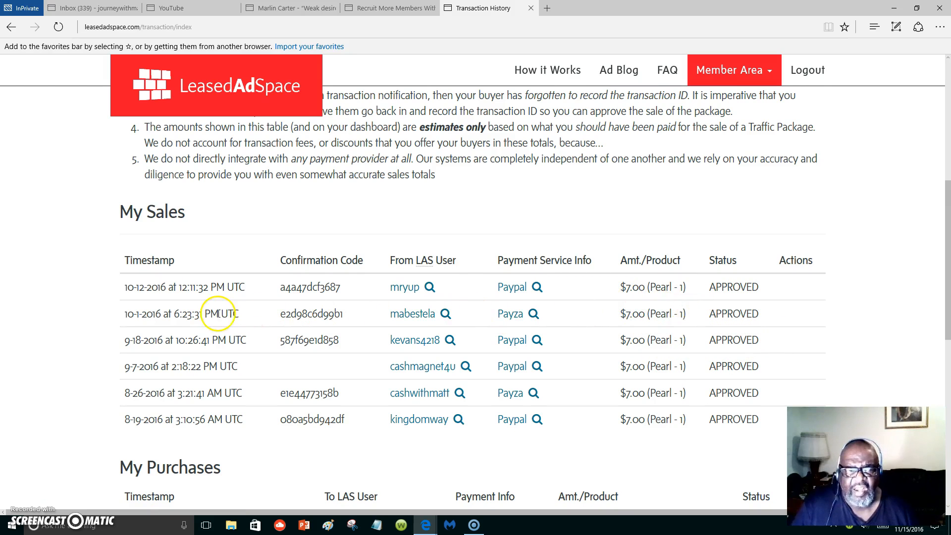
mouse_move(614, 304)
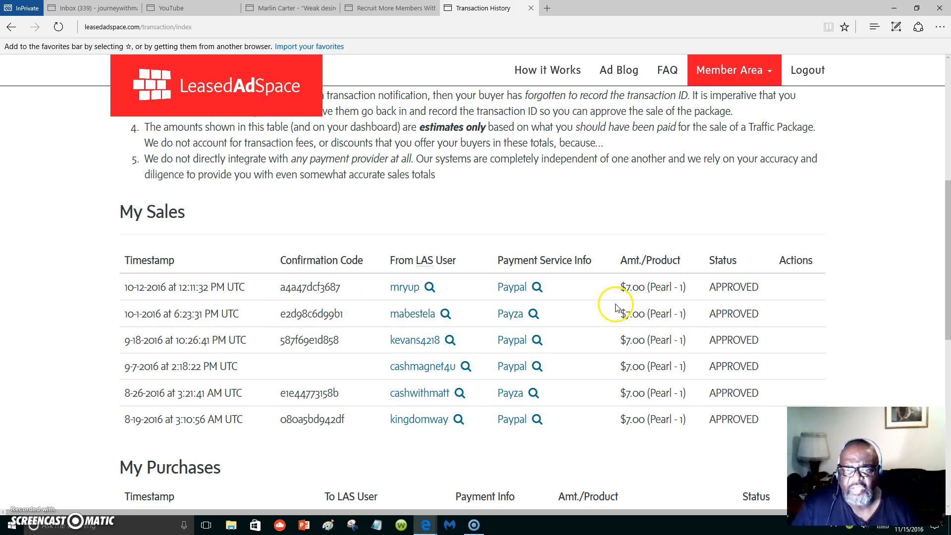
mouse_move(641, 315)
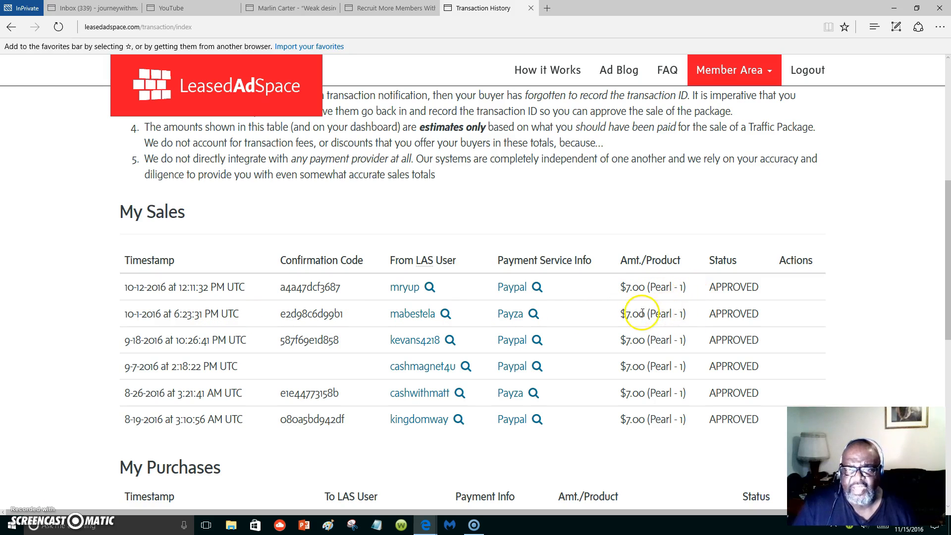
mouse_move(645, 297)
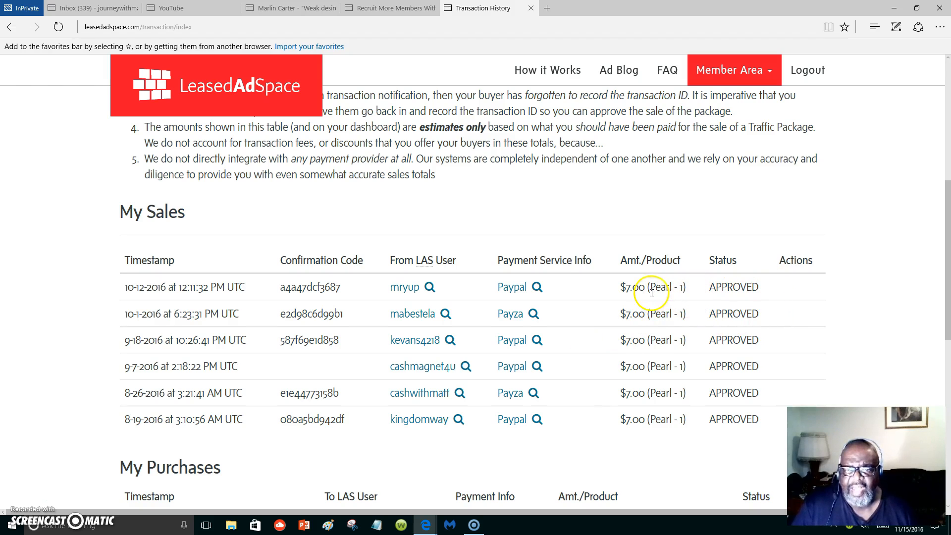
mouse_move(596, 333)
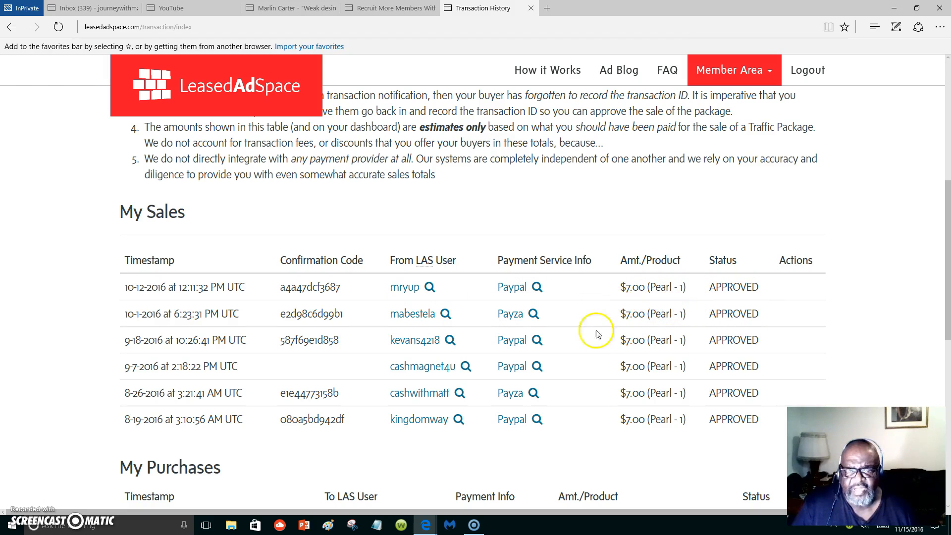
scroll(down, 3)
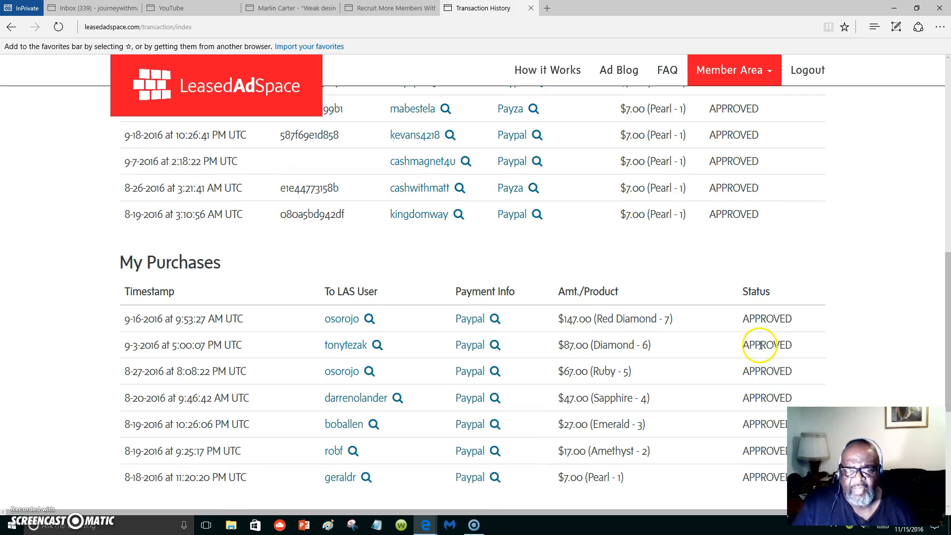
scroll(up, 3)
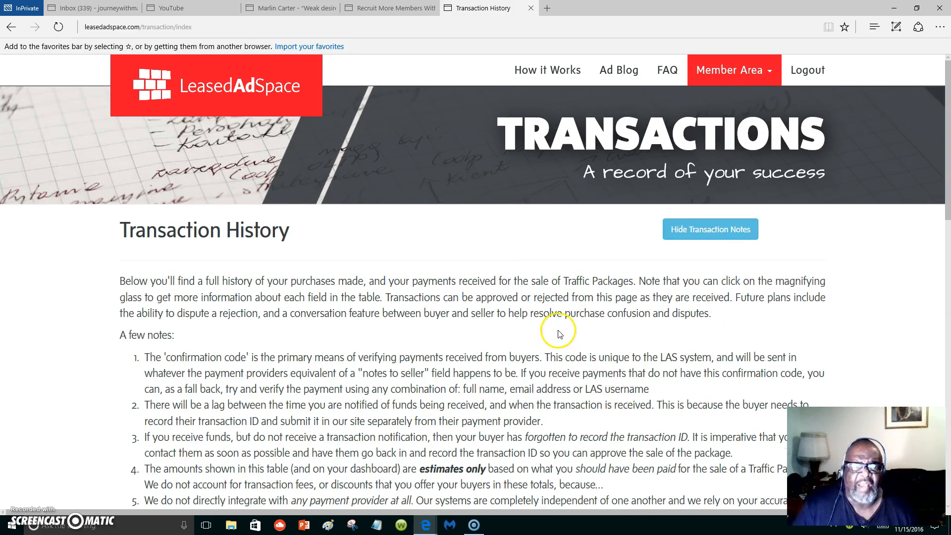
mouse_move(536, 73)
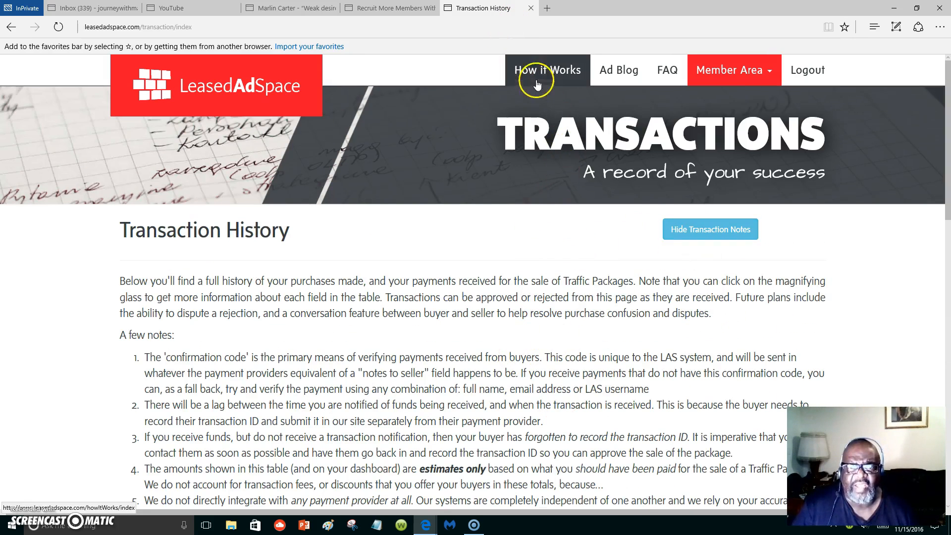
click(547, 70)
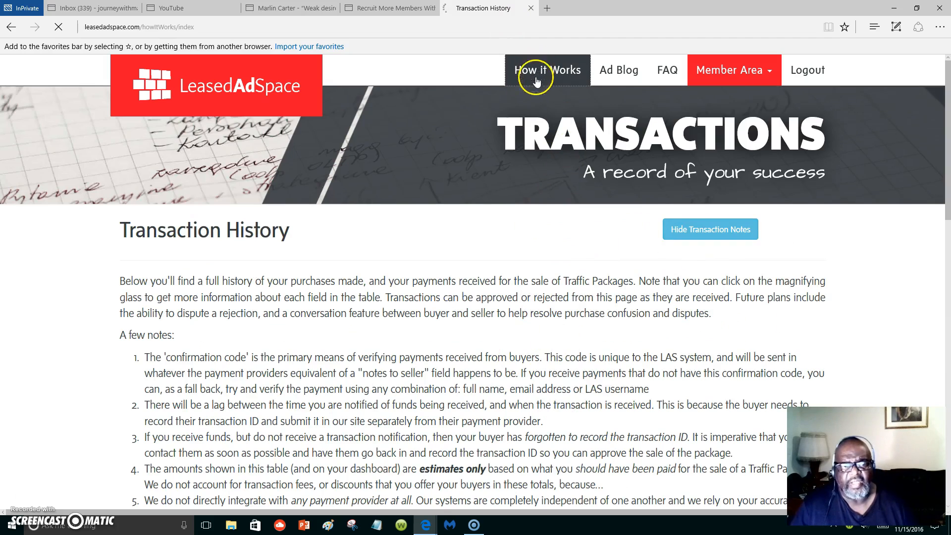
click(547, 70)
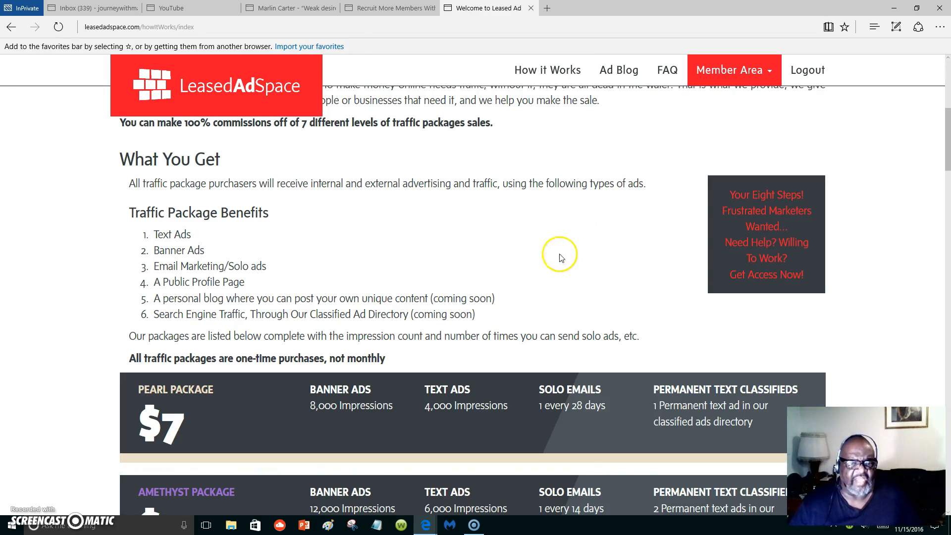
mouse_move(339, 449)
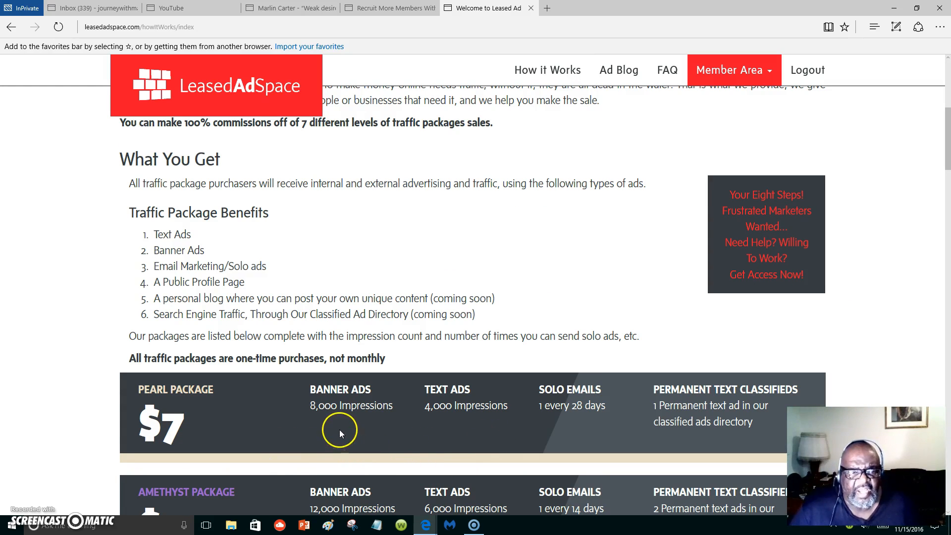
mouse_move(321, 425)
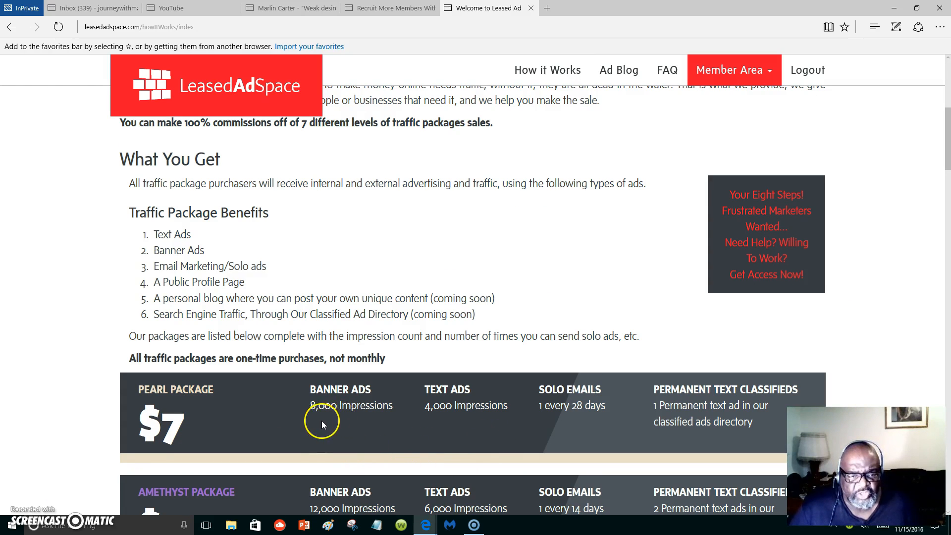
mouse_move(200, 420)
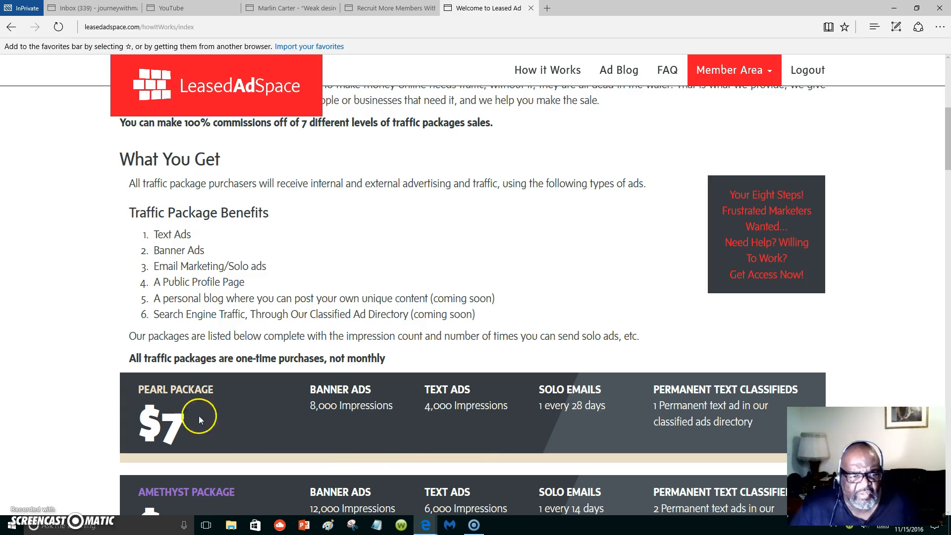
mouse_move(287, 426)
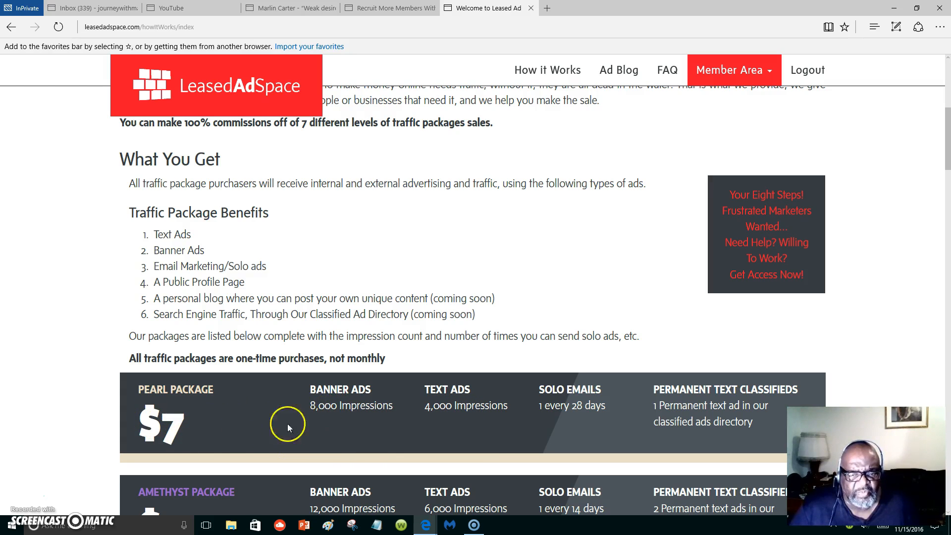
mouse_move(433, 445)
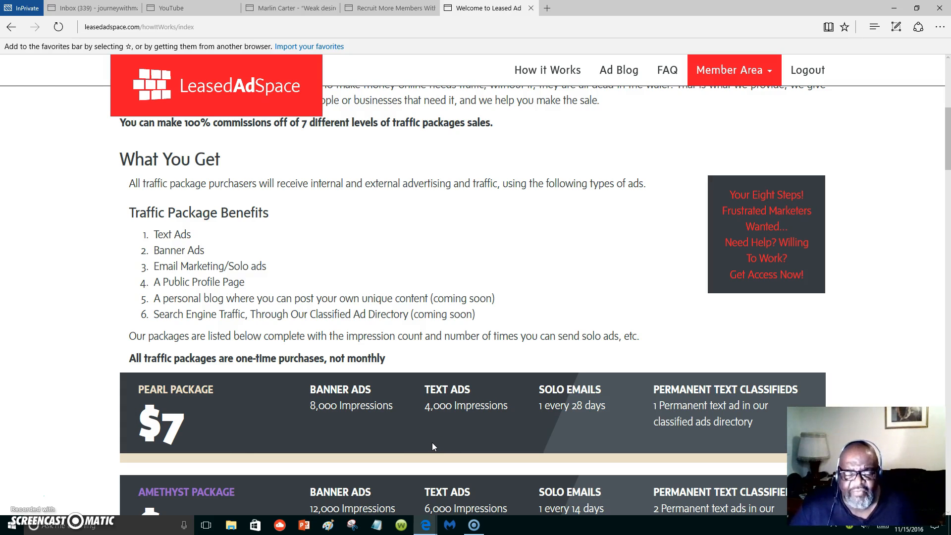
mouse_move(437, 446)
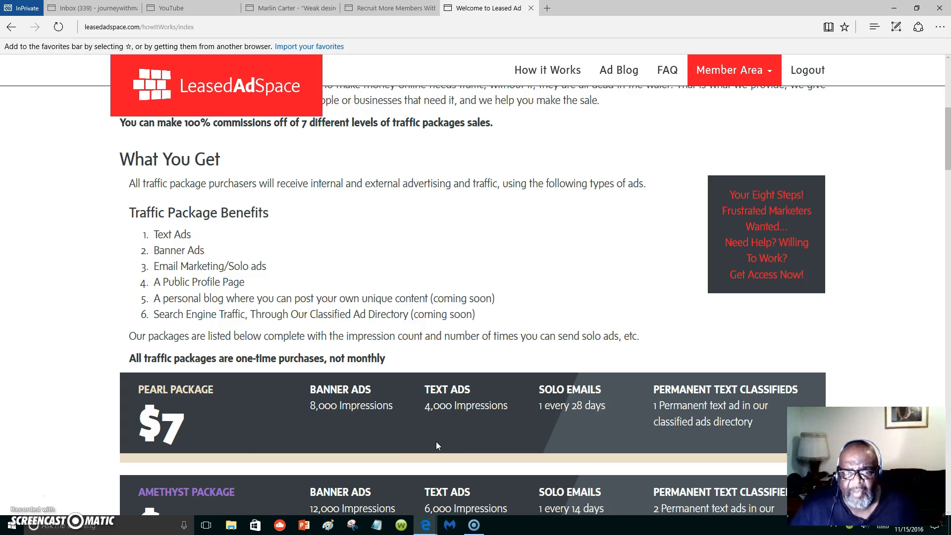
scroll(down, 3)
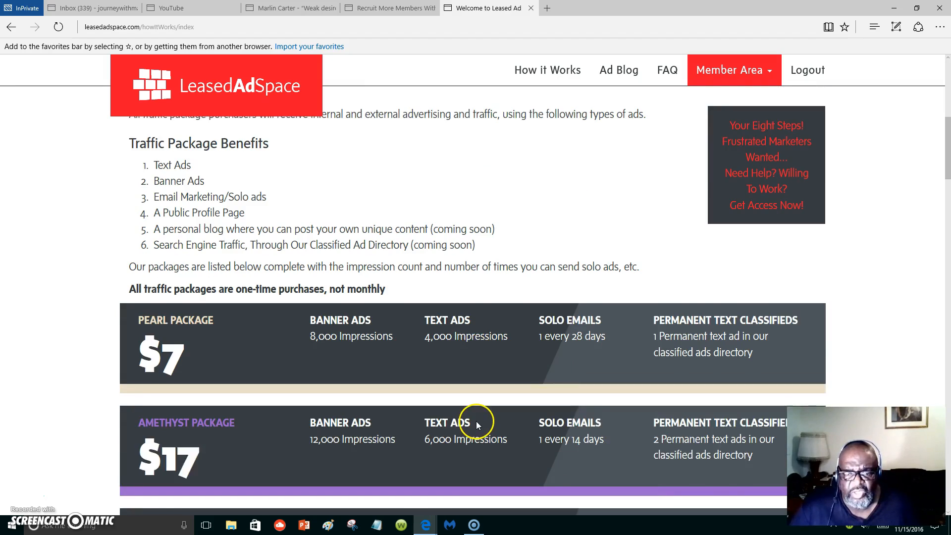
scroll(down, 3)
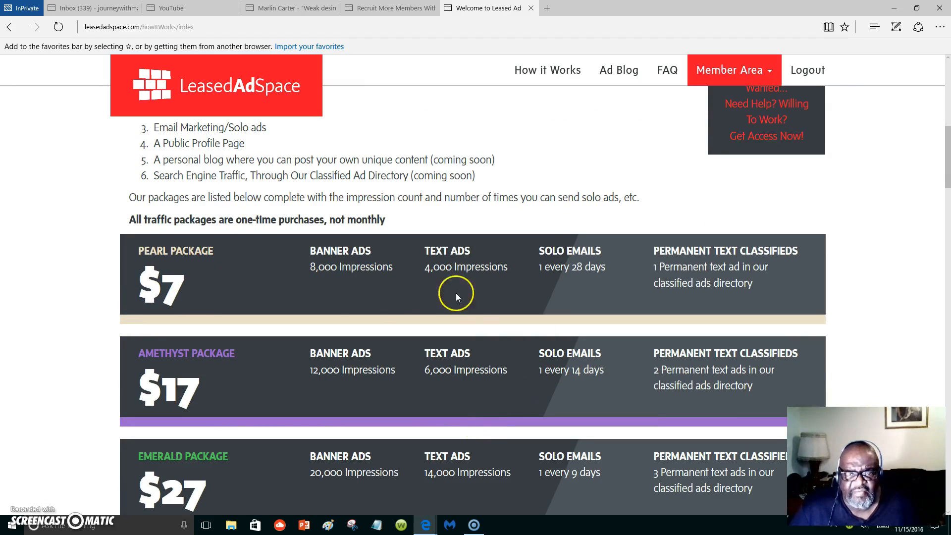
mouse_move(583, 288)
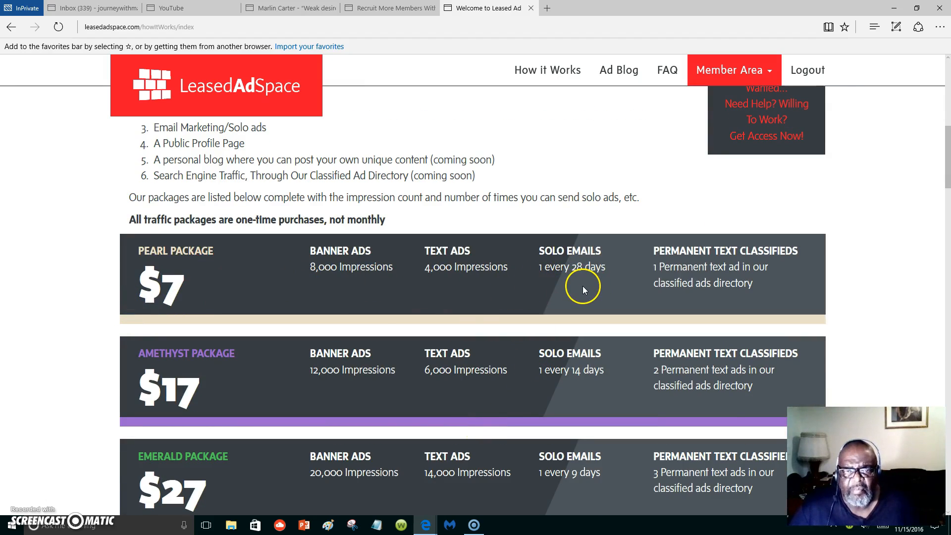
mouse_move(577, 363)
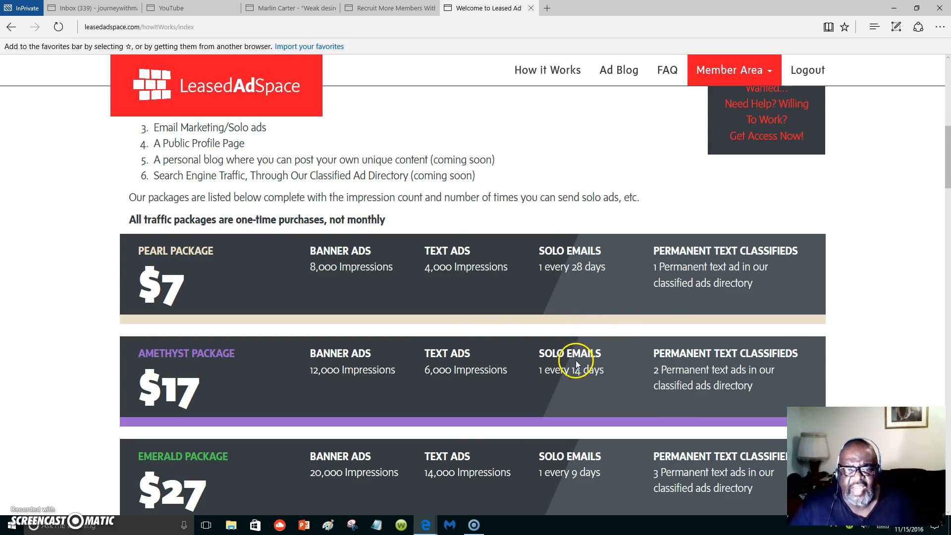
scroll(down, 3)
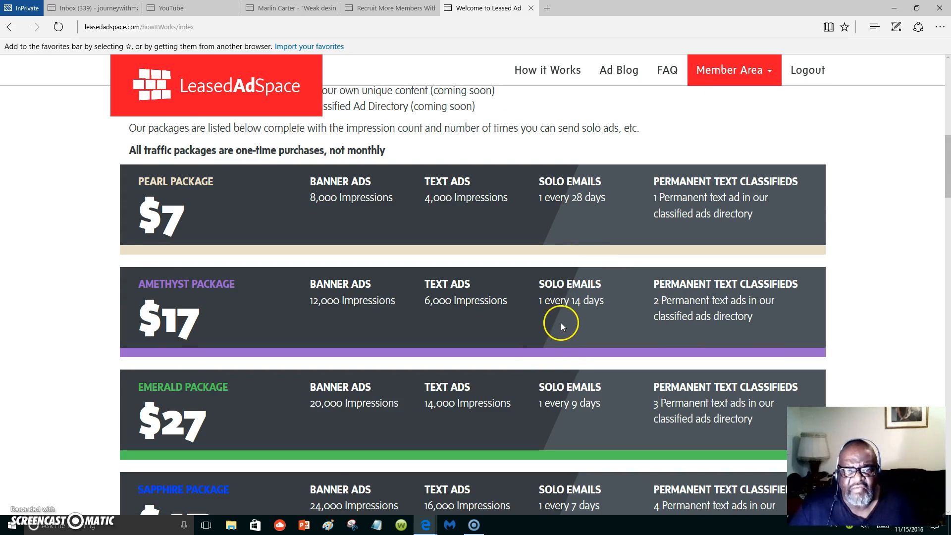
mouse_move(446, 300)
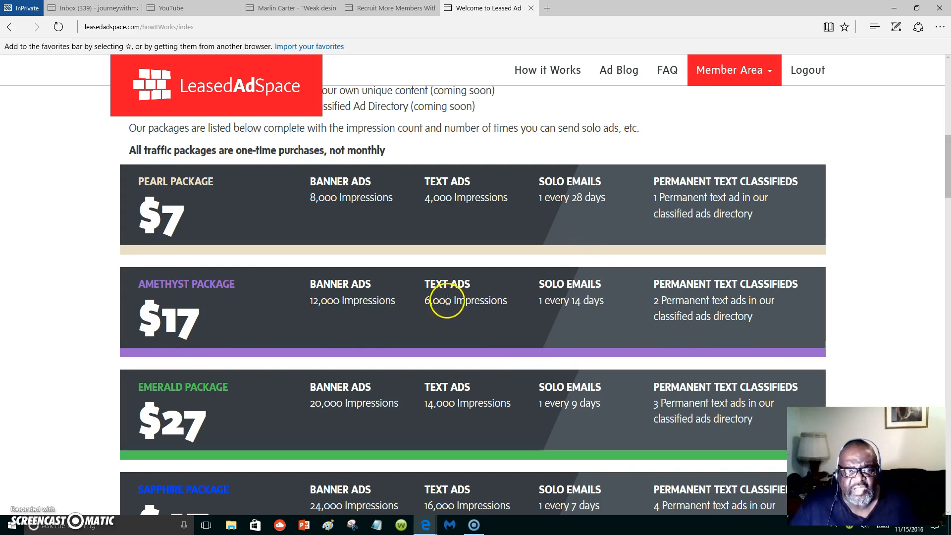
mouse_move(383, 361)
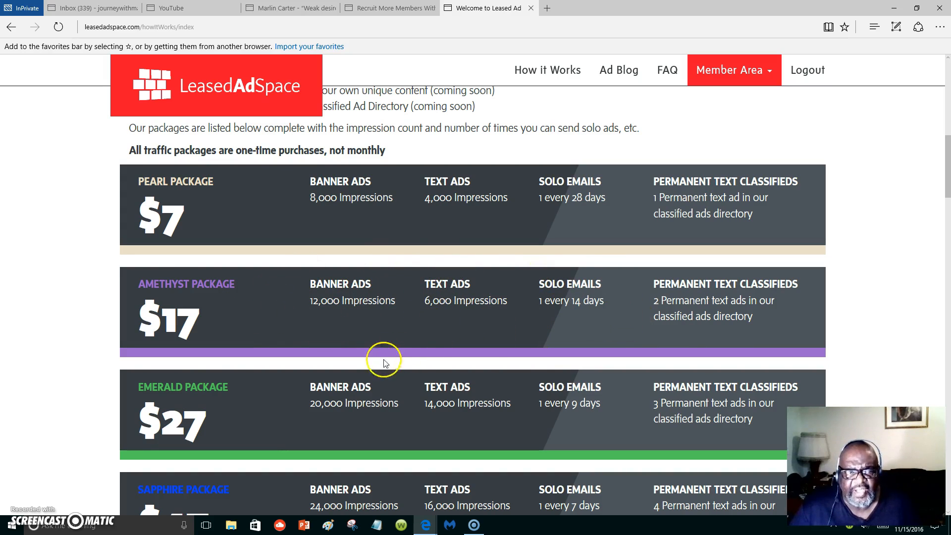
mouse_move(343, 309)
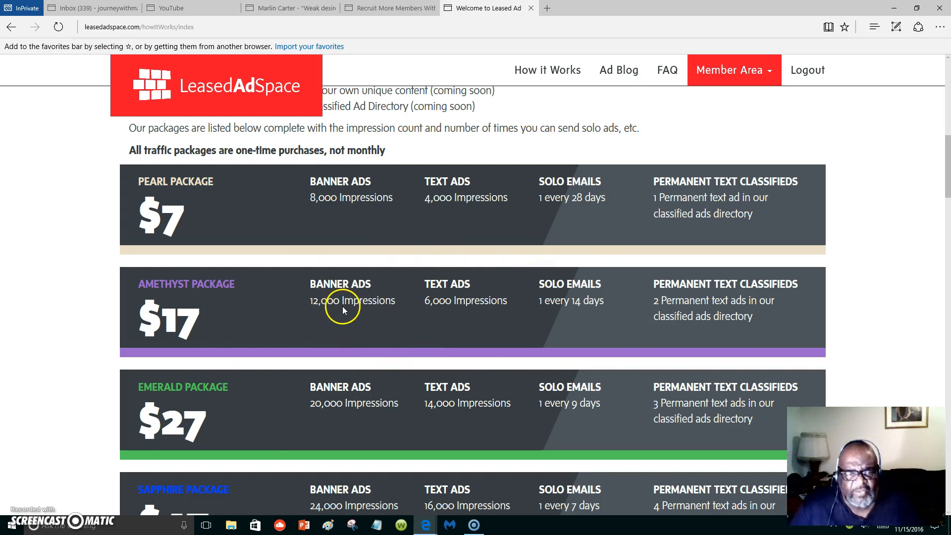
mouse_move(366, 315)
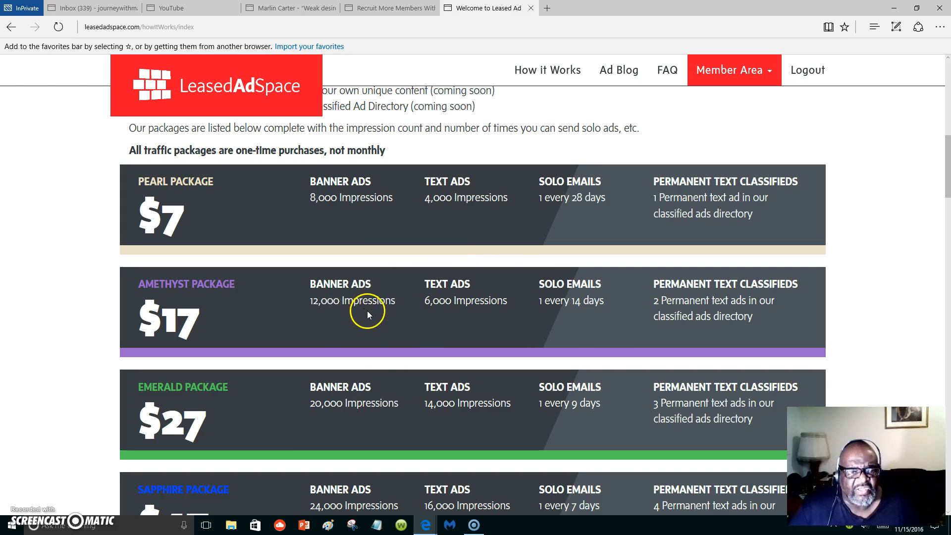
mouse_move(440, 315)
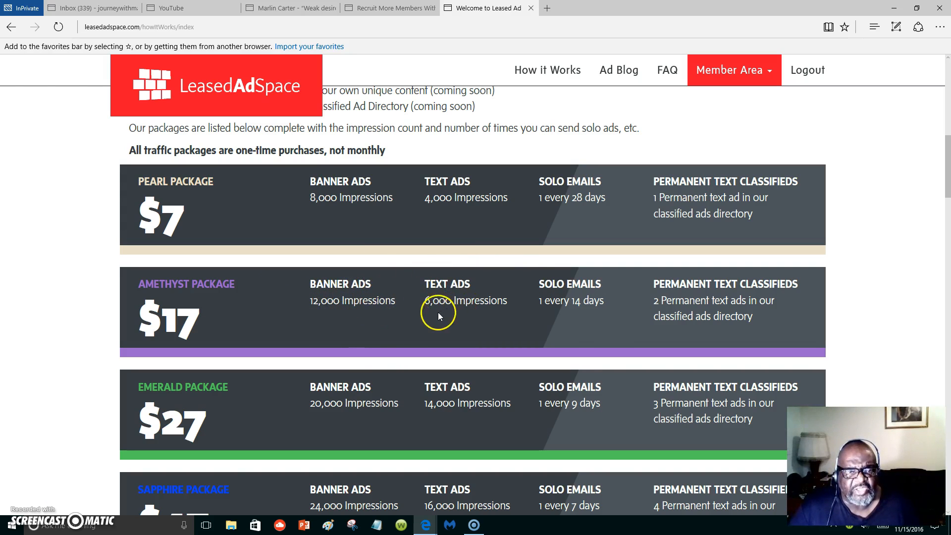
mouse_move(483, 366)
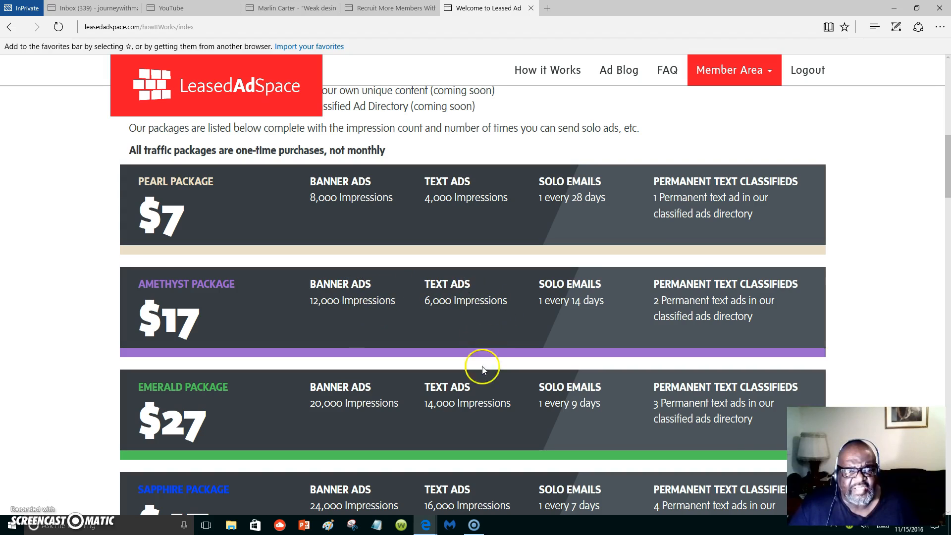
scroll(down, 3)
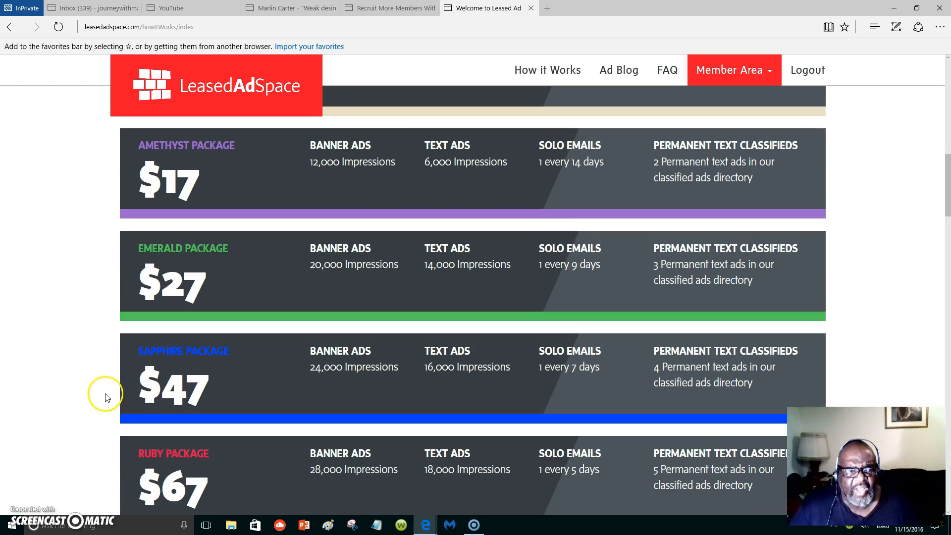
scroll(down, 3)
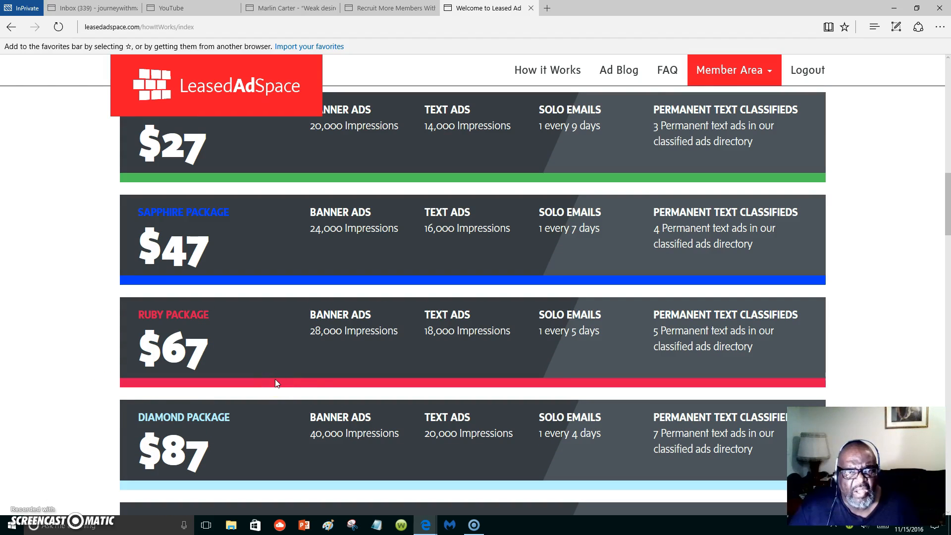
mouse_move(553, 335)
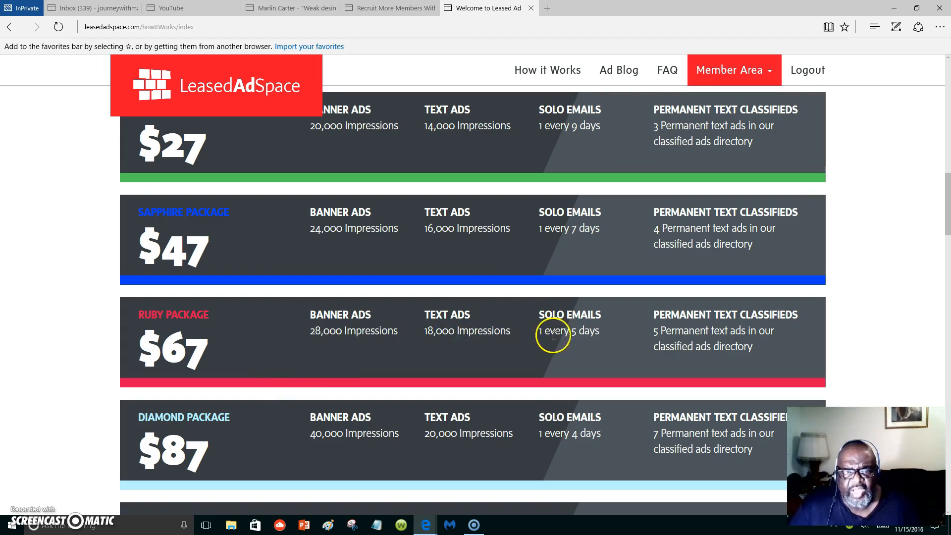
mouse_move(571, 337)
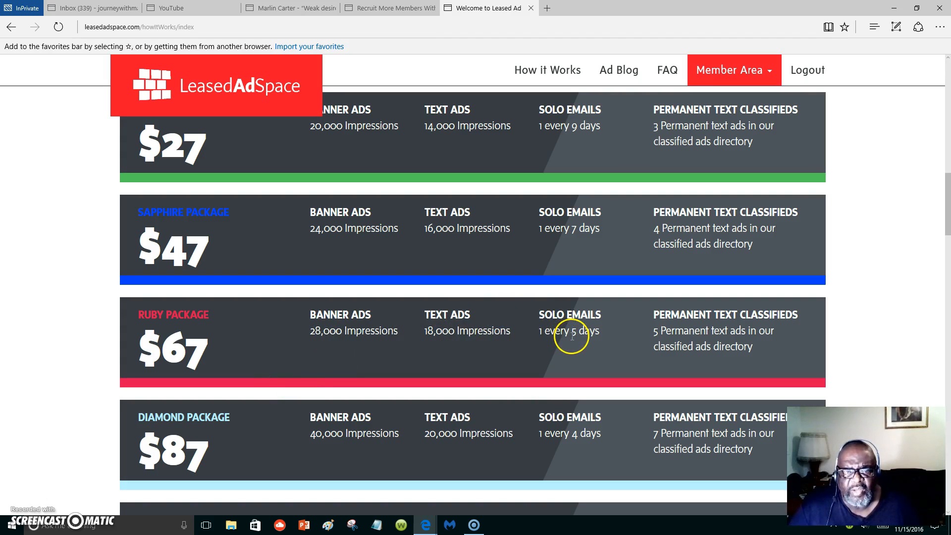
scroll(down, 3)
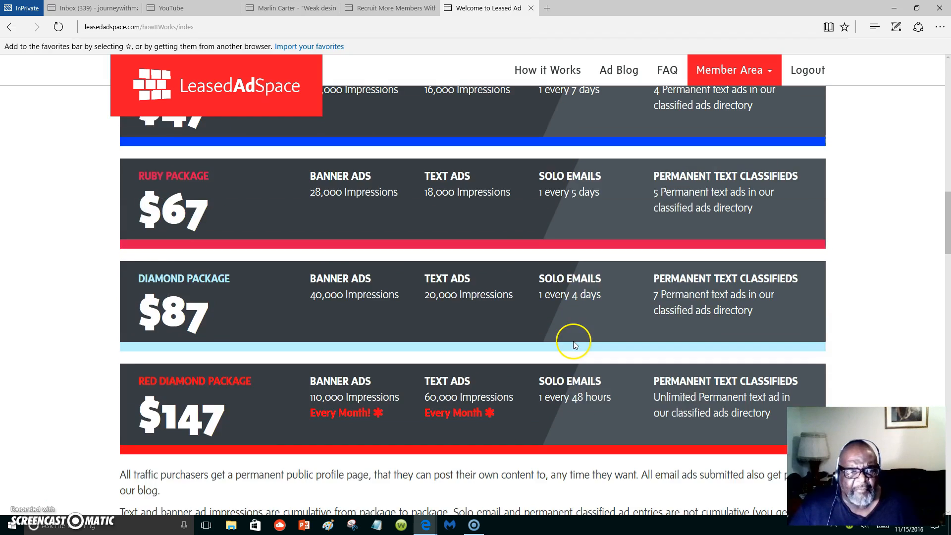
scroll(up, 3)
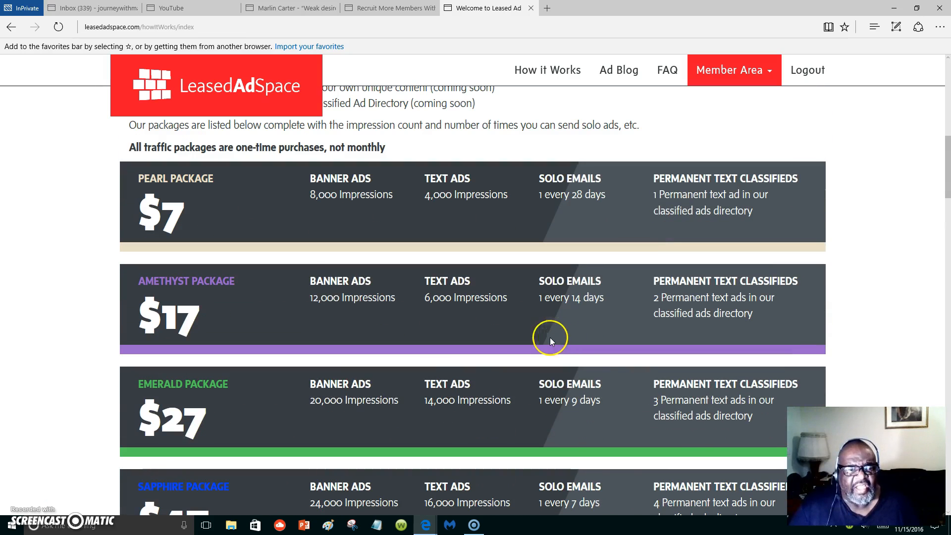
scroll(up, 3)
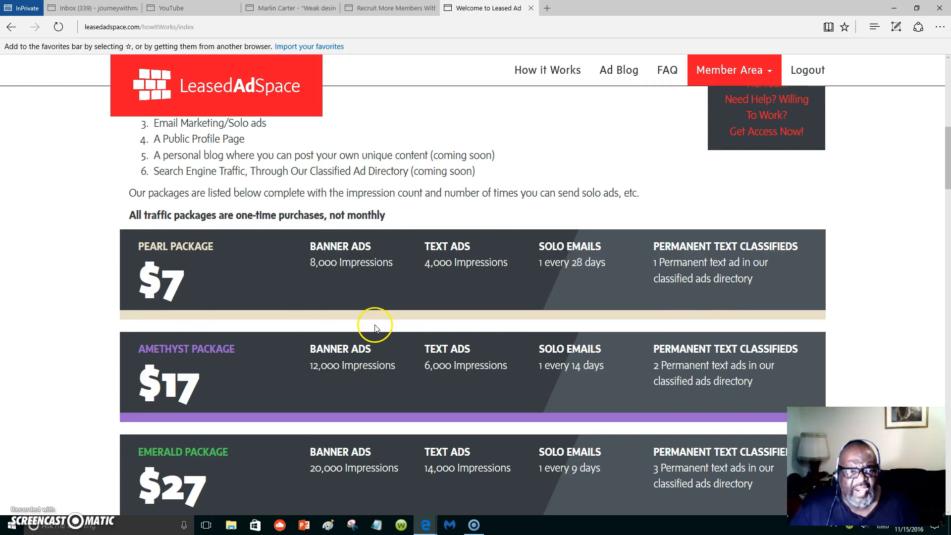
mouse_move(571, 273)
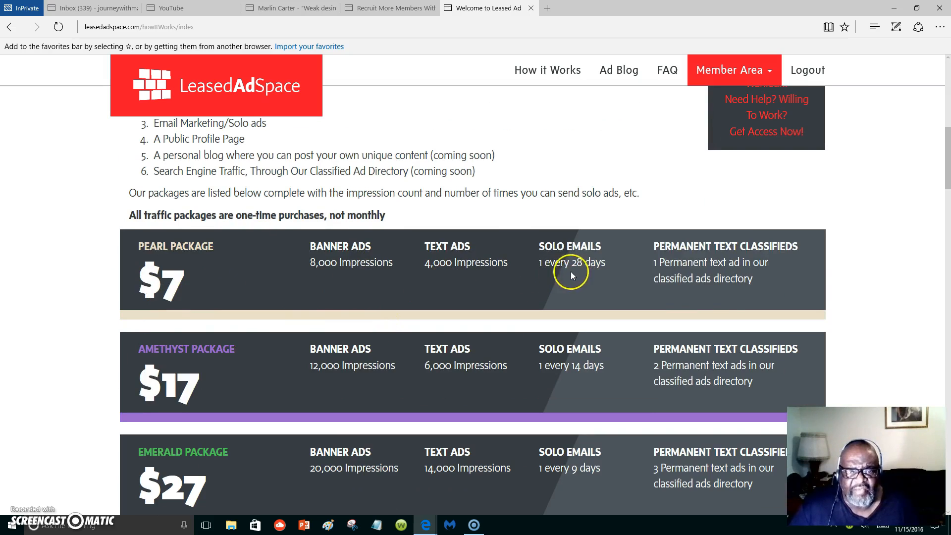
scroll(down, 3)
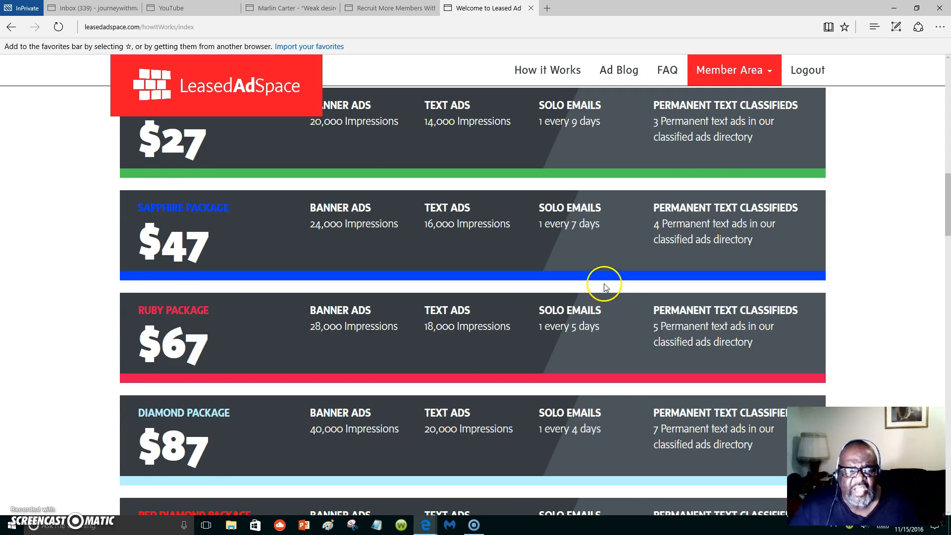
scroll(down, 3)
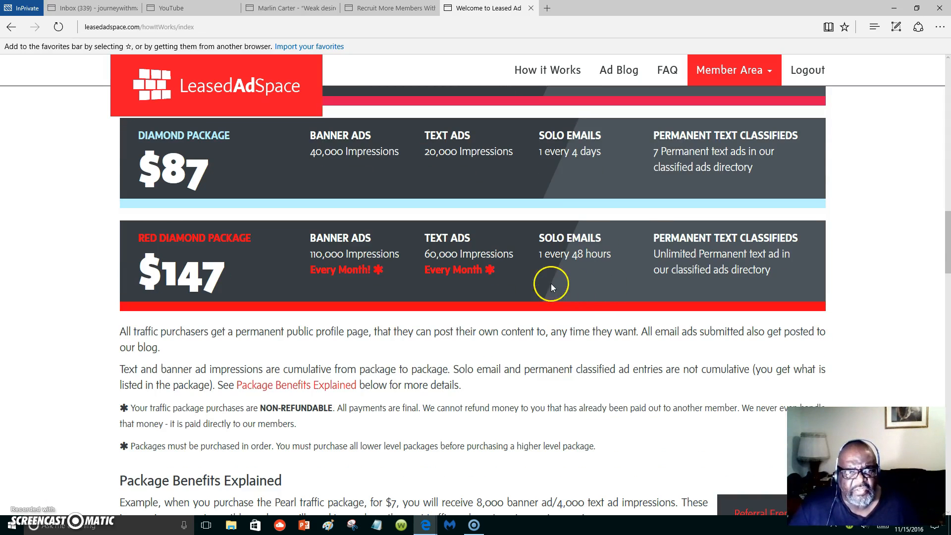
mouse_move(618, 260)
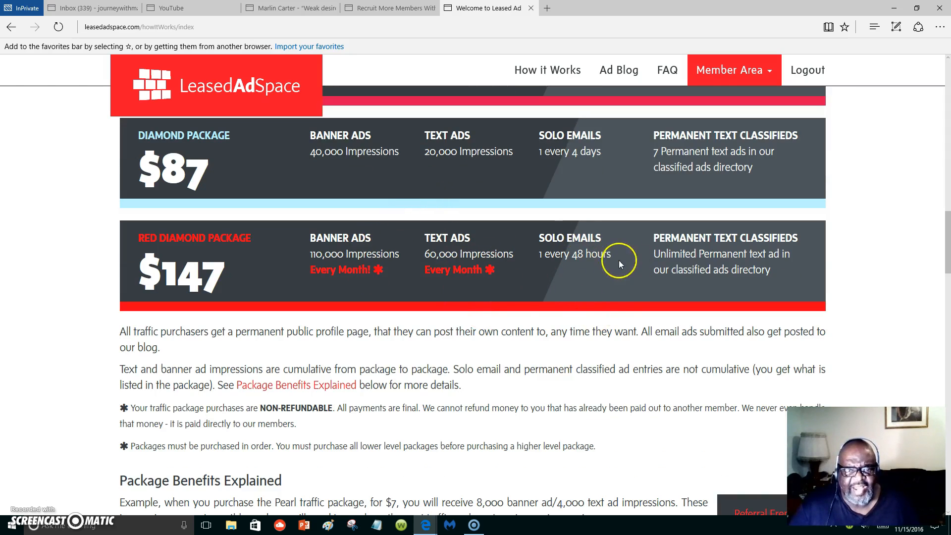
mouse_move(331, 267)
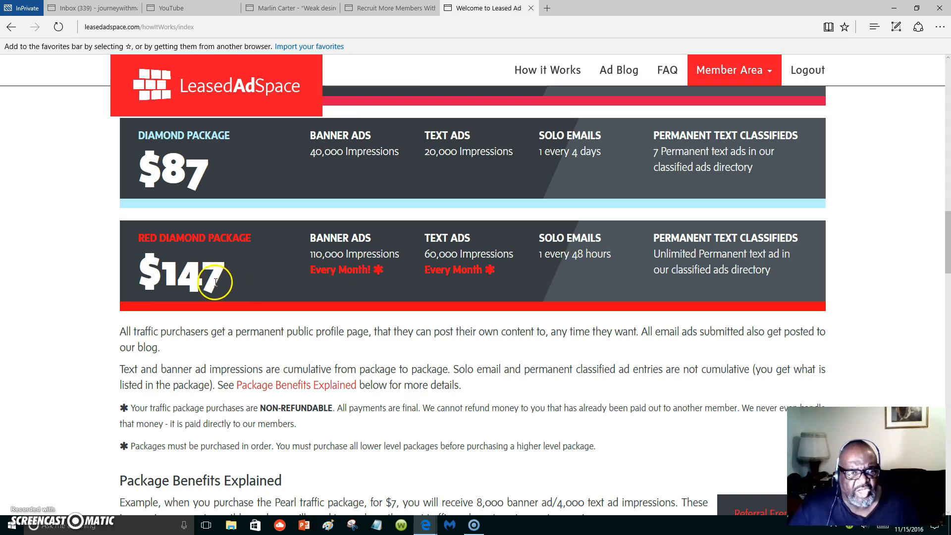
scroll(up, 3)
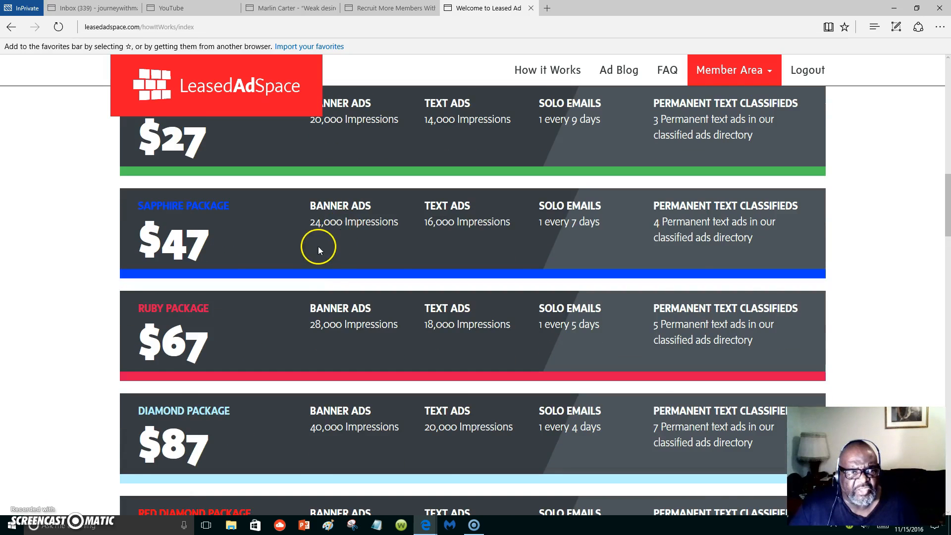
scroll(up, 3)
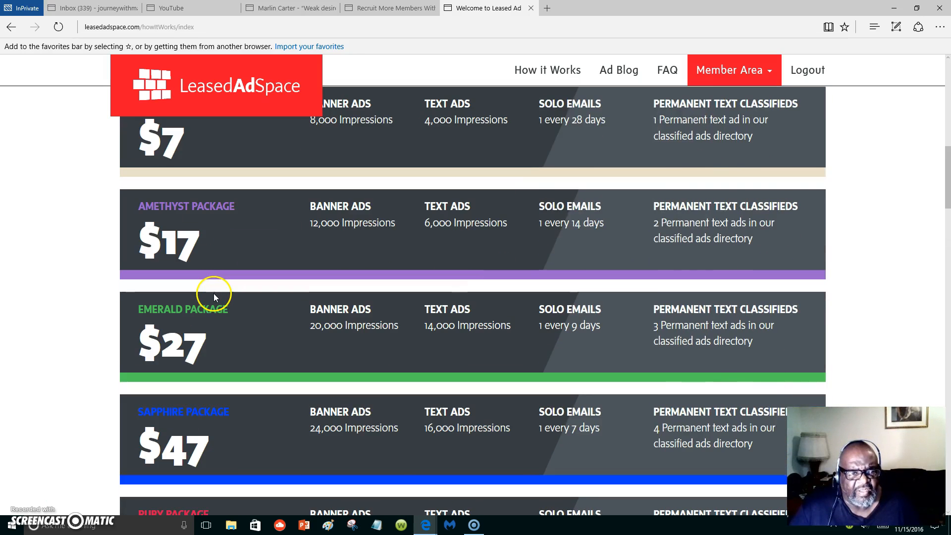
scroll(down, 3)
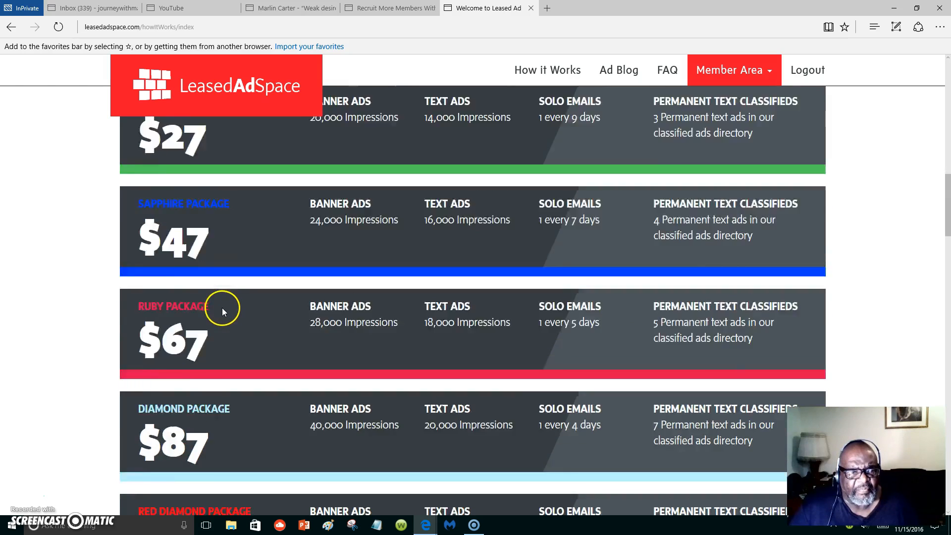
scroll(down, 3)
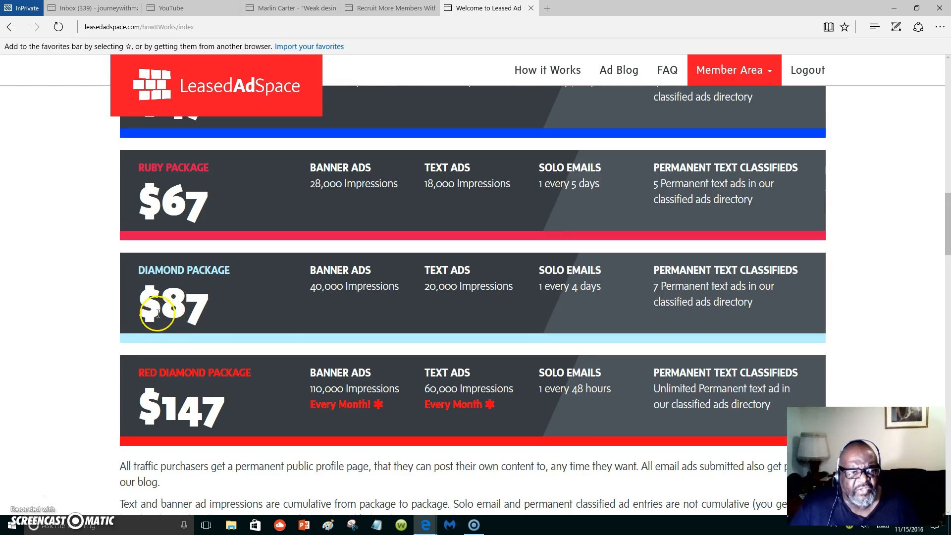
mouse_move(236, 295)
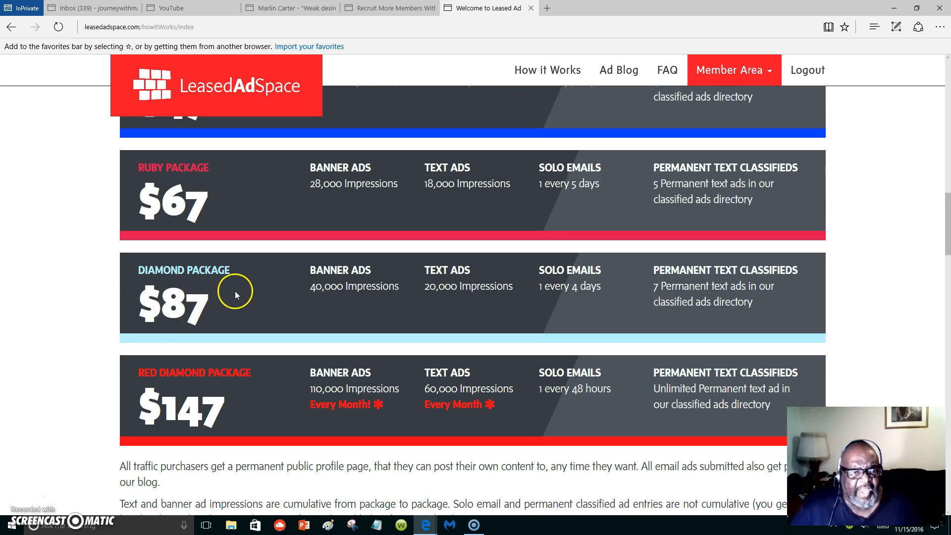
mouse_move(710, 290)
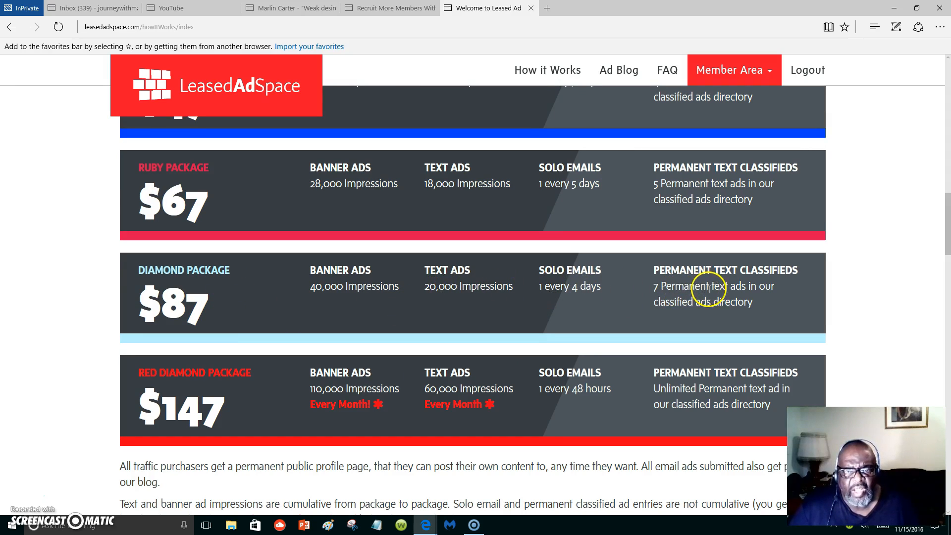
mouse_move(206, 311)
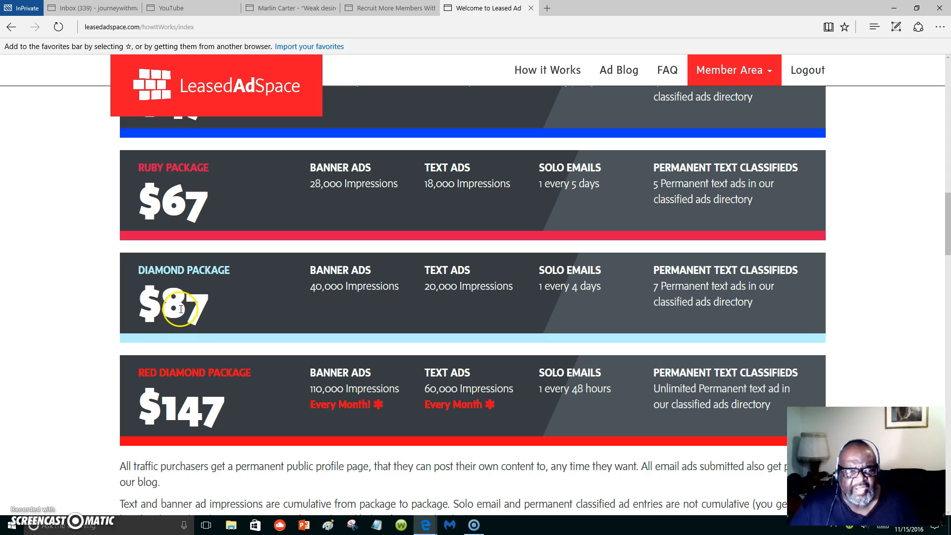
scroll(down, 3)
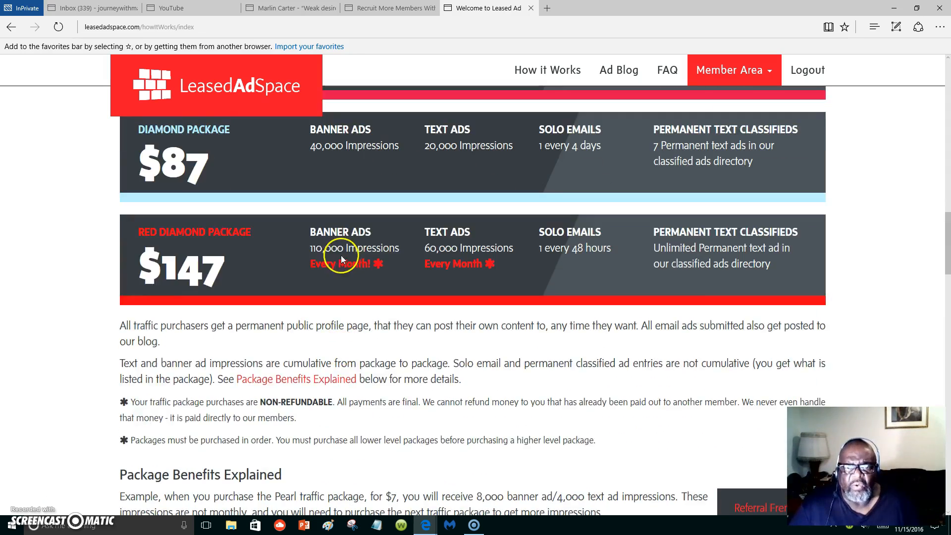
scroll(up, 3)
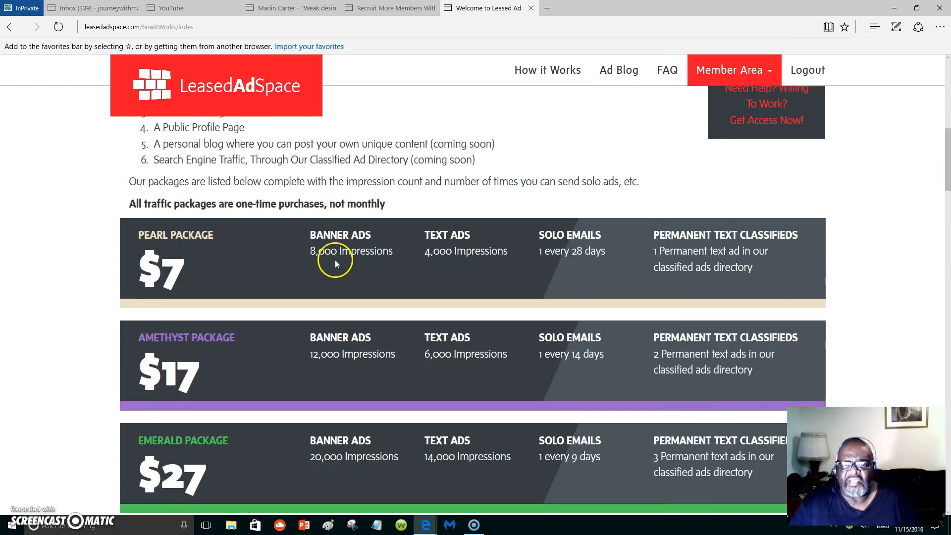
scroll(down, 3)
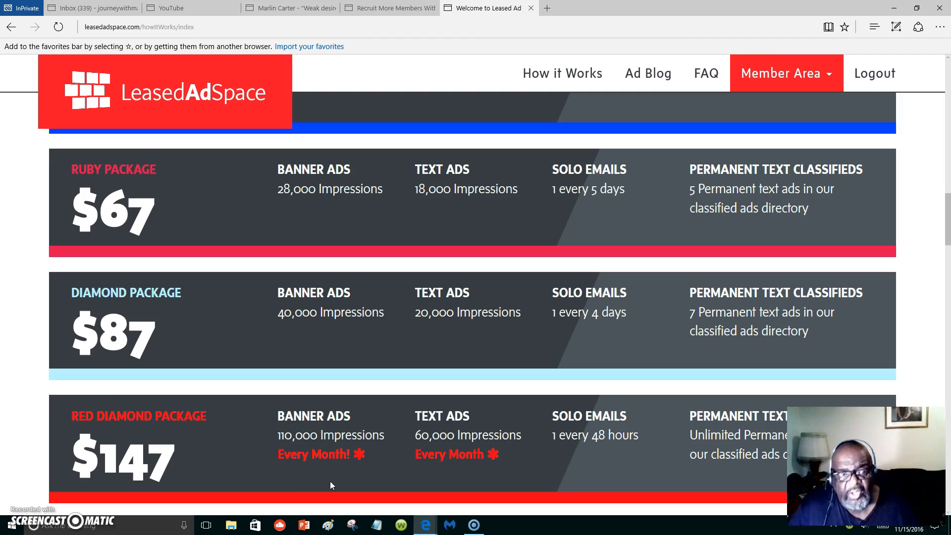
mouse_move(108, 434)
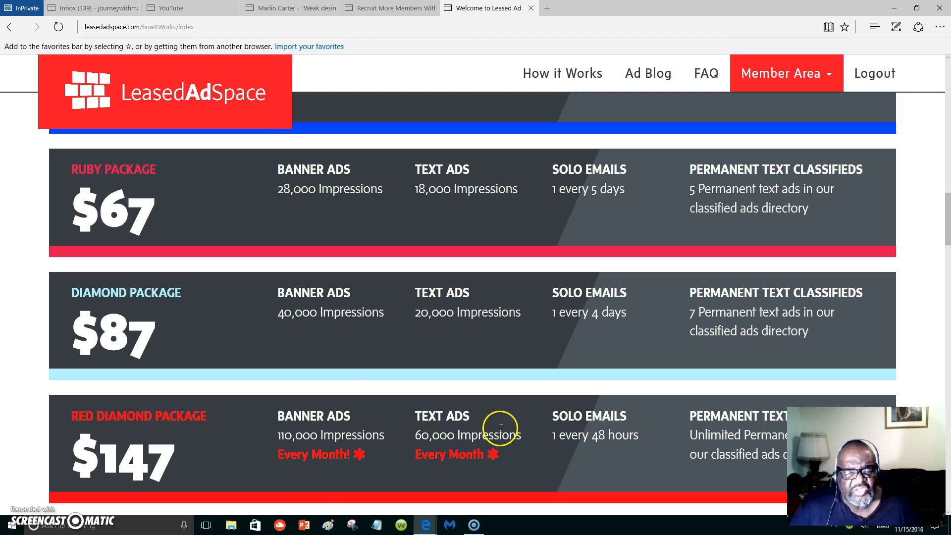
mouse_move(479, 475)
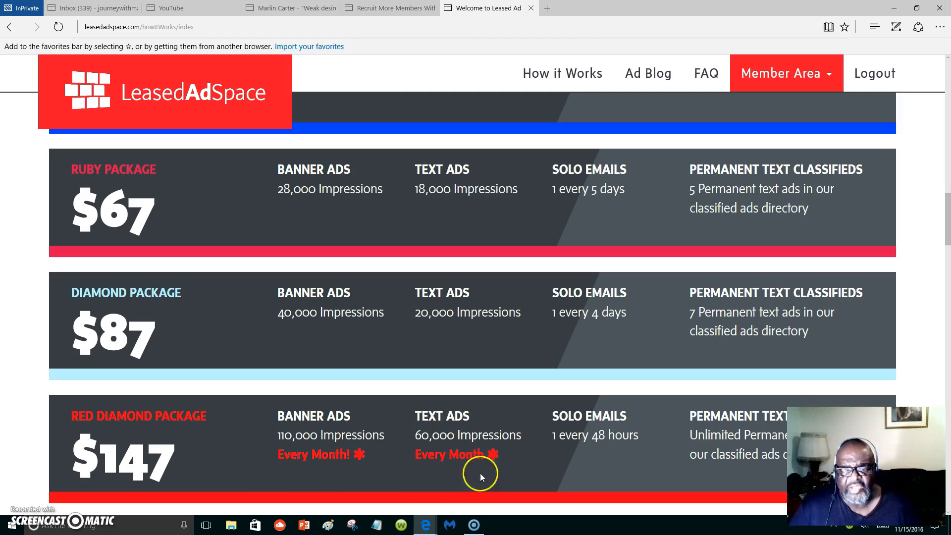
scroll(down, 3)
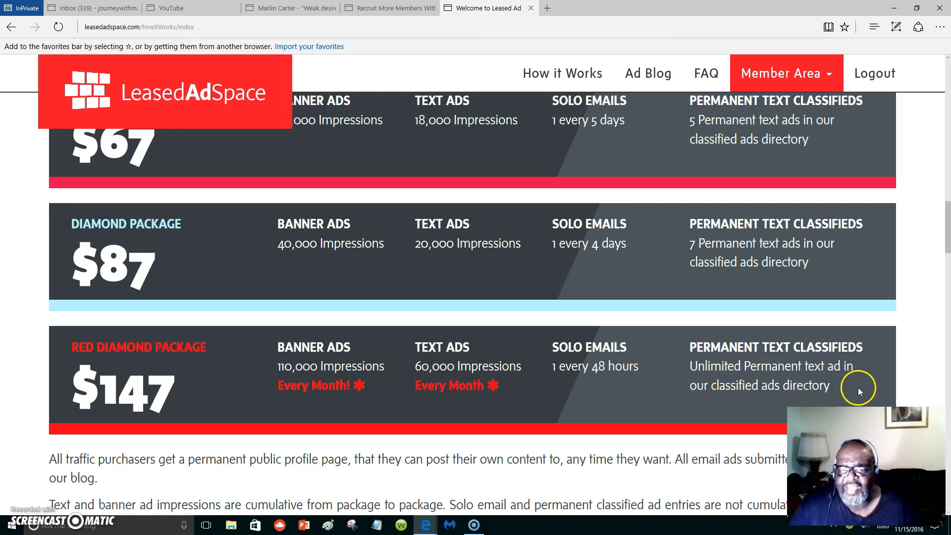
mouse_move(806, 406)
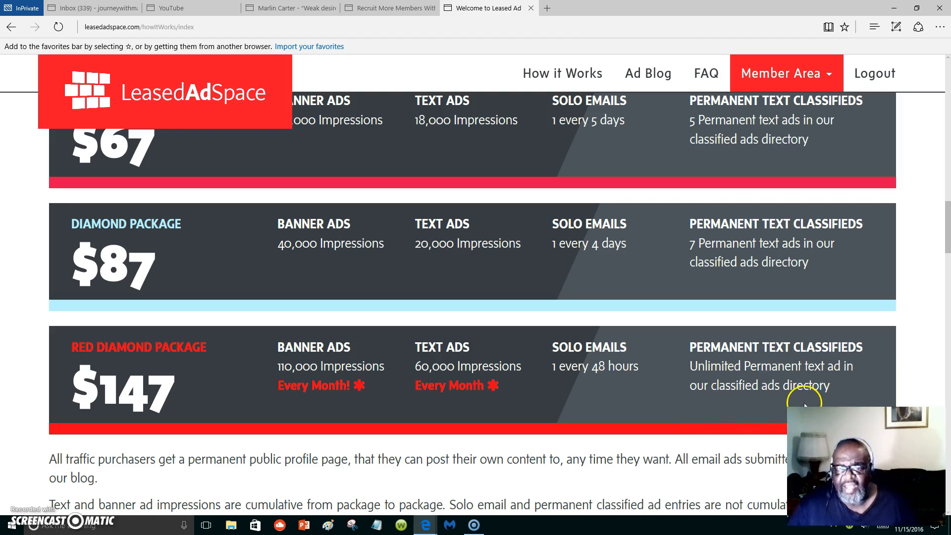
scroll(up, 3)
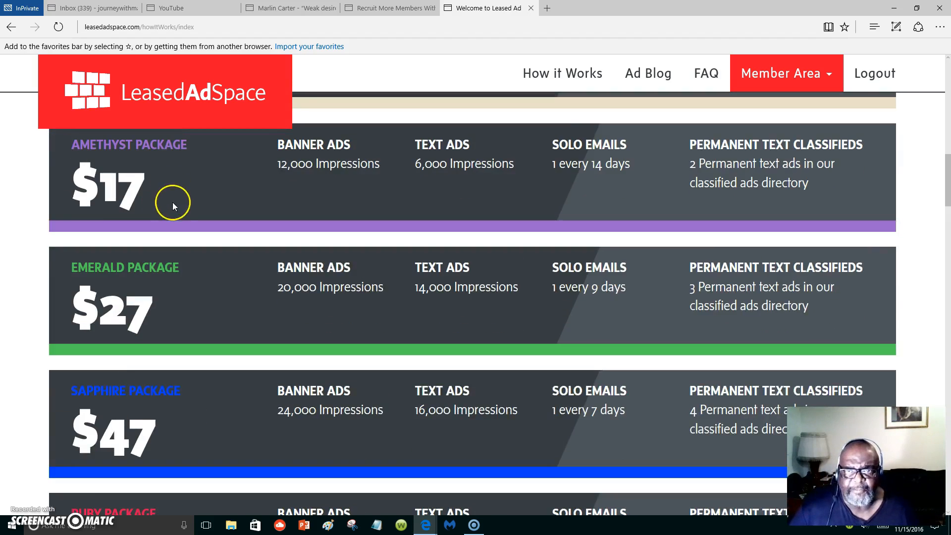
scroll(up, 3)
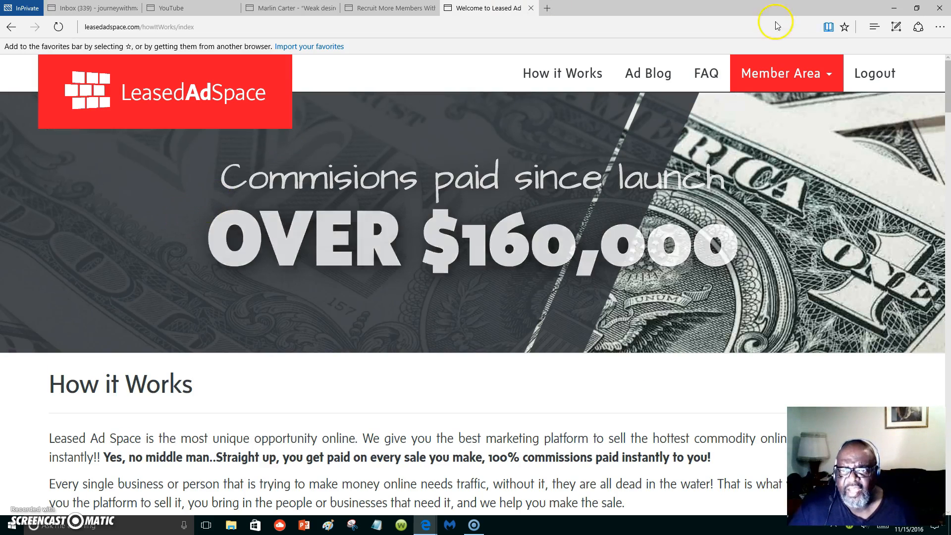
Step: Go to the Send New Solo Email form from the Member Area menu
click(784, 73)
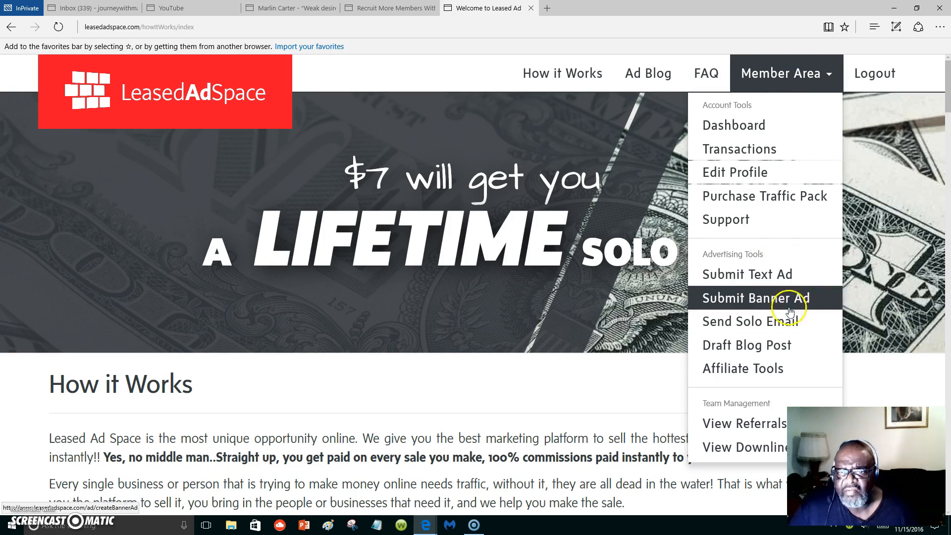
click(754, 299)
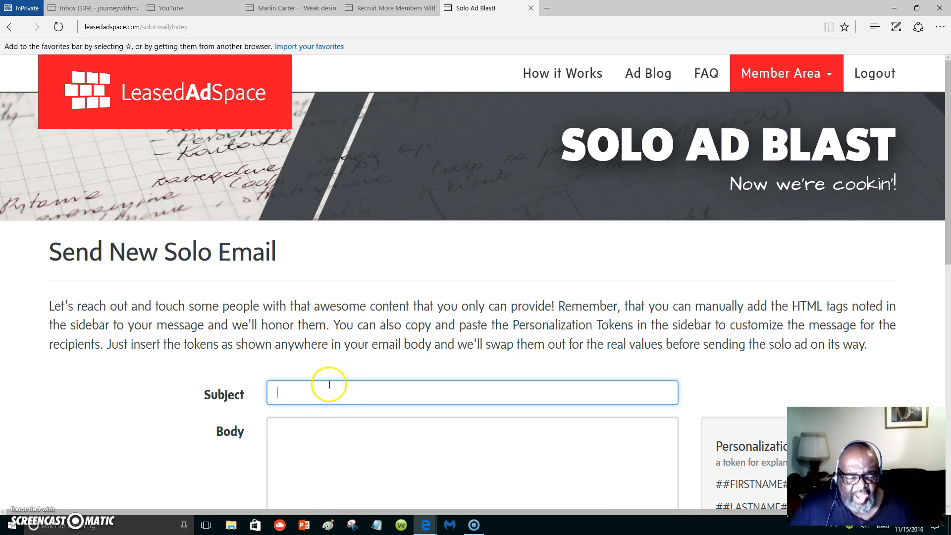
mouse_move(333, 392)
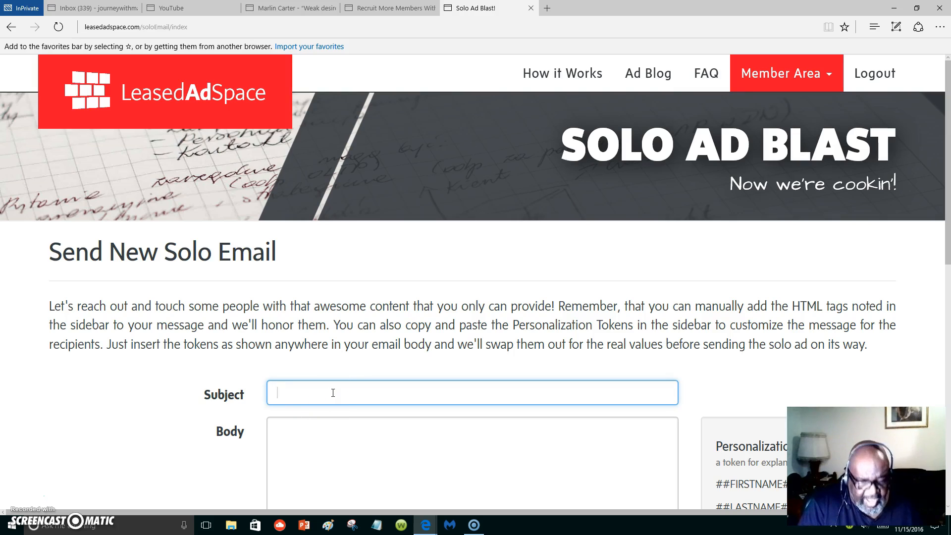
Step: Enter the subject 'This Is How I'm Getting More Leads And More Subcribers', fixing the ending
text(This Is H)
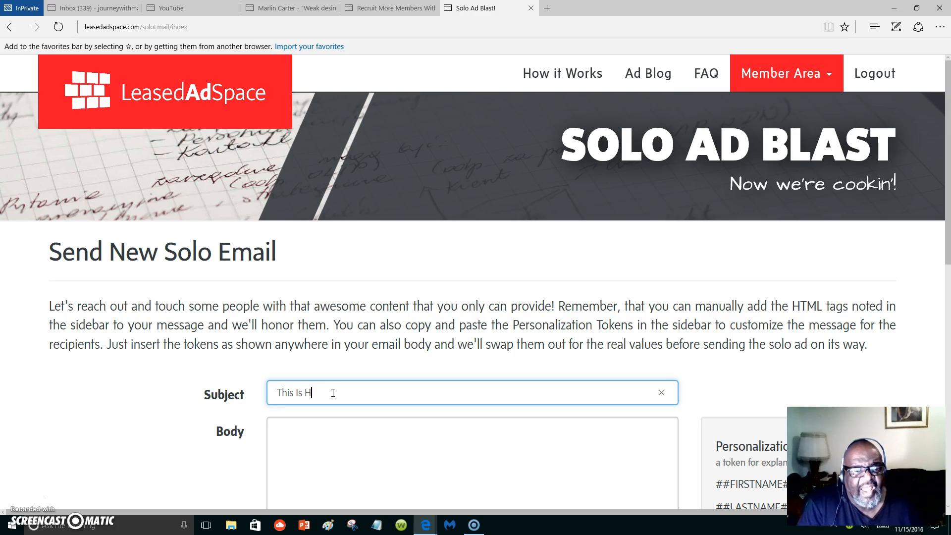
text(ow I;)
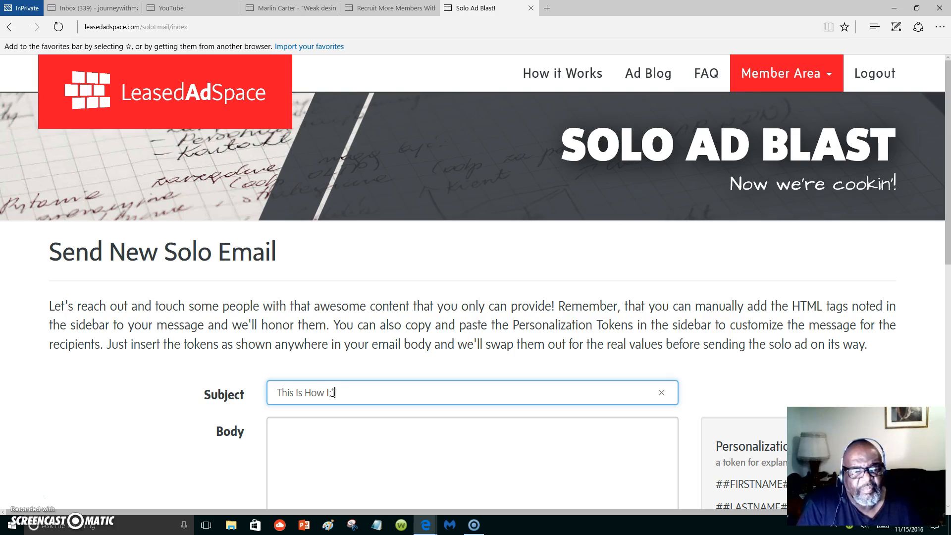
text('m)
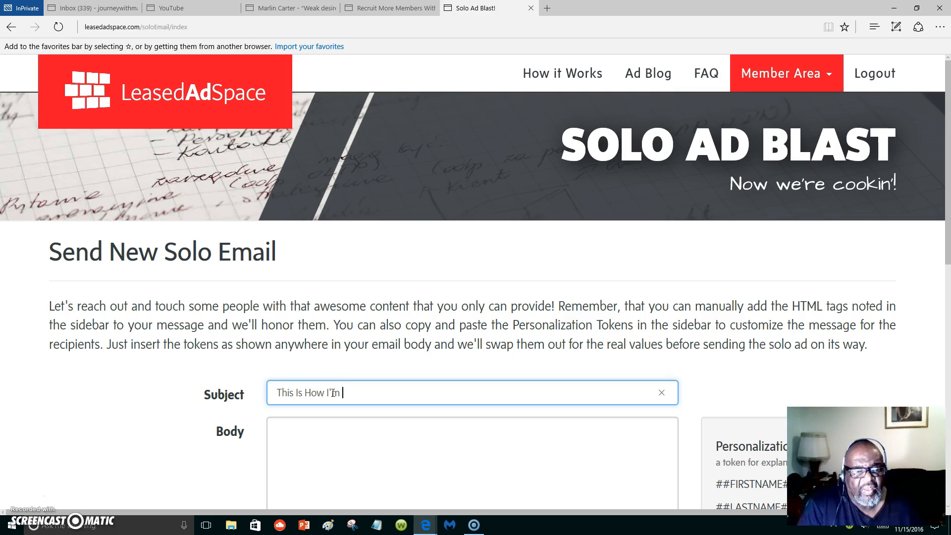
text(Getti)
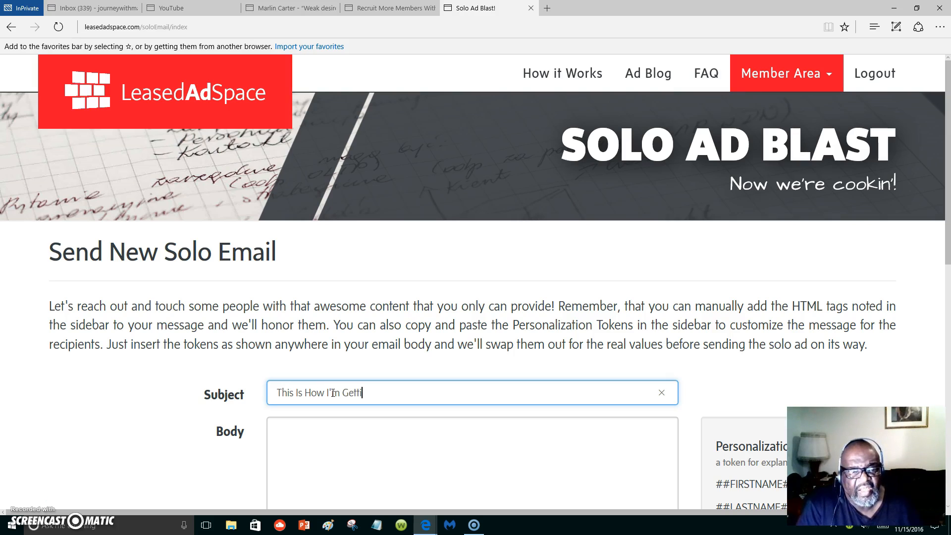
text(ng More)
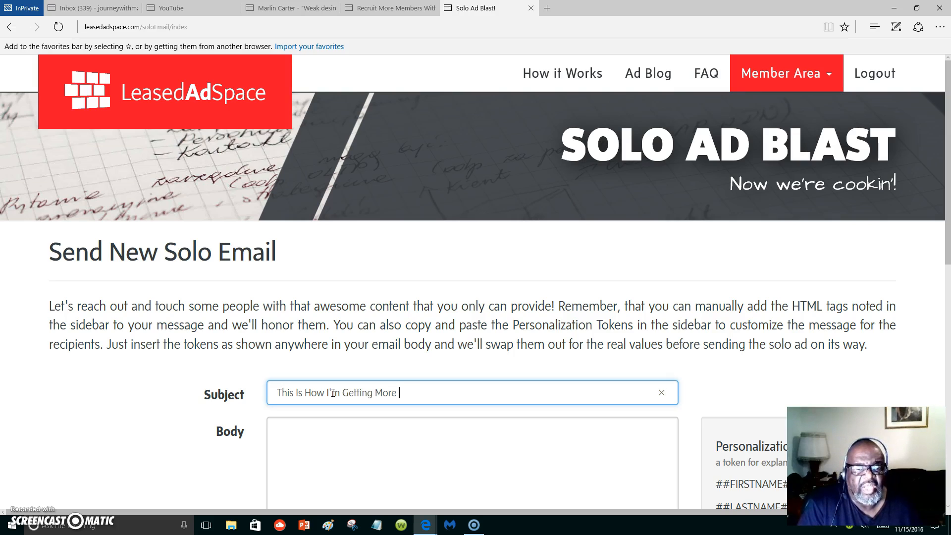
text(Leads)
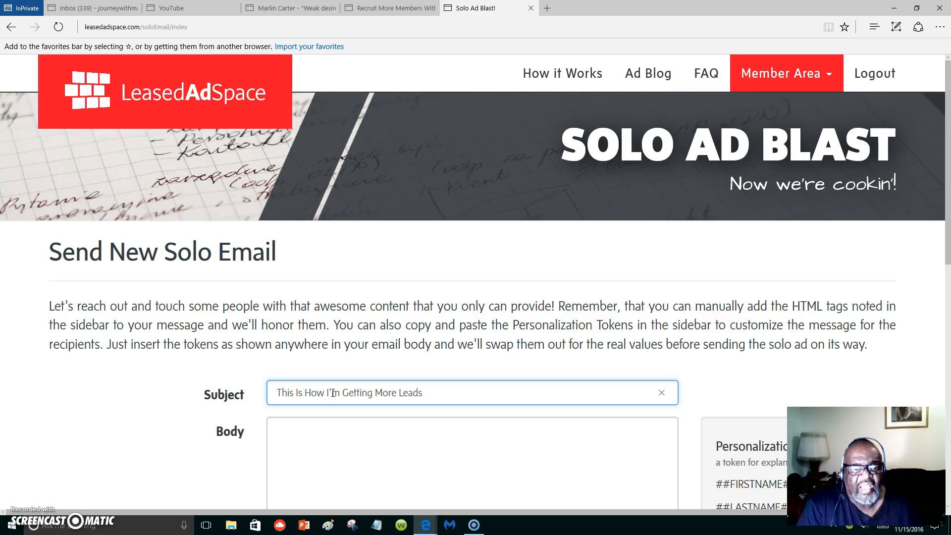
text(And)
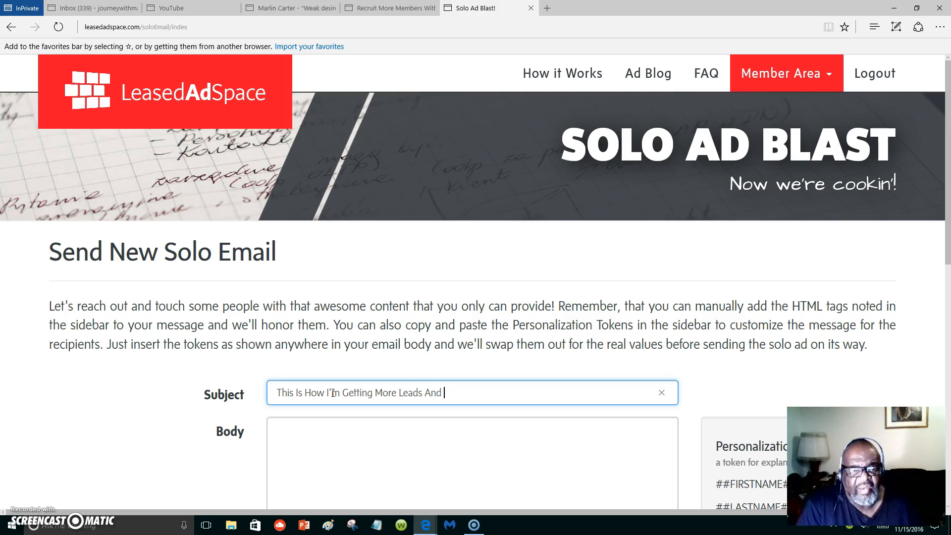
text(More)
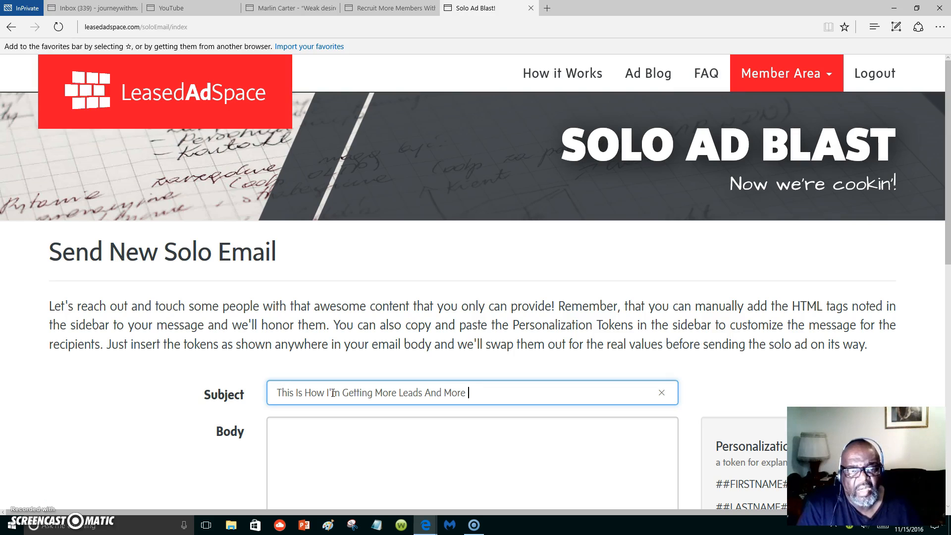
text(Subc)
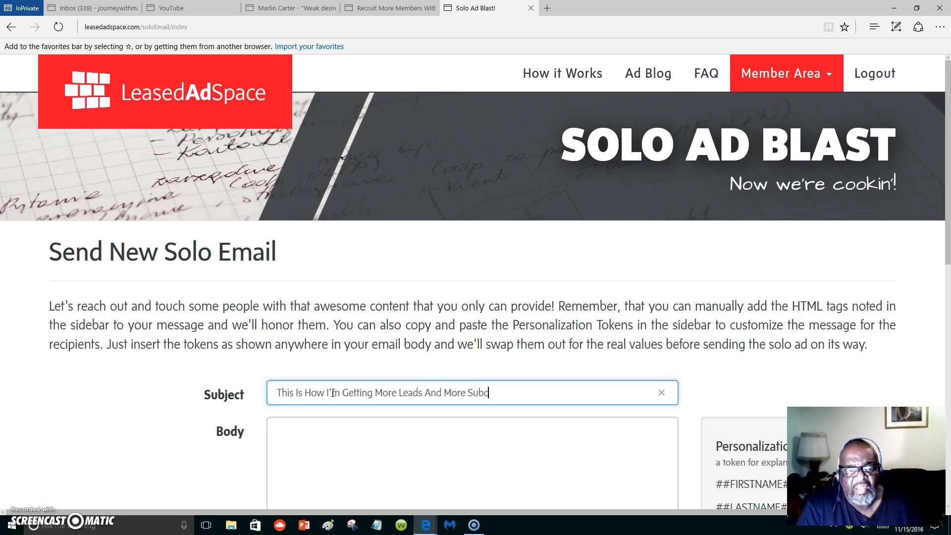
text(ribers)
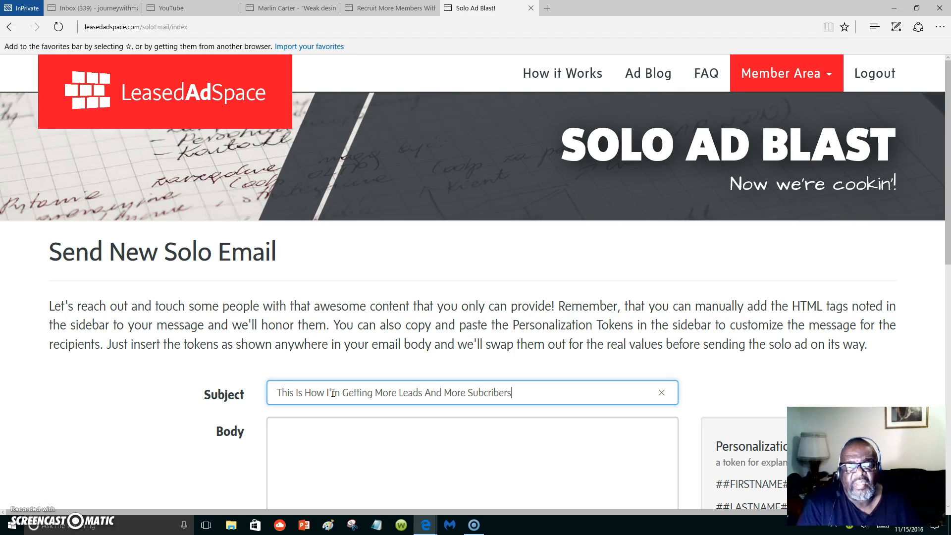
key(Backspace)
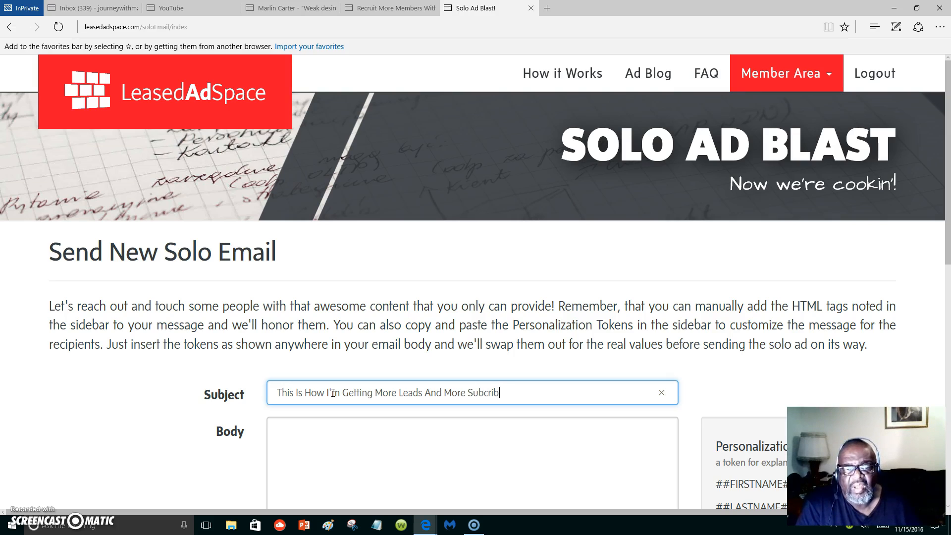
text(ers)
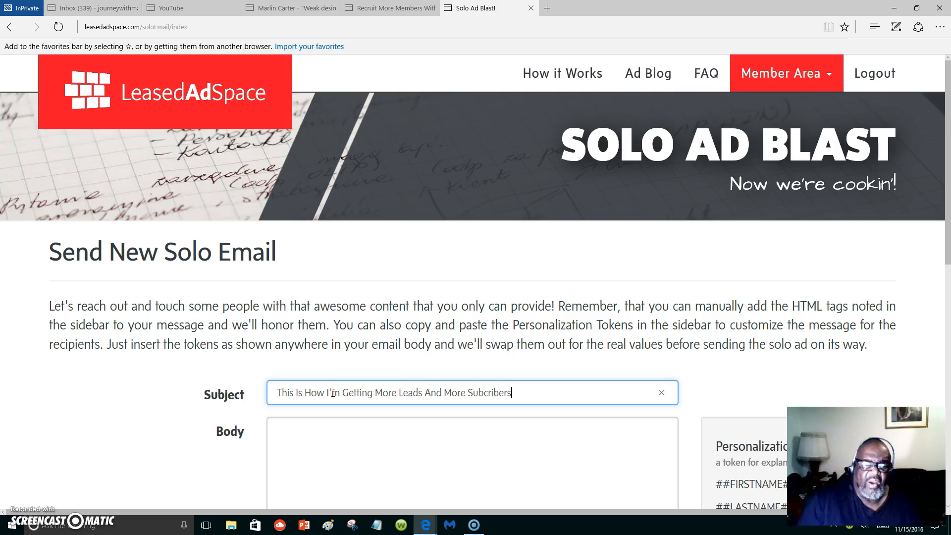
Step: Begin the body with 'Hello Everyone Of LAS, I'm a member also.'
click(314, 455)
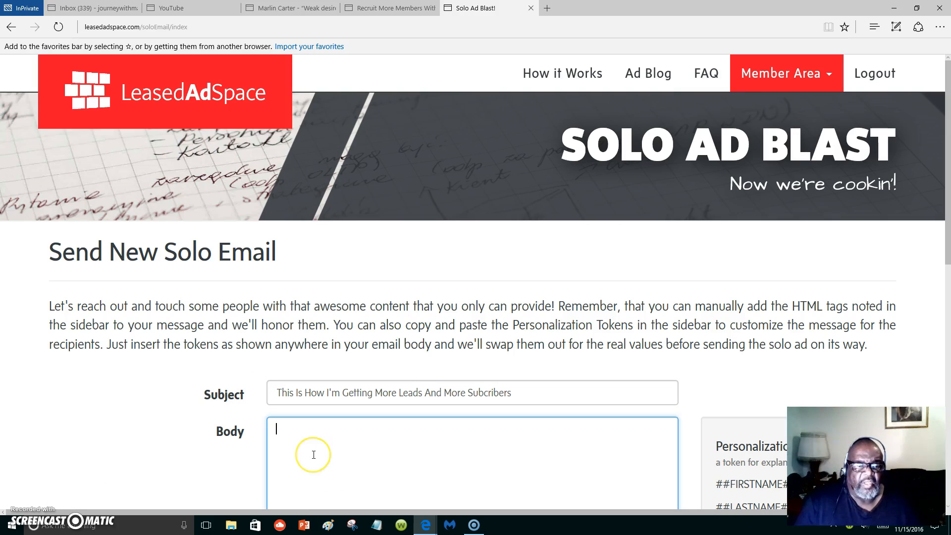
mouse_move(313, 455)
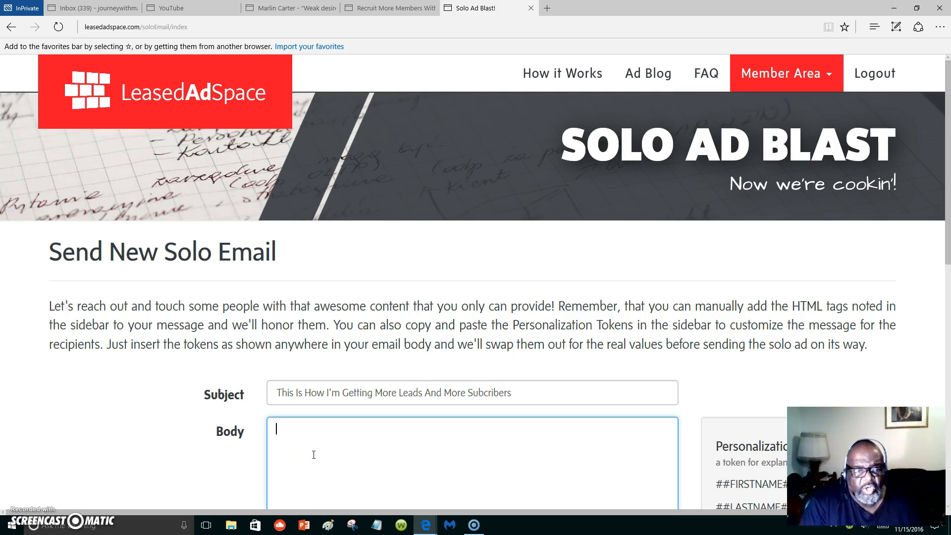
scroll(down, 3)
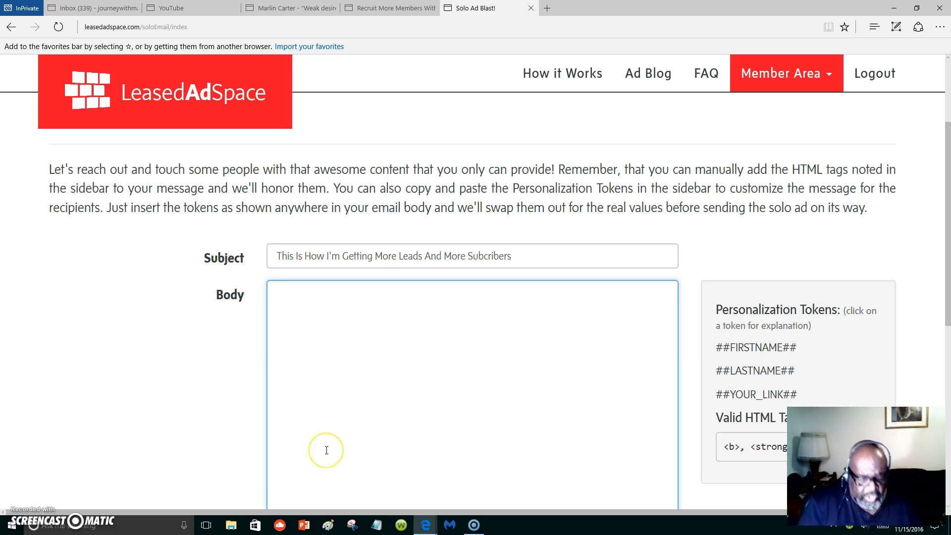
text(Hello)
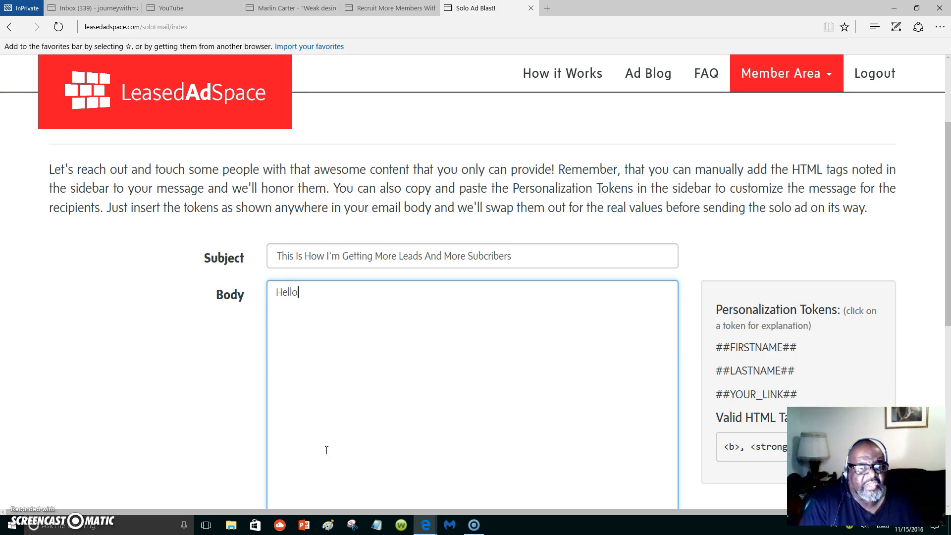
text(E)
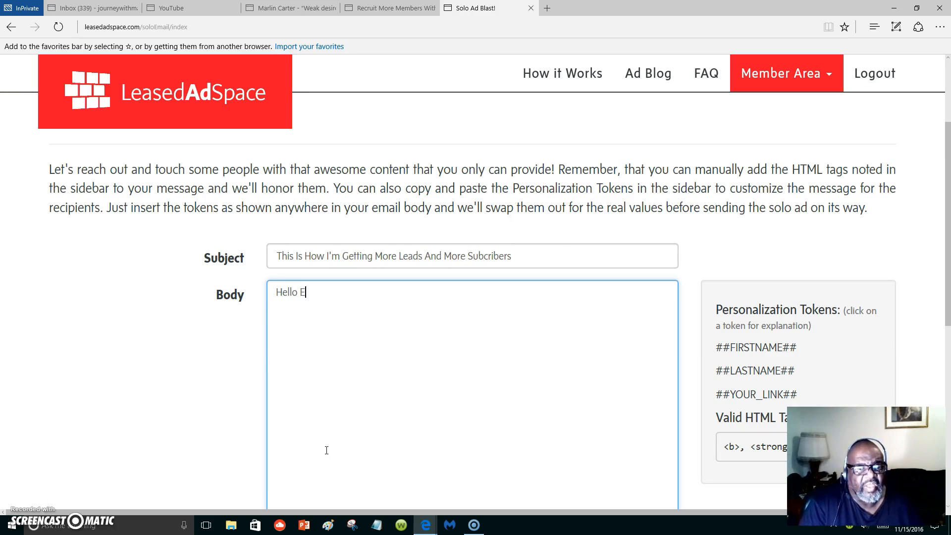
text(veryone)
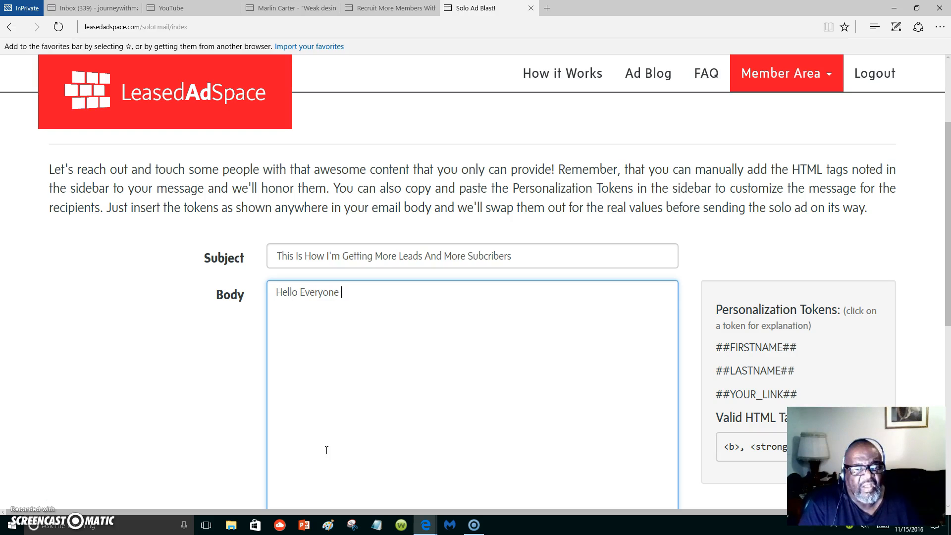
text(Of LA)
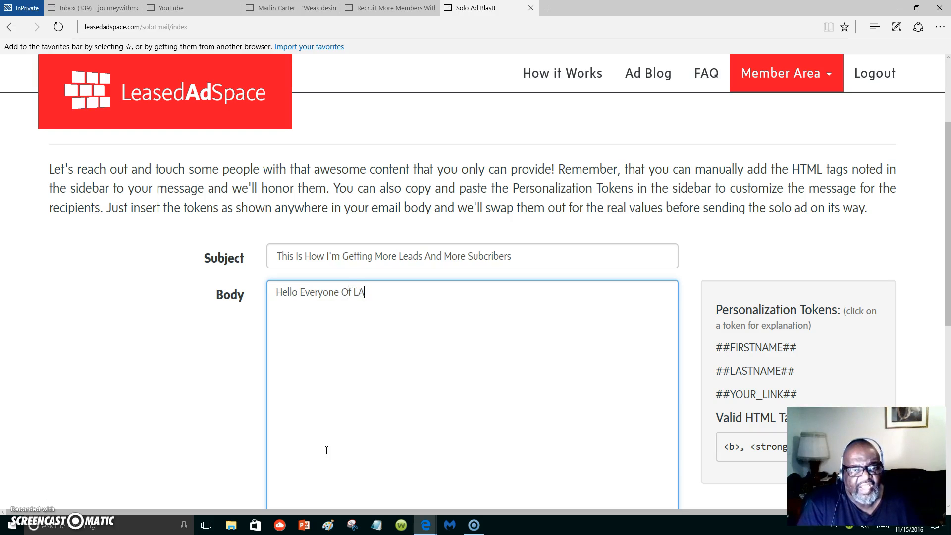
text(S,)
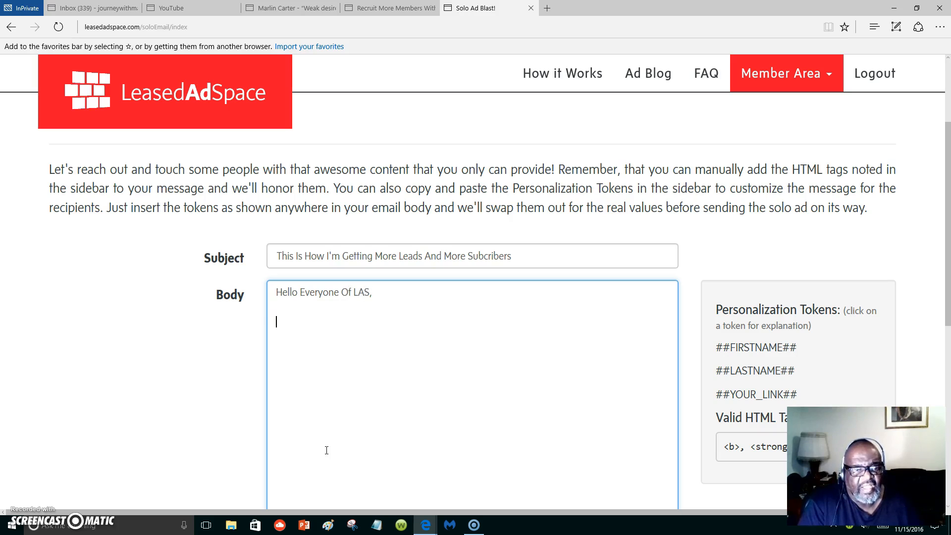
text(I'm a me)
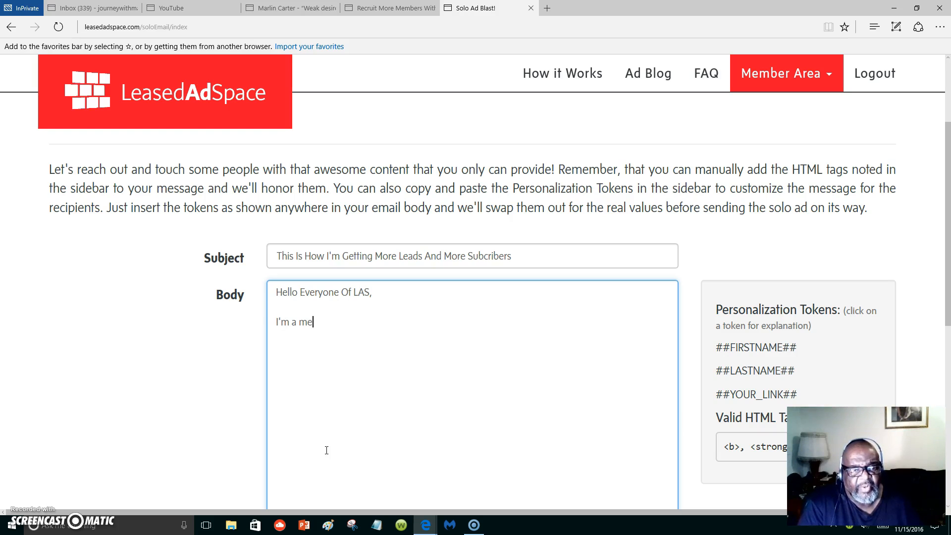
text(mber a)
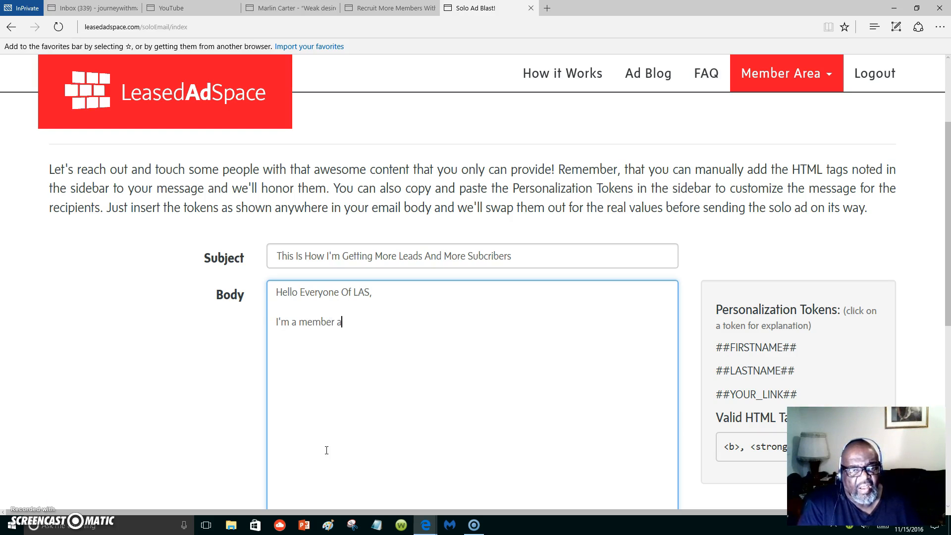
text(lso)
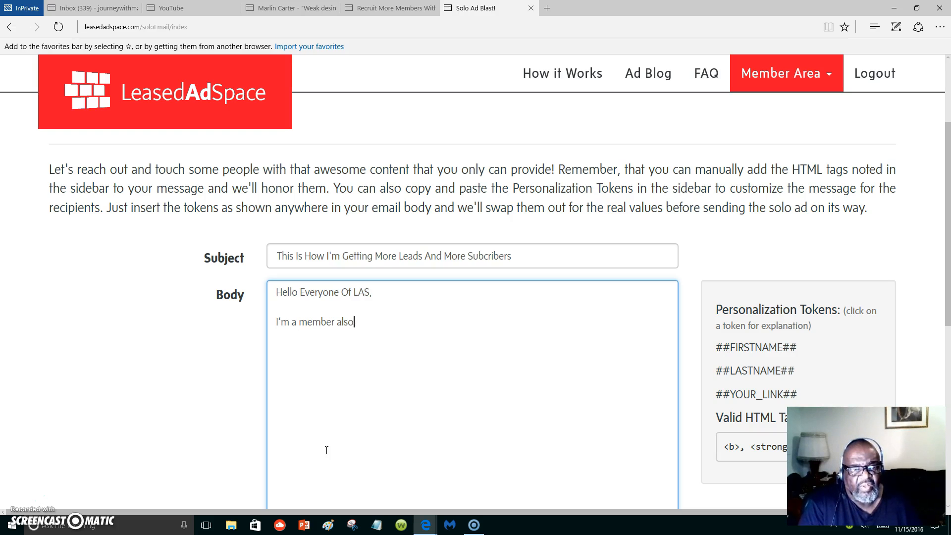
text(.)
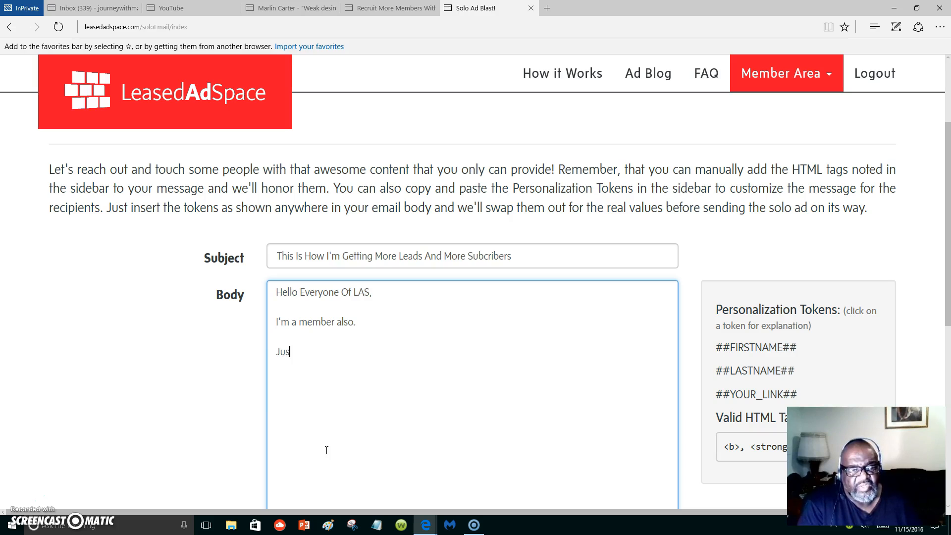
Step: Add the sentence about wanting to show how I'm getting leads daily
text(t wanted)
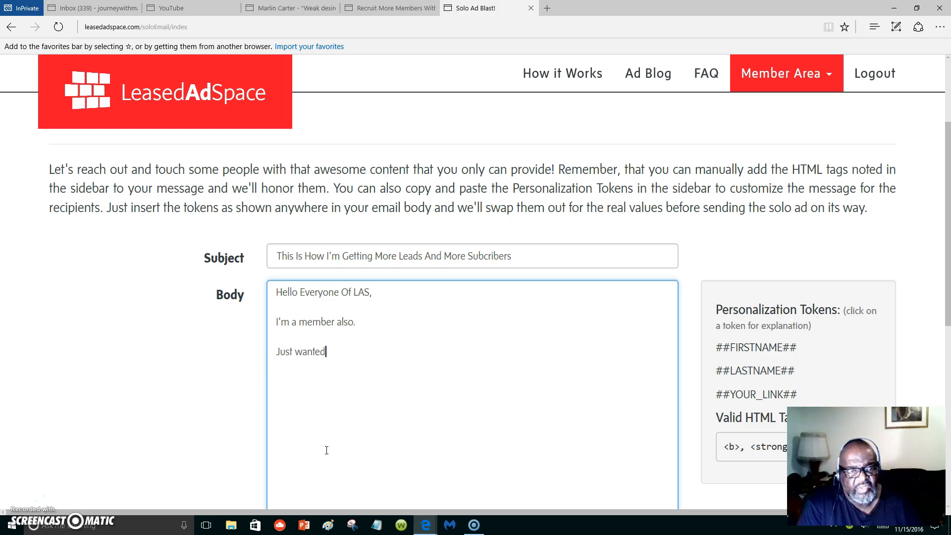
text(to s)
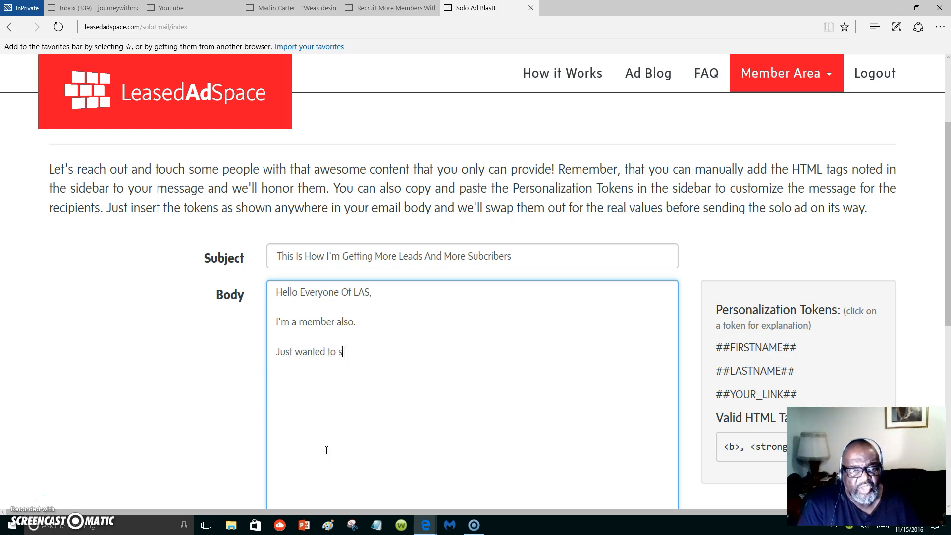
text(how yho)
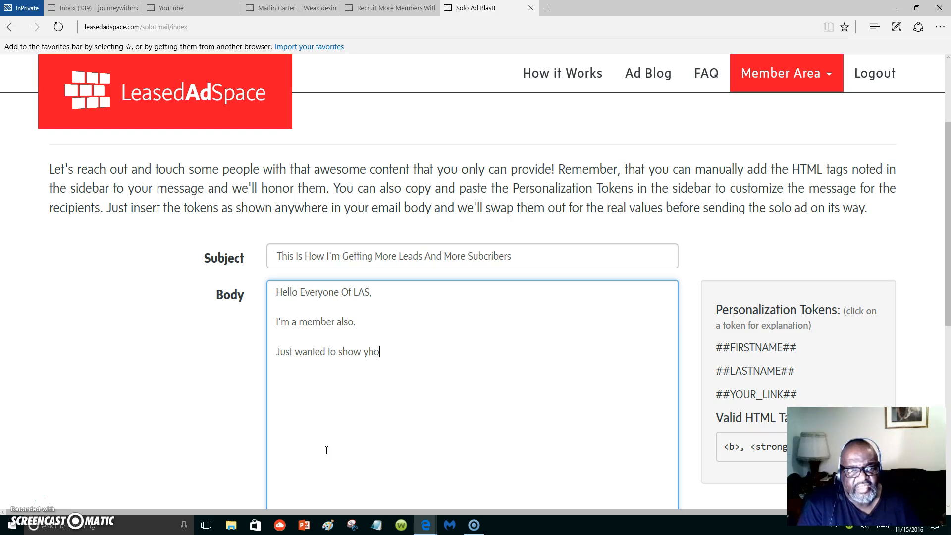
text(you gu)
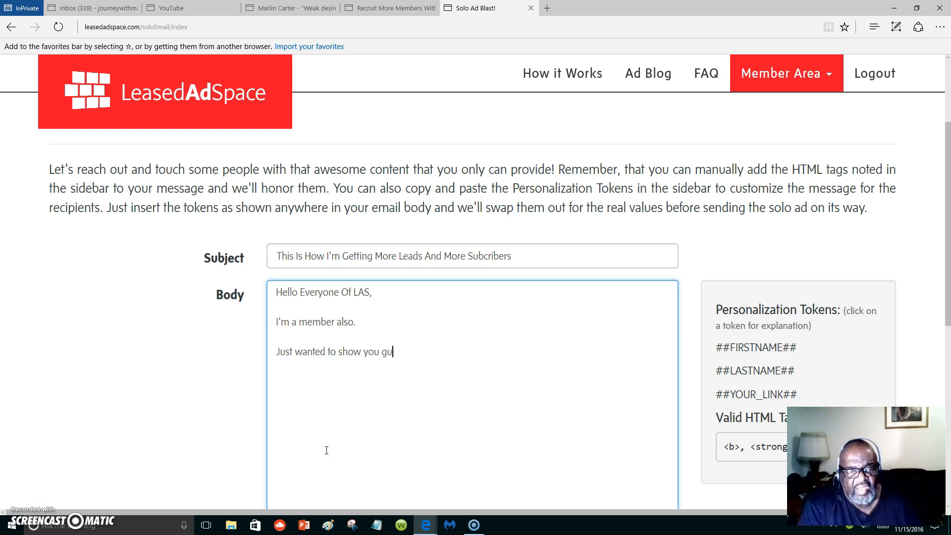
text(ys how)
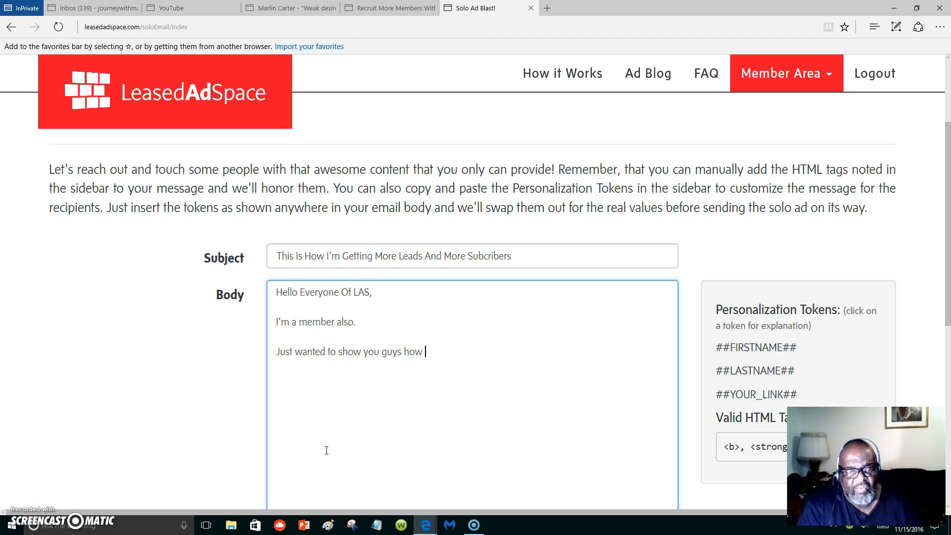
text(I'm ge)
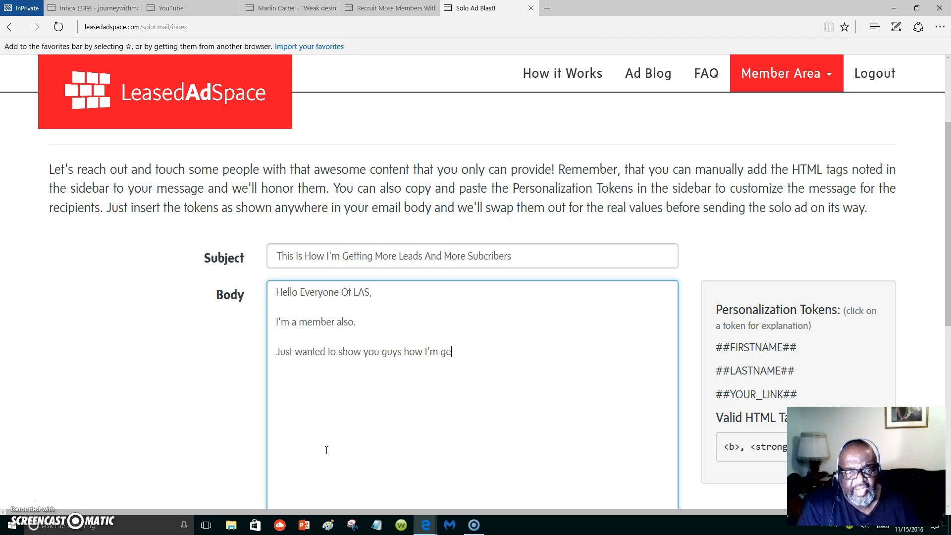
text(tting L)
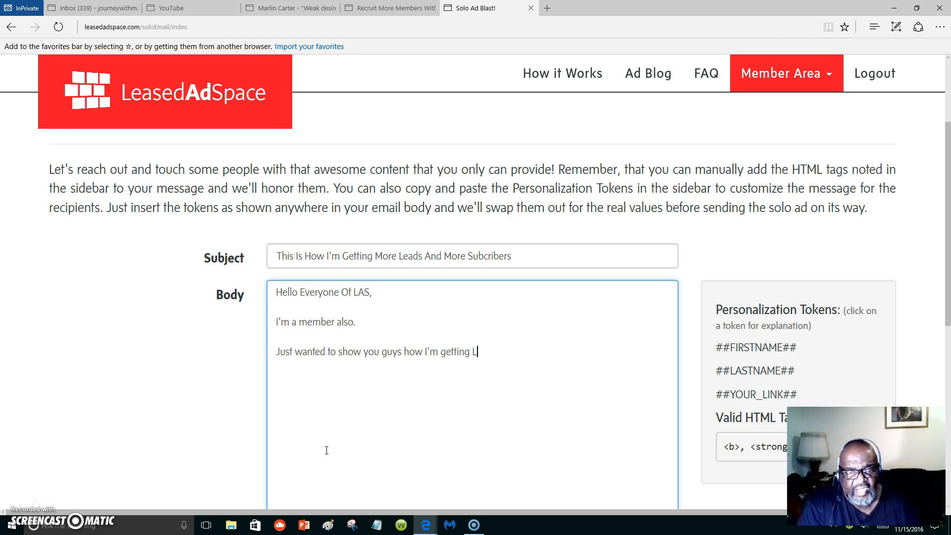
text(eads, Dail)
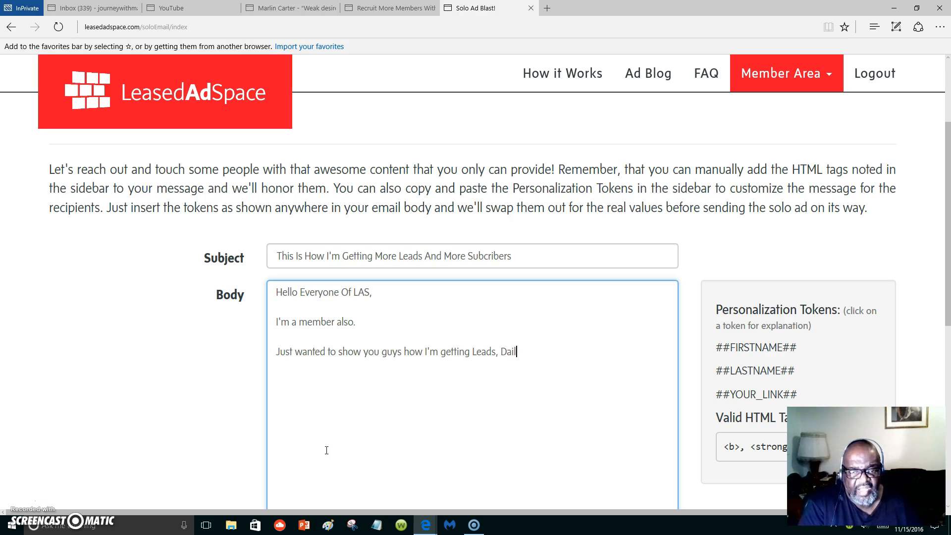
text(y.)
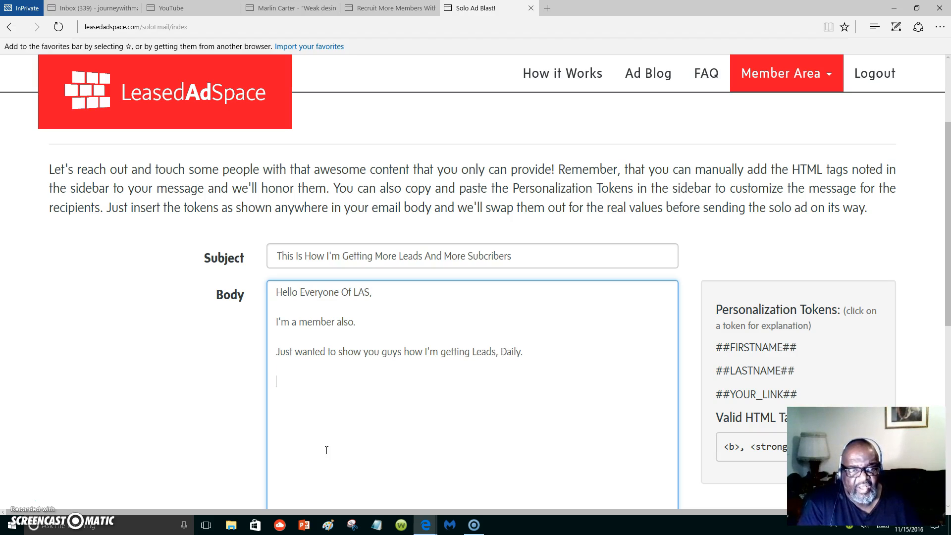
Step: Finish the body with 'Watch My video, Click the link below.'
text(Watch)
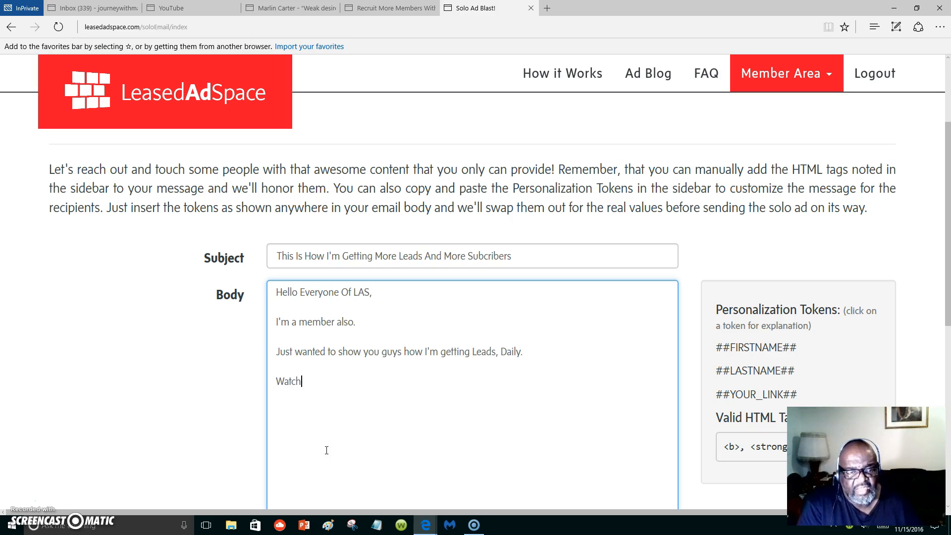
text(My vid)
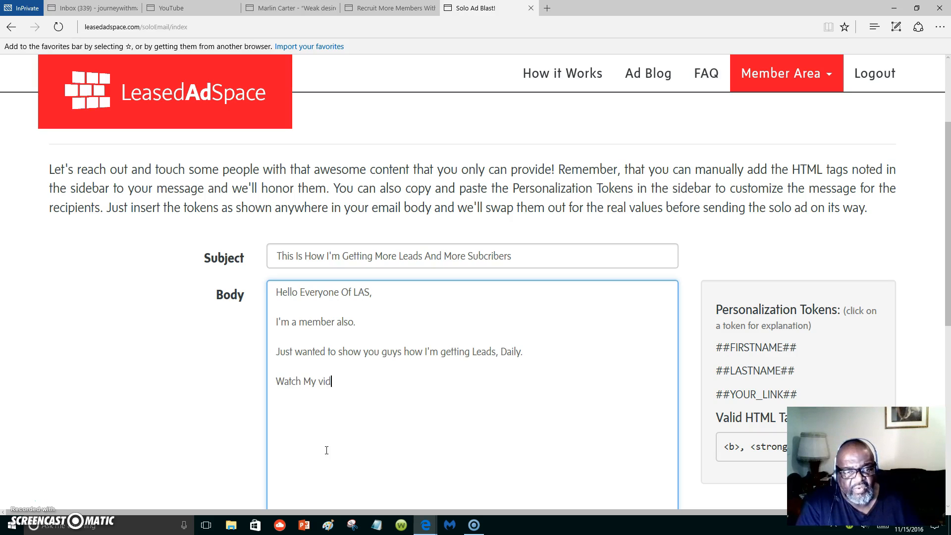
text(eo)
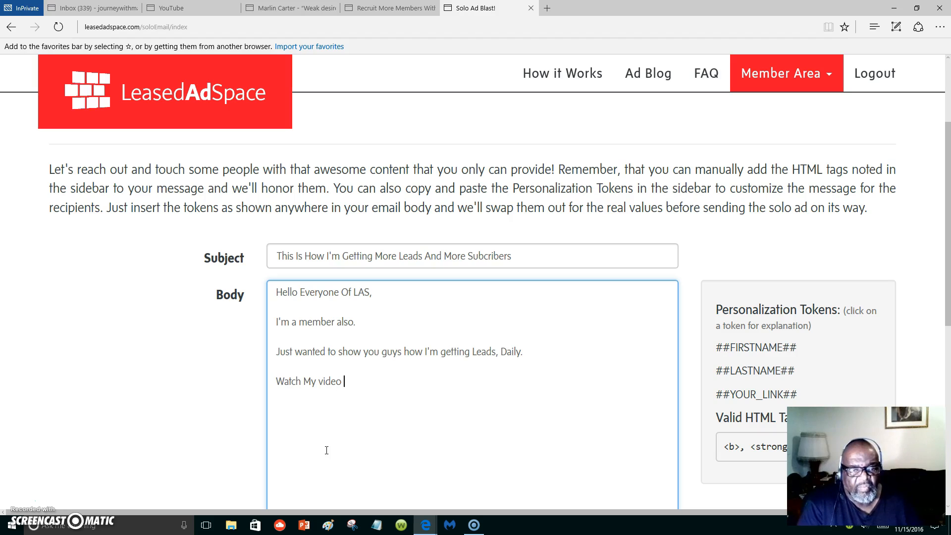
text(, Cli)
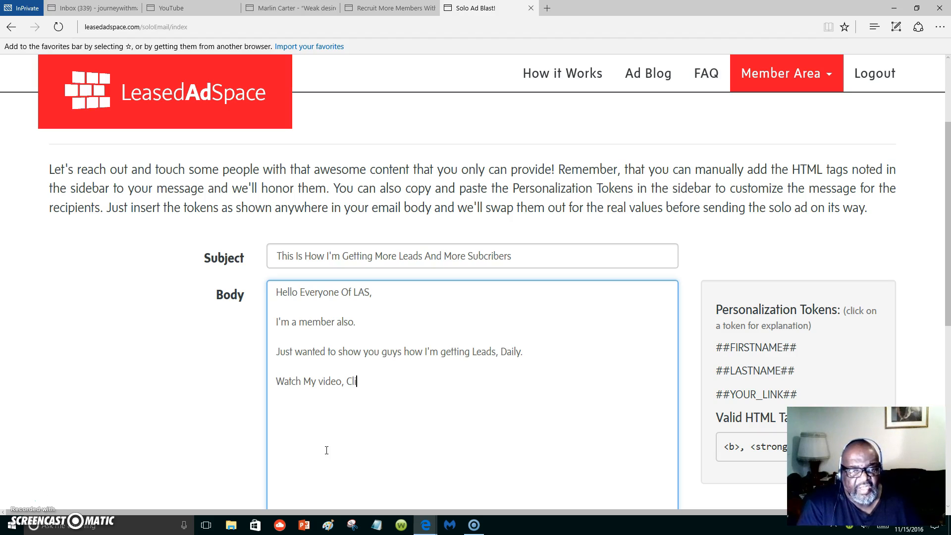
text(ck the li)
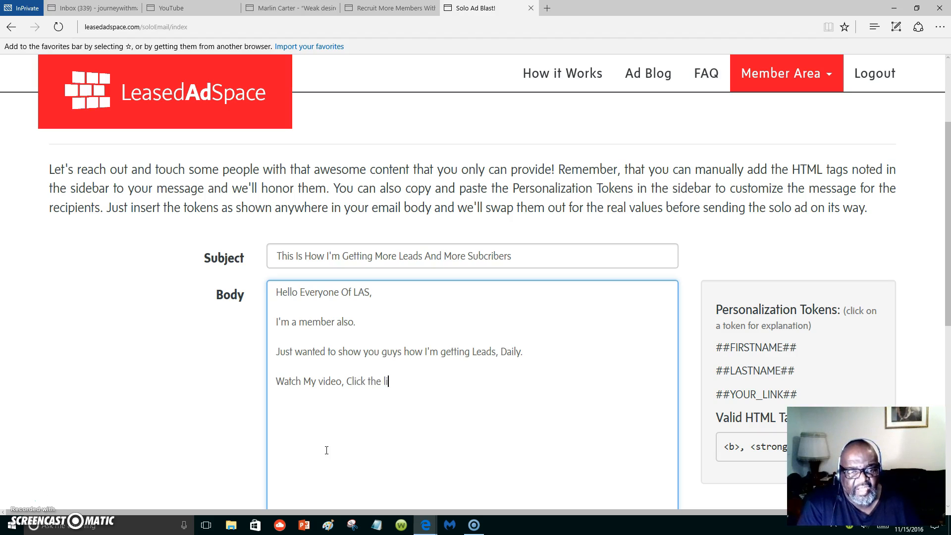
text(nk bel)
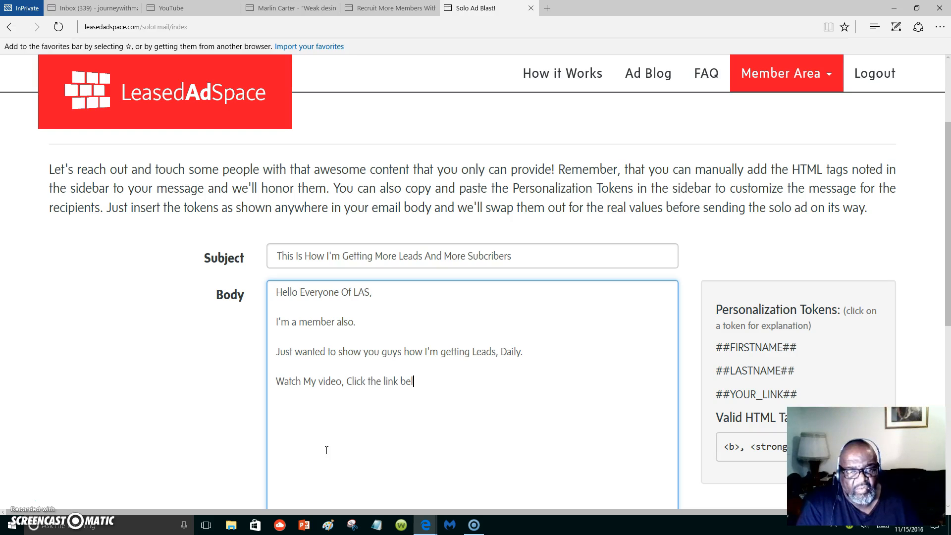
text(ow.)
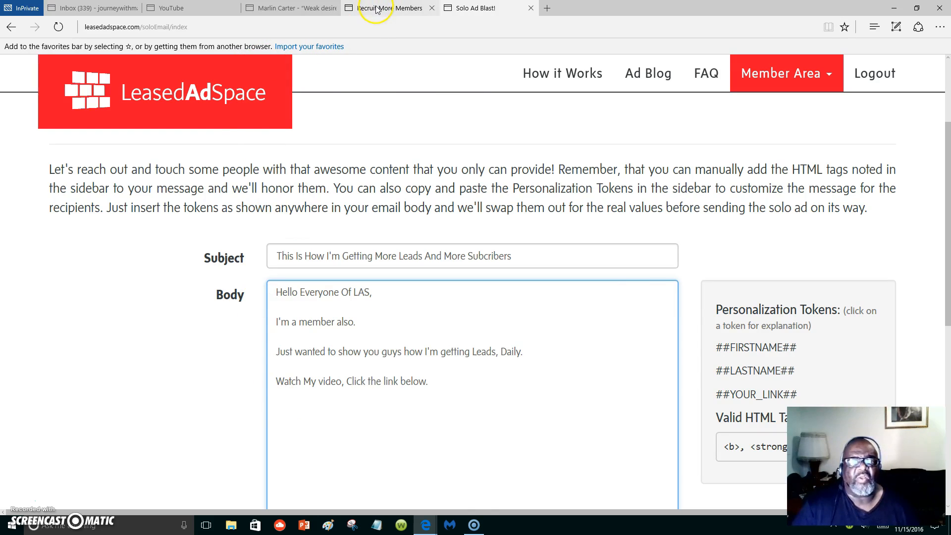
Step: Switch to the Recruit More Members capture page tab and select its web address to copy
click(388, 8)
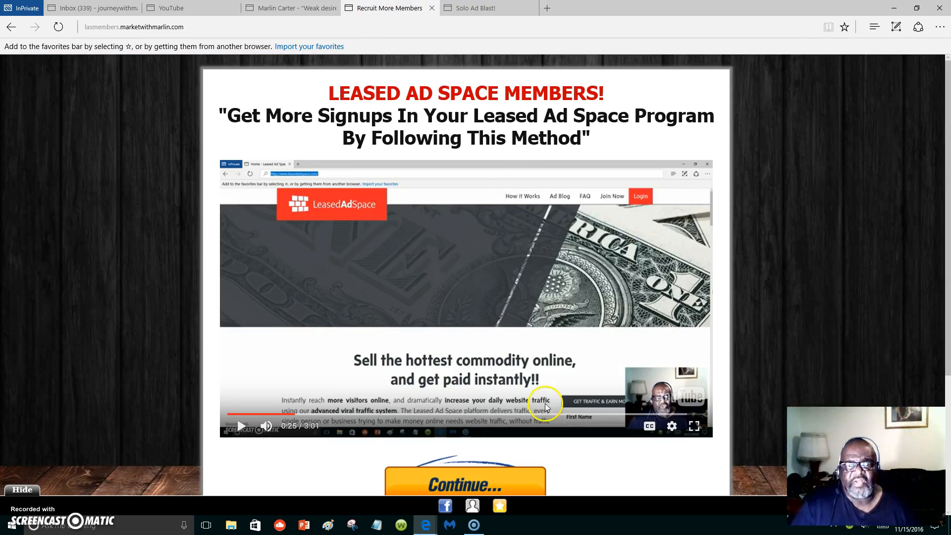
mouse_move(460, 251)
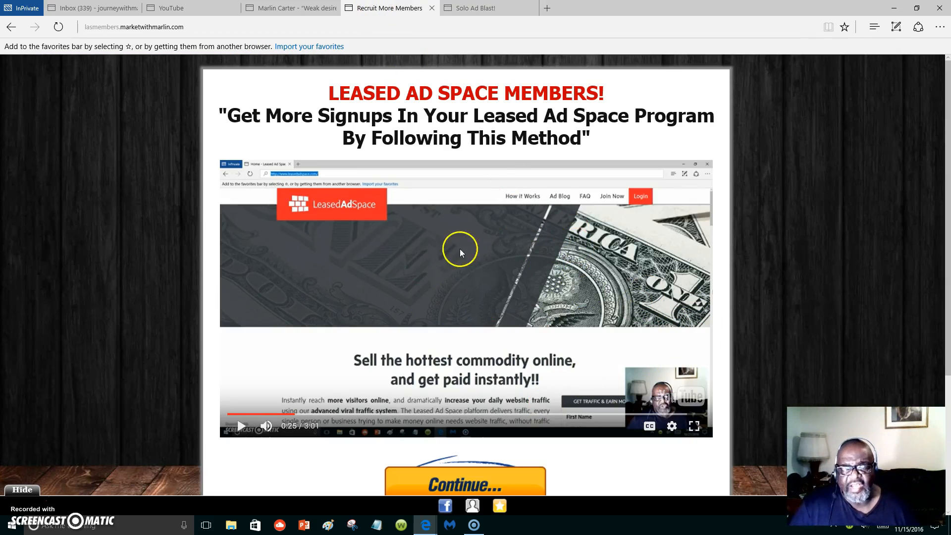
mouse_move(525, 280)
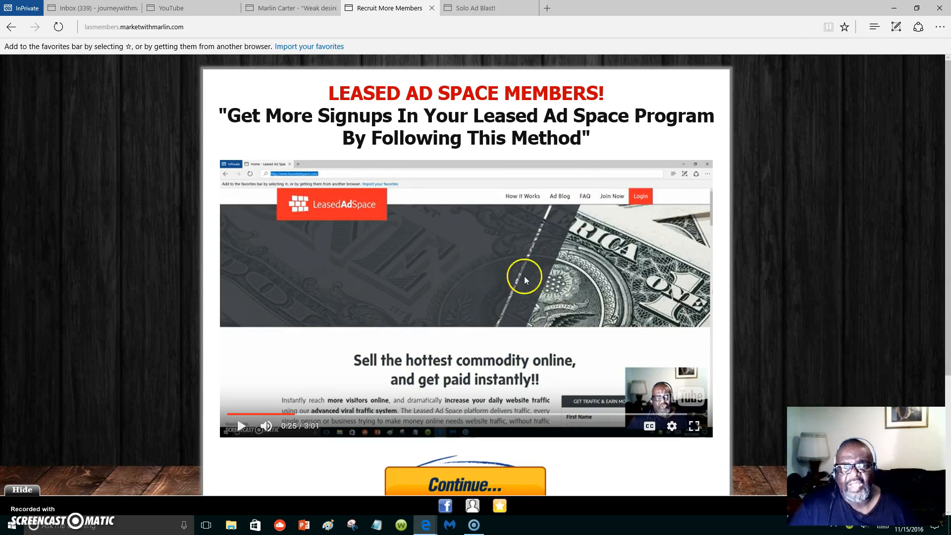
mouse_move(458, 310)
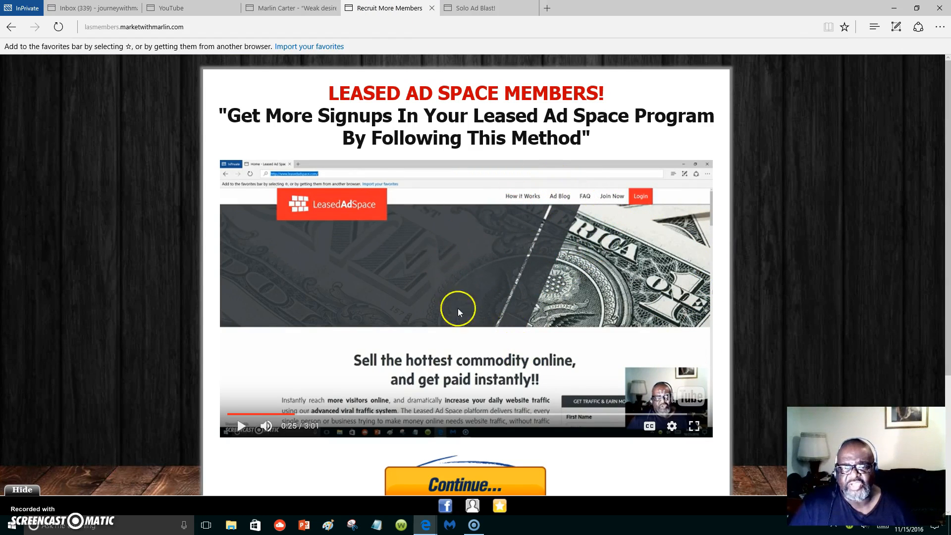
mouse_move(336, 102)
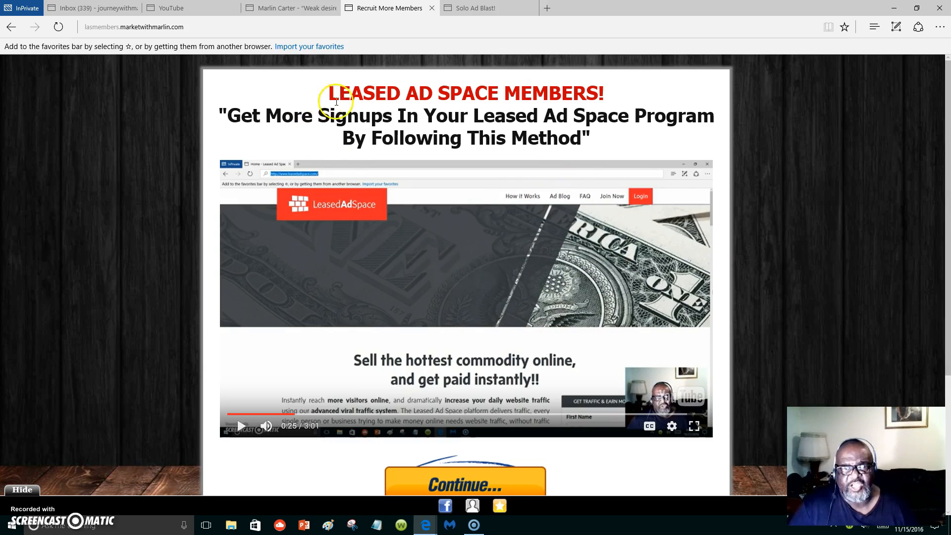
mouse_move(552, 106)
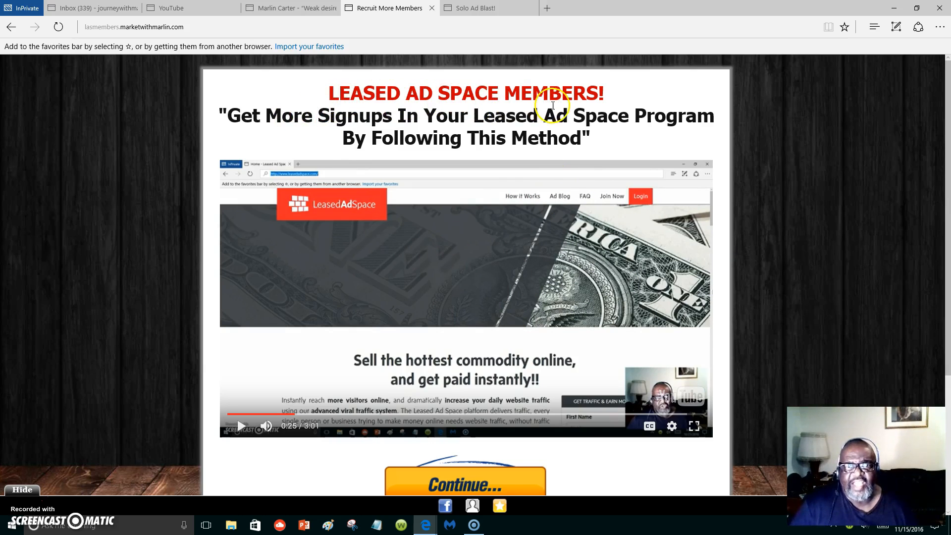
mouse_move(467, 125)
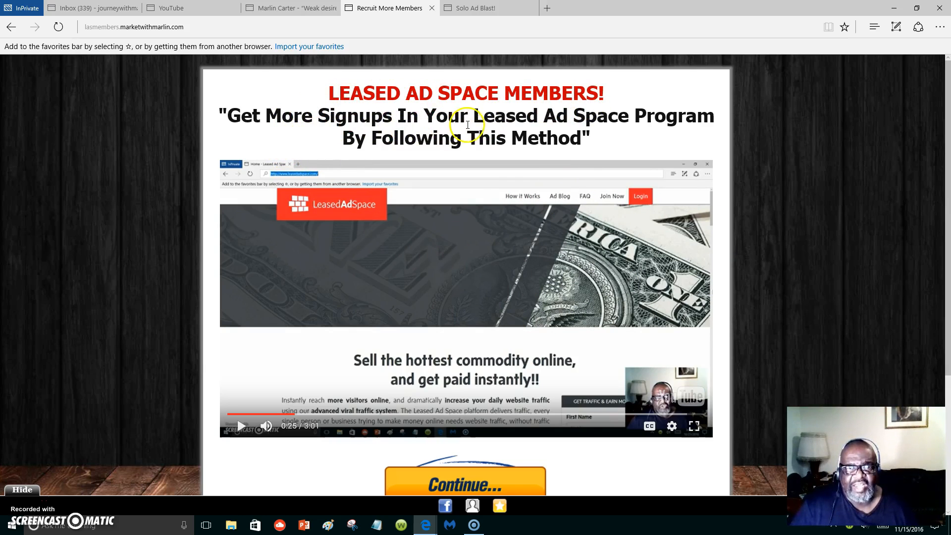
mouse_move(546, 146)
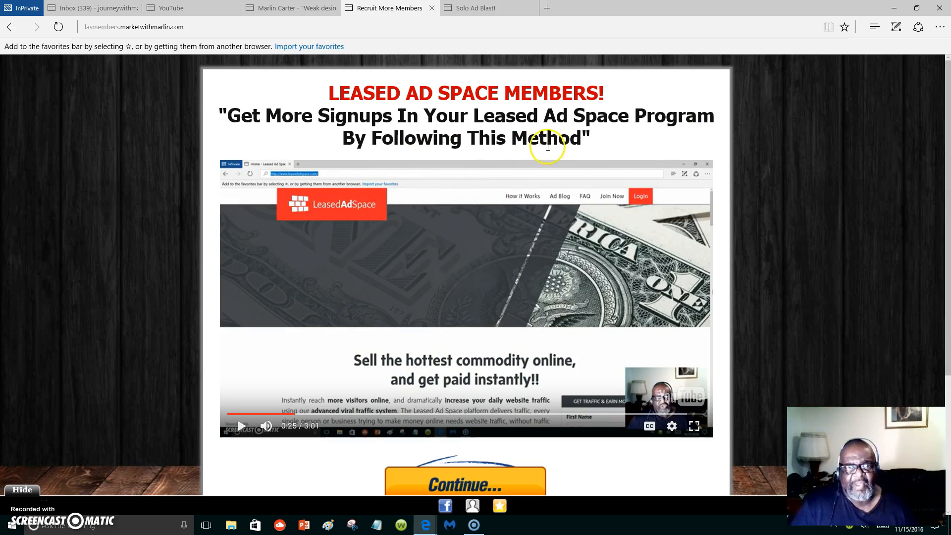
mouse_move(465, 482)
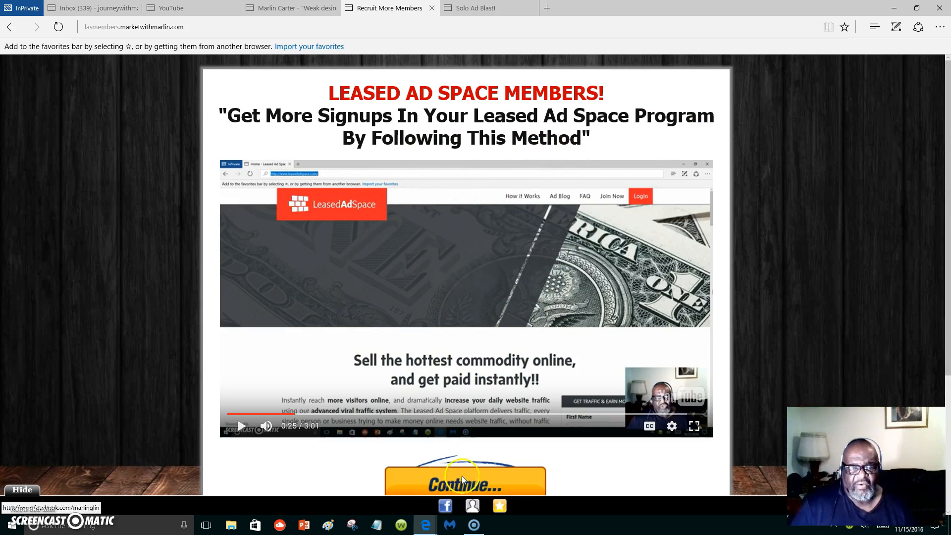
mouse_move(637, 391)
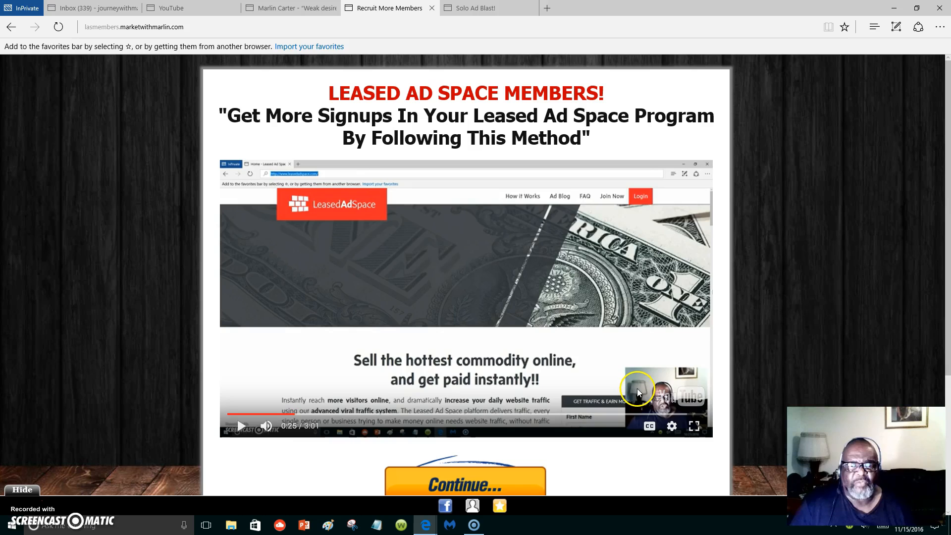
mouse_move(532, 280)
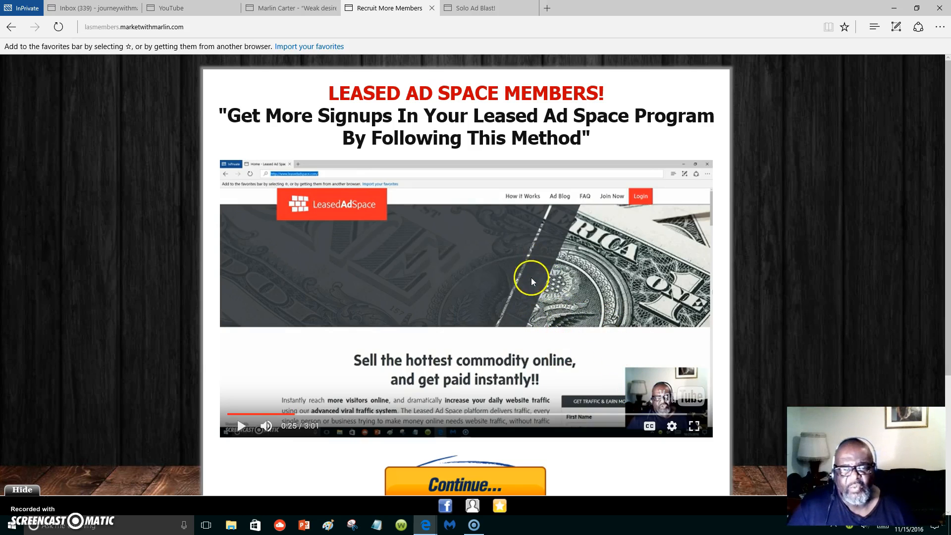
mouse_move(292, 7)
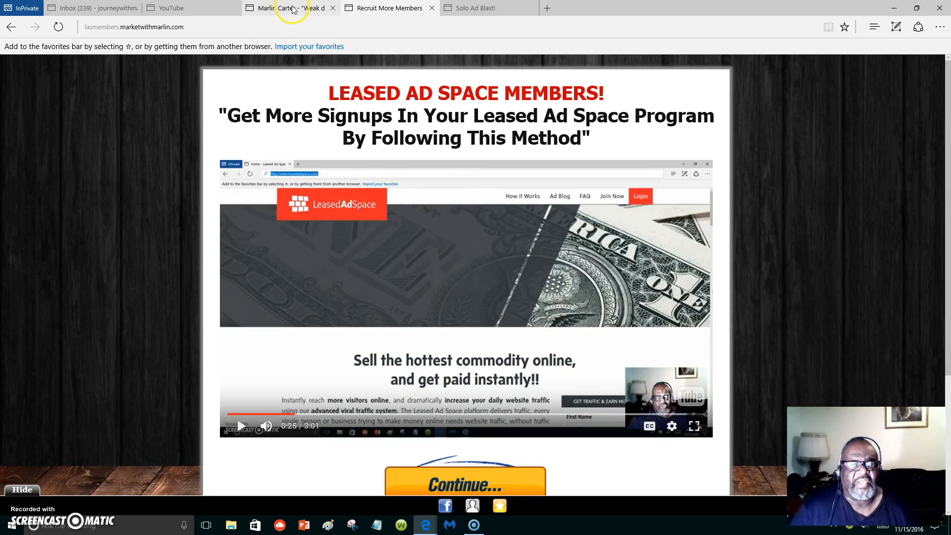
click(279, 8)
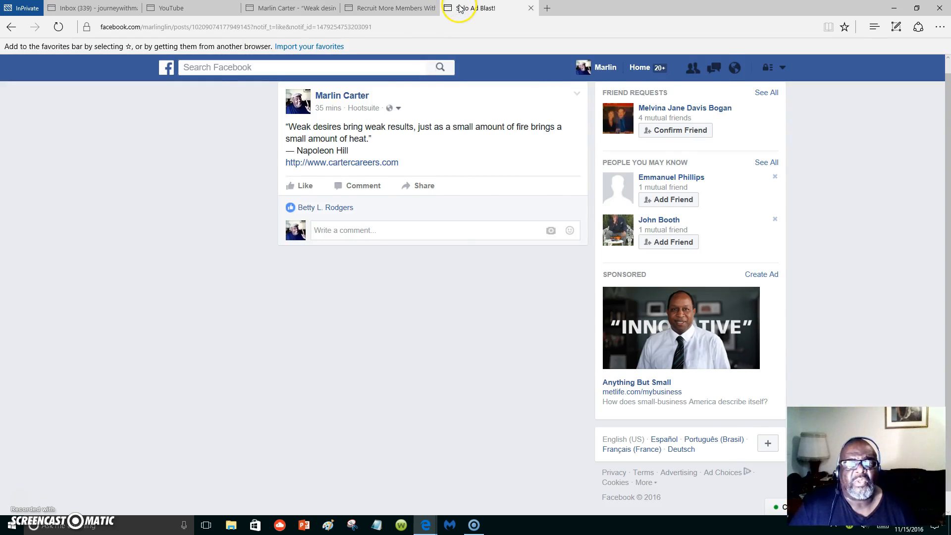
click(389, 8)
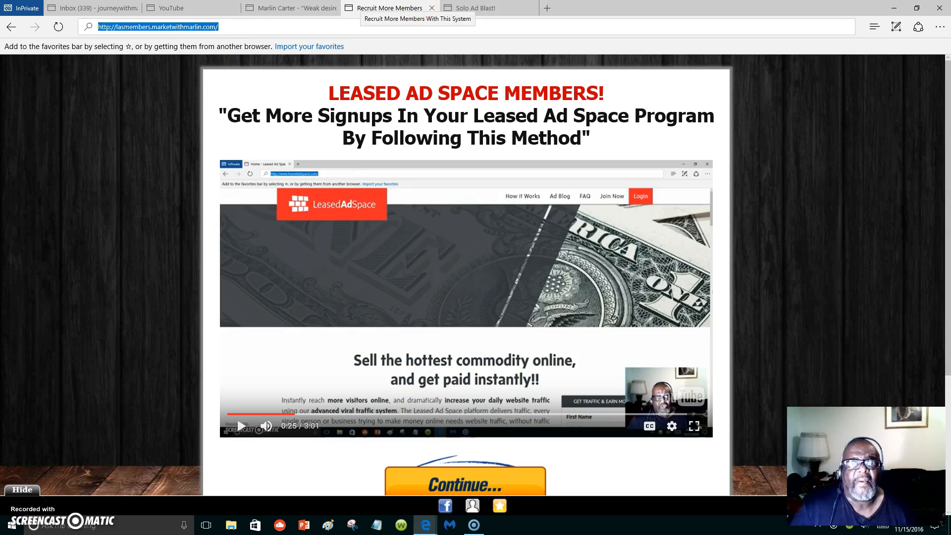
click(290, 8)
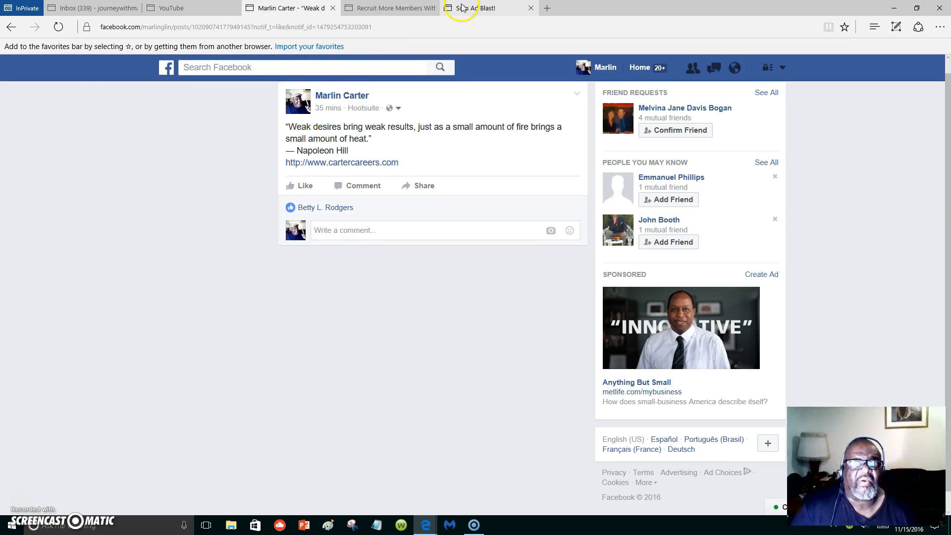
click(482, 8)
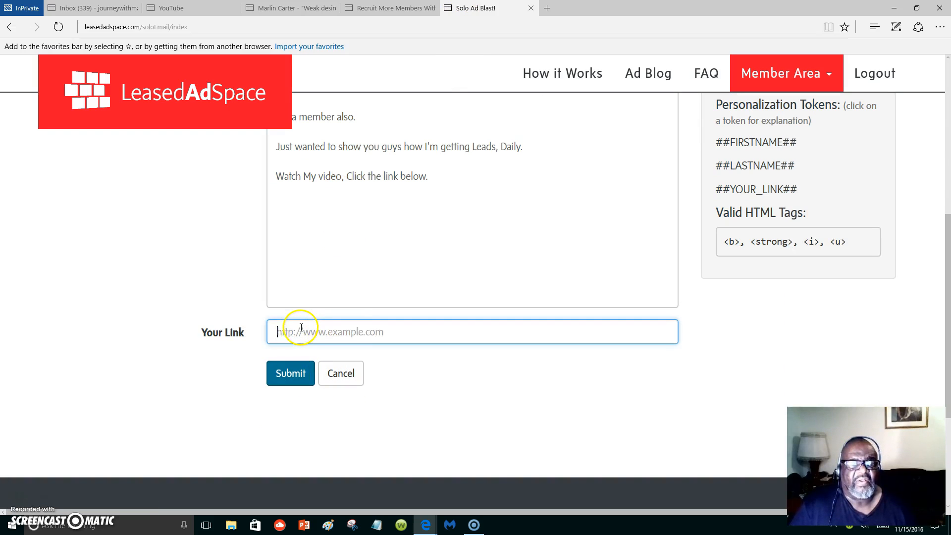
text(http://lasmembers.marketwithmarlin.com/)
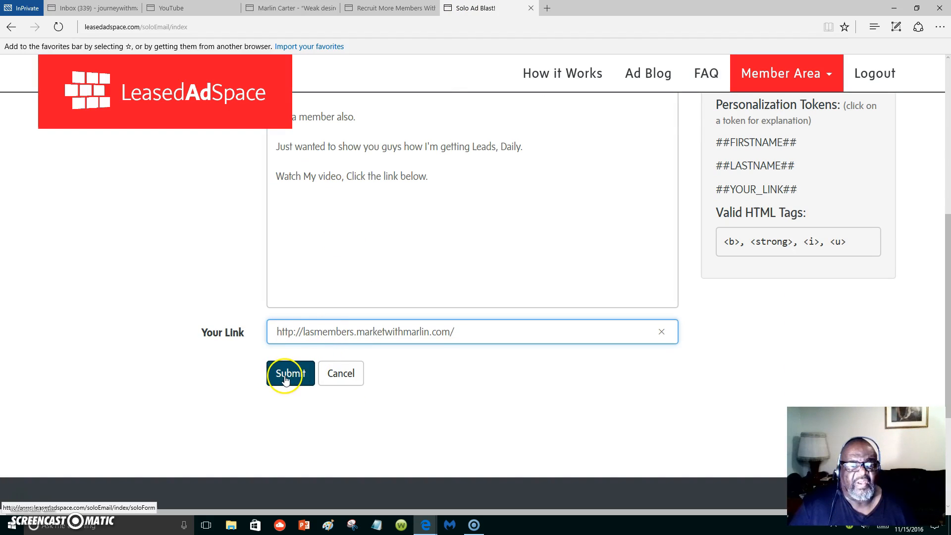
click(290, 374)
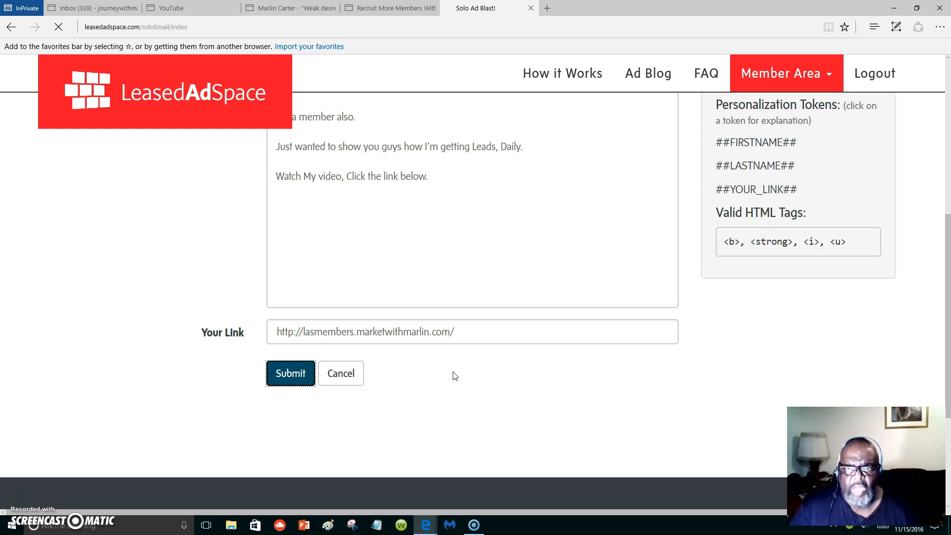
click(291, 374)
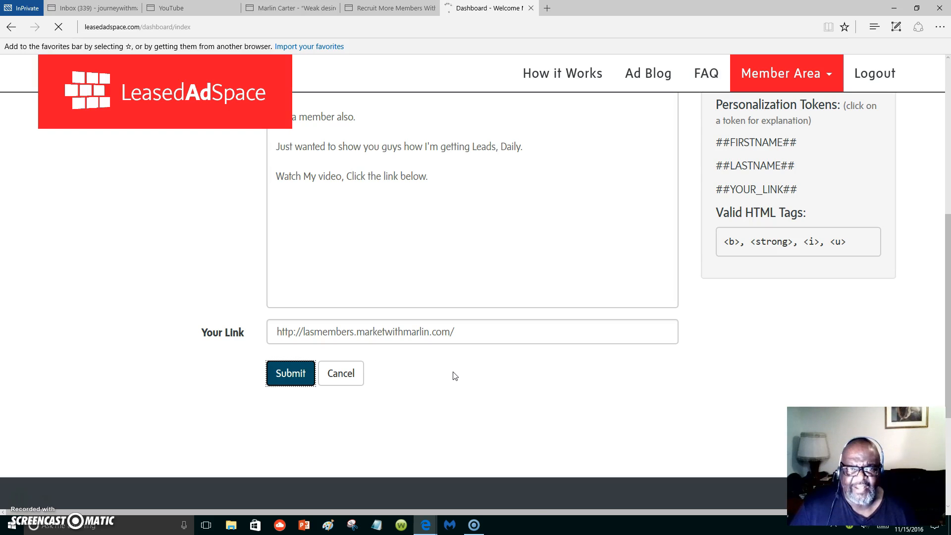
Step: Review the dashboard's 'Your Solo Ad Blast has been sent!!' message and the ad stats tables
click(290, 373)
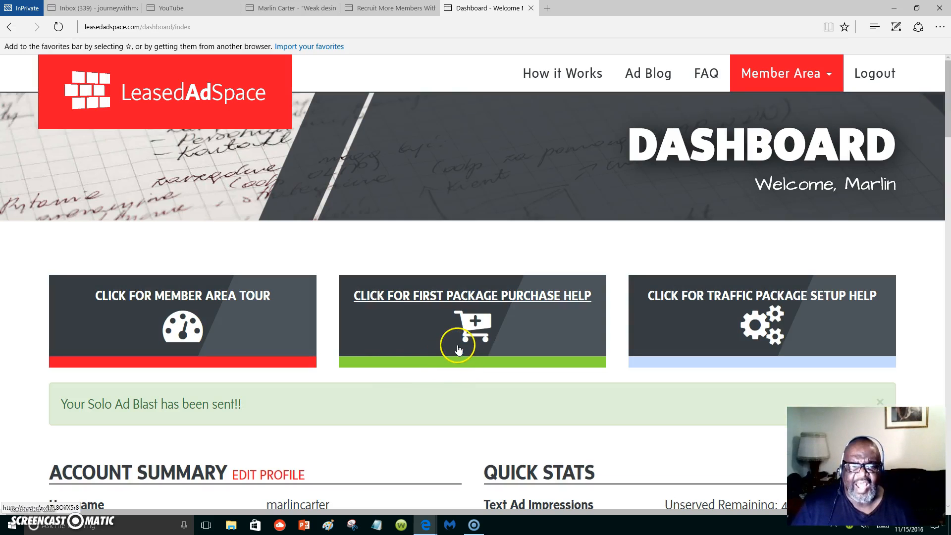
scroll(down, 3)
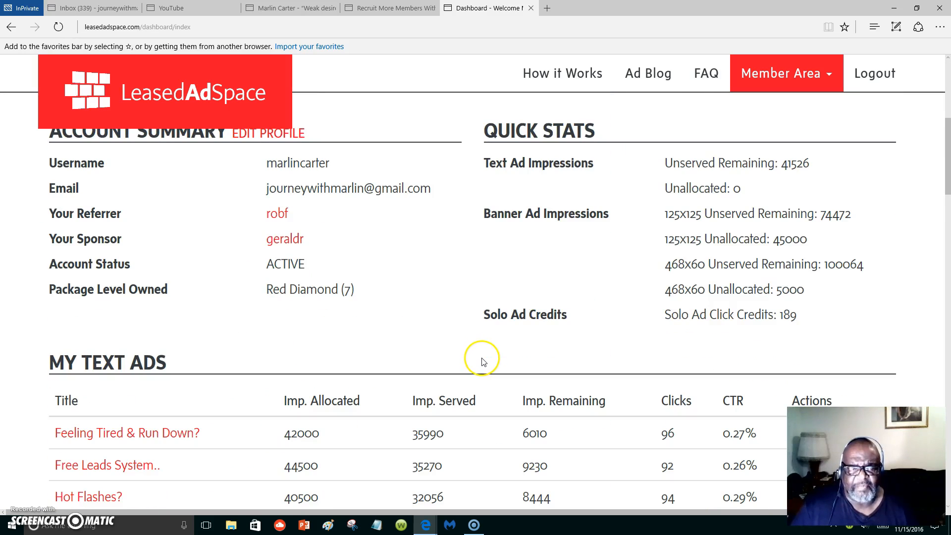
scroll(down, 3)
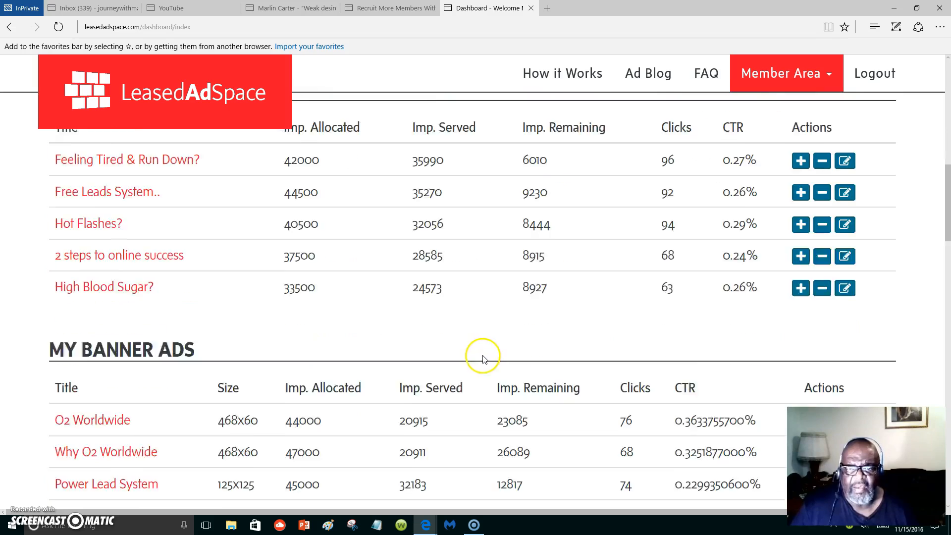
scroll(down, 3)
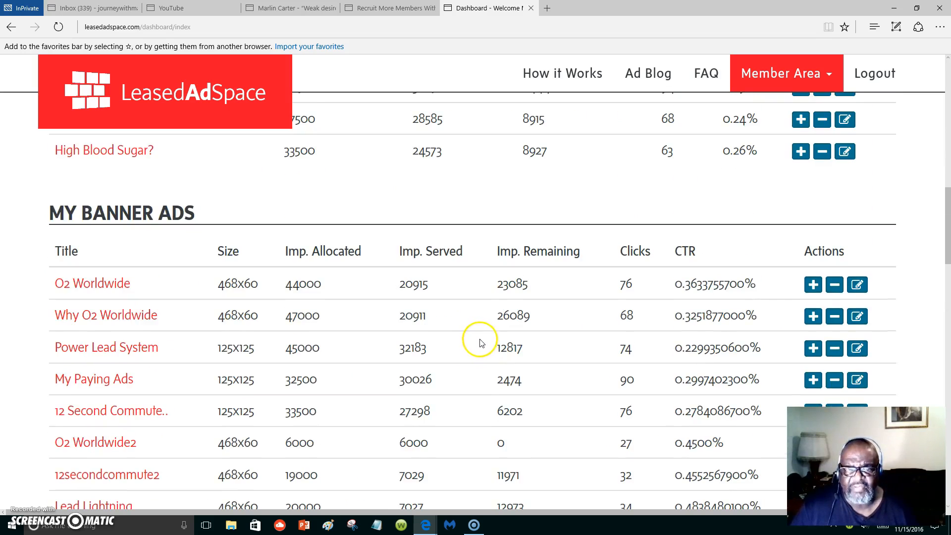
scroll(down, 3)
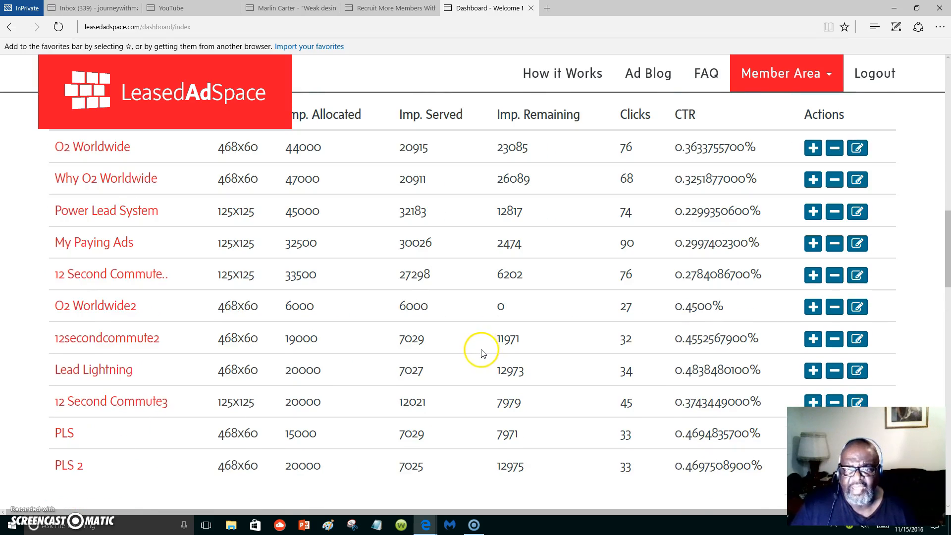
scroll(up, 3)
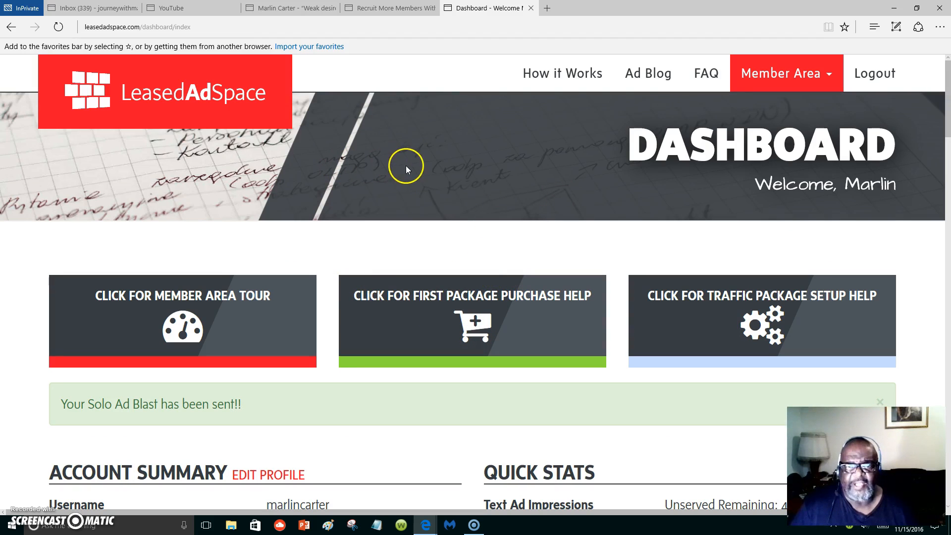
mouse_move(826, 99)
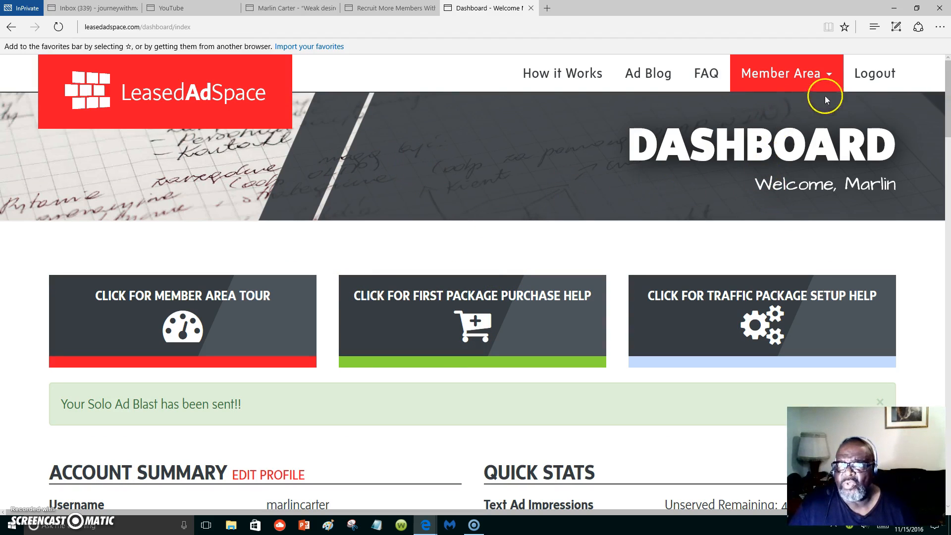
mouse_move(672, 304)
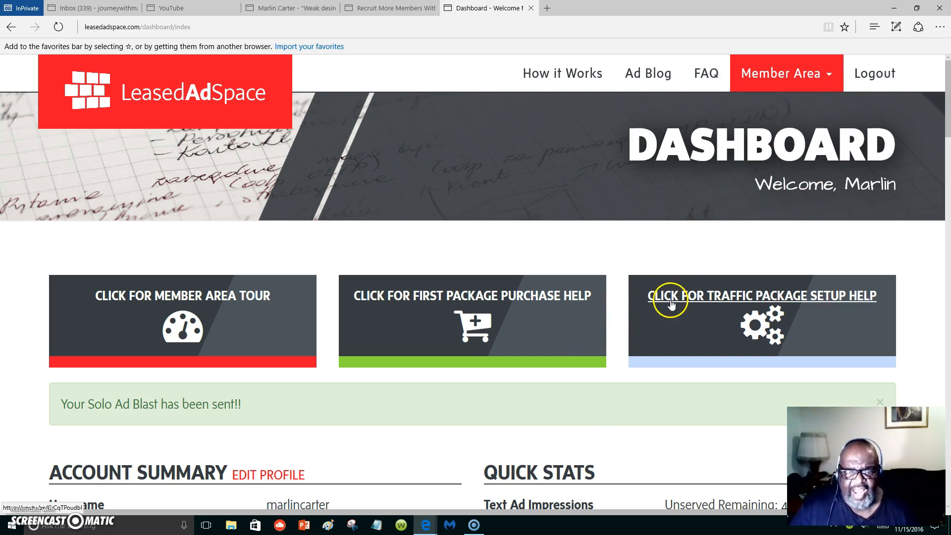
mouse_move(621, 170)
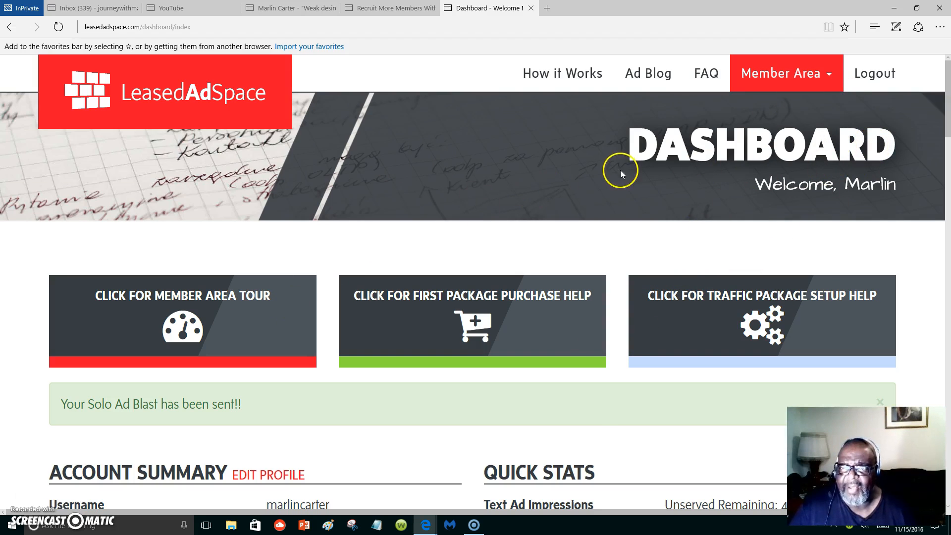